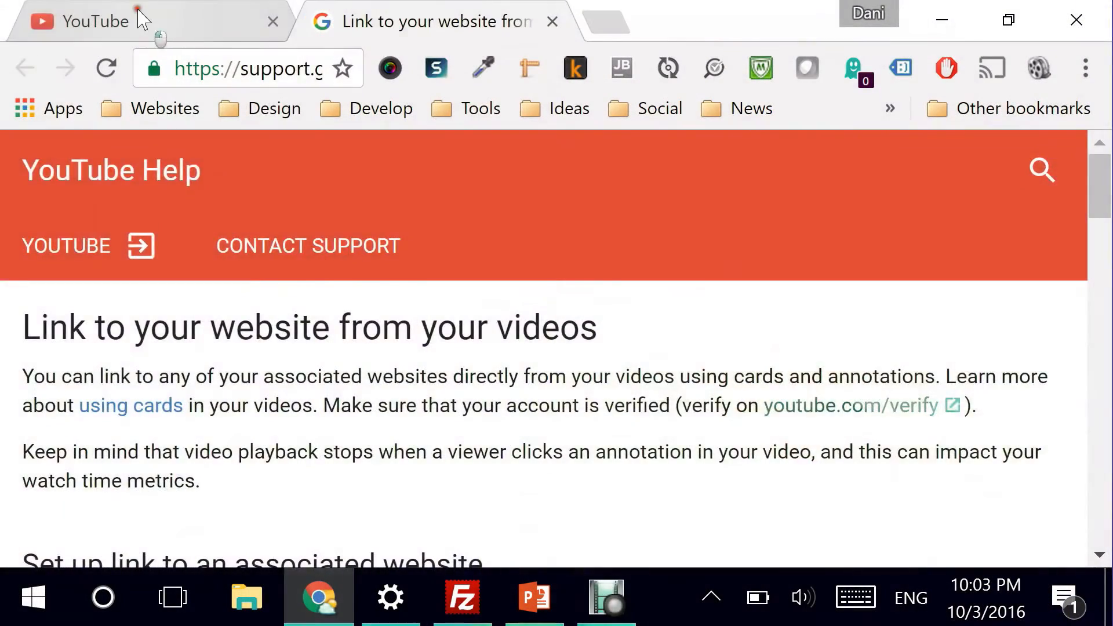
- Return to the YouTube tab's channel Advanced settings and scroll to Associated website
left_click(92, 21)
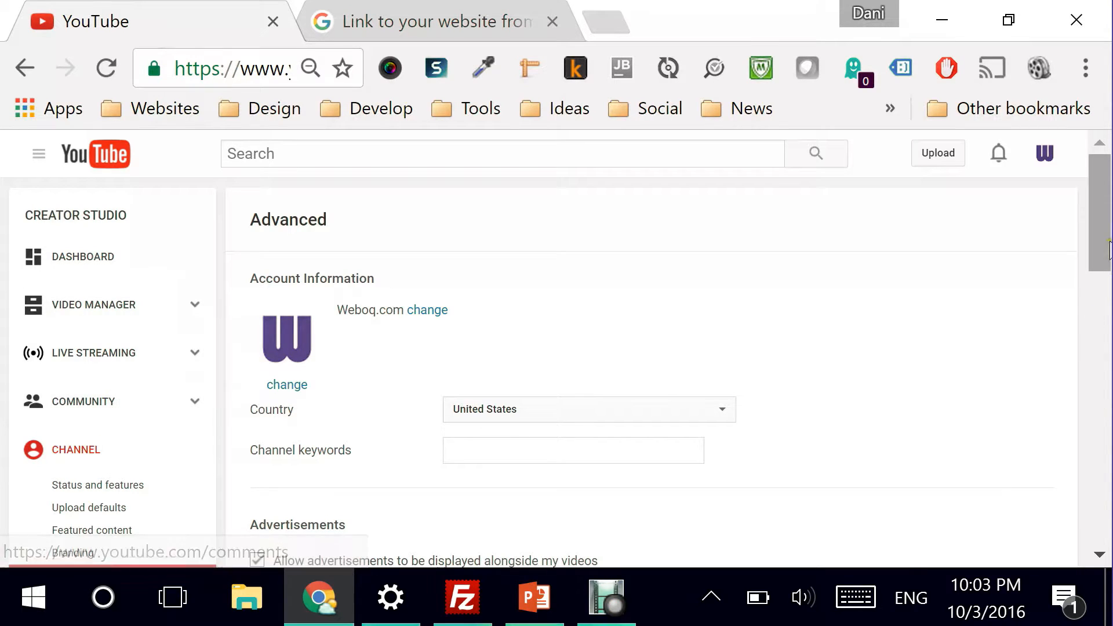
scroll("down", 3)
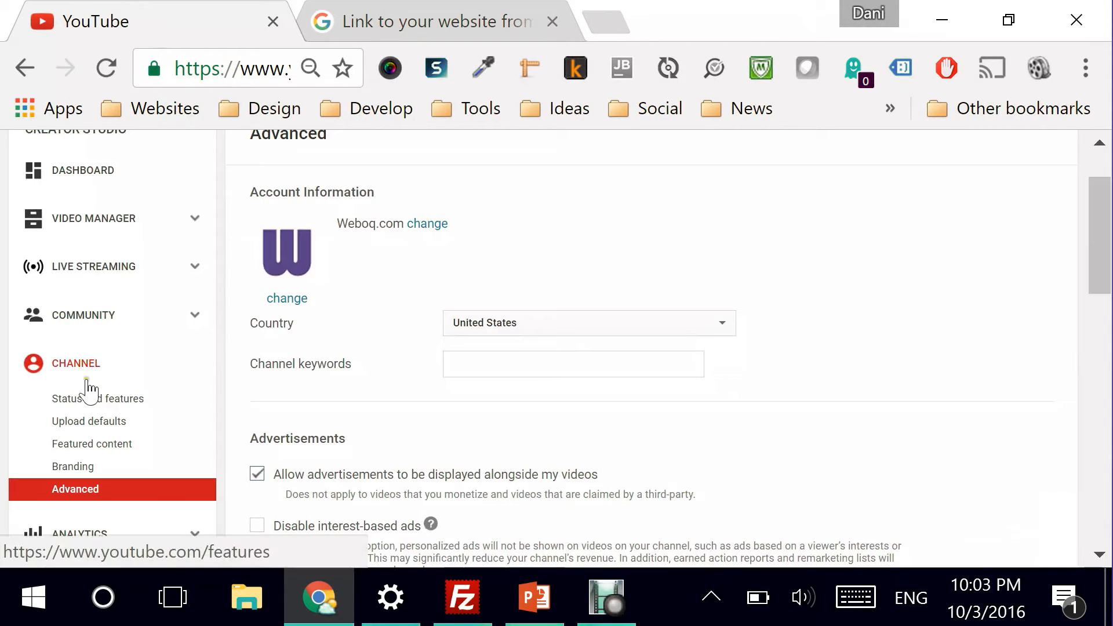
mouse_move(413, 386)
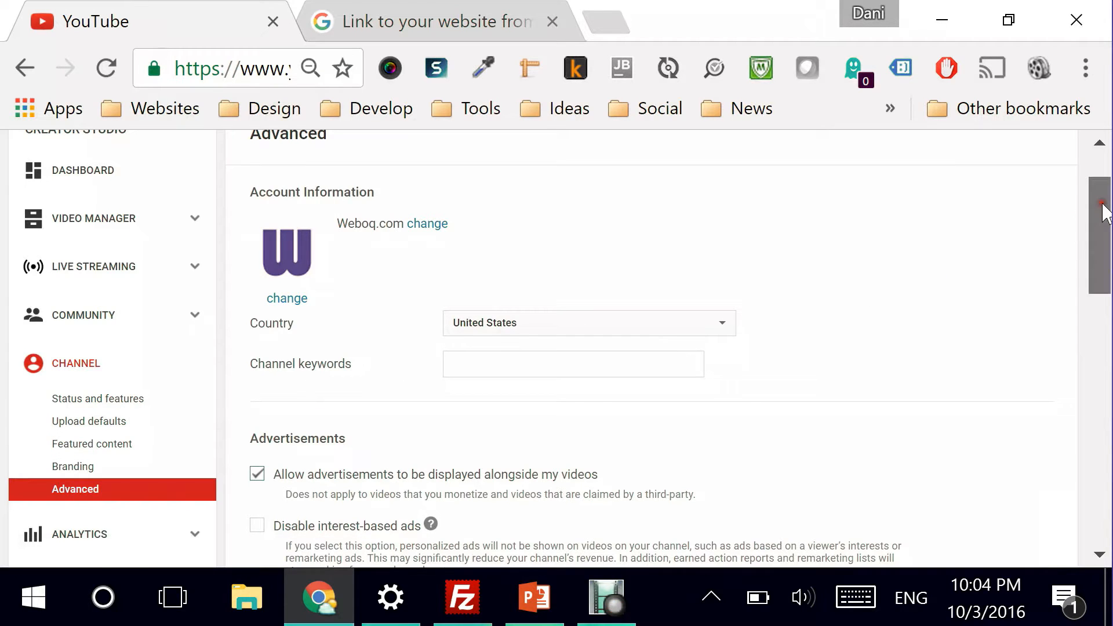
scroll("down", 3)
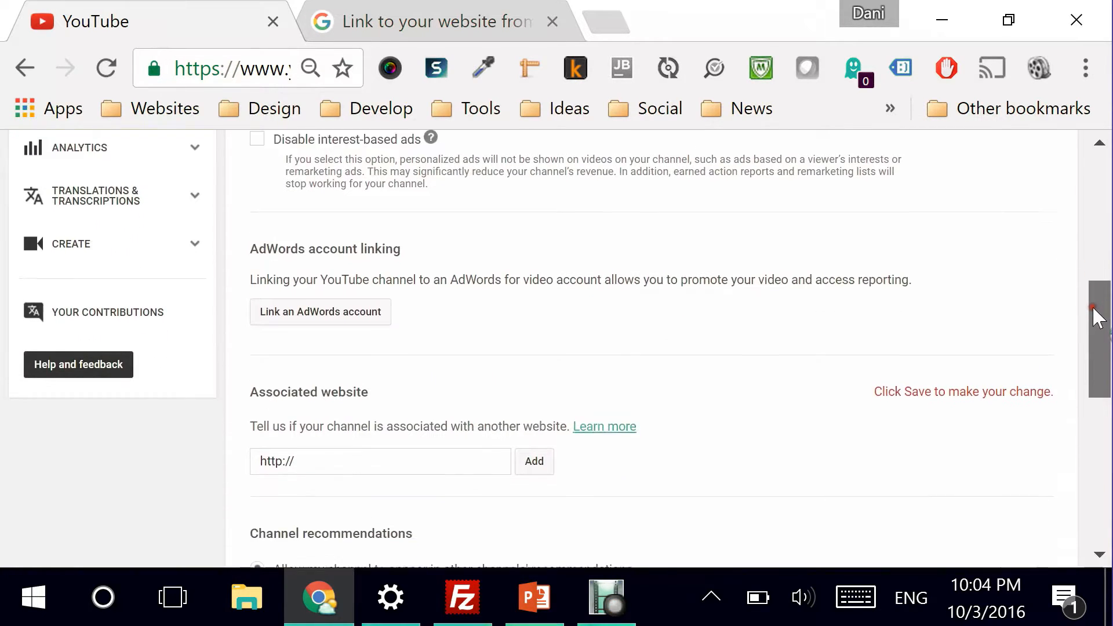
scroll("down", 3)
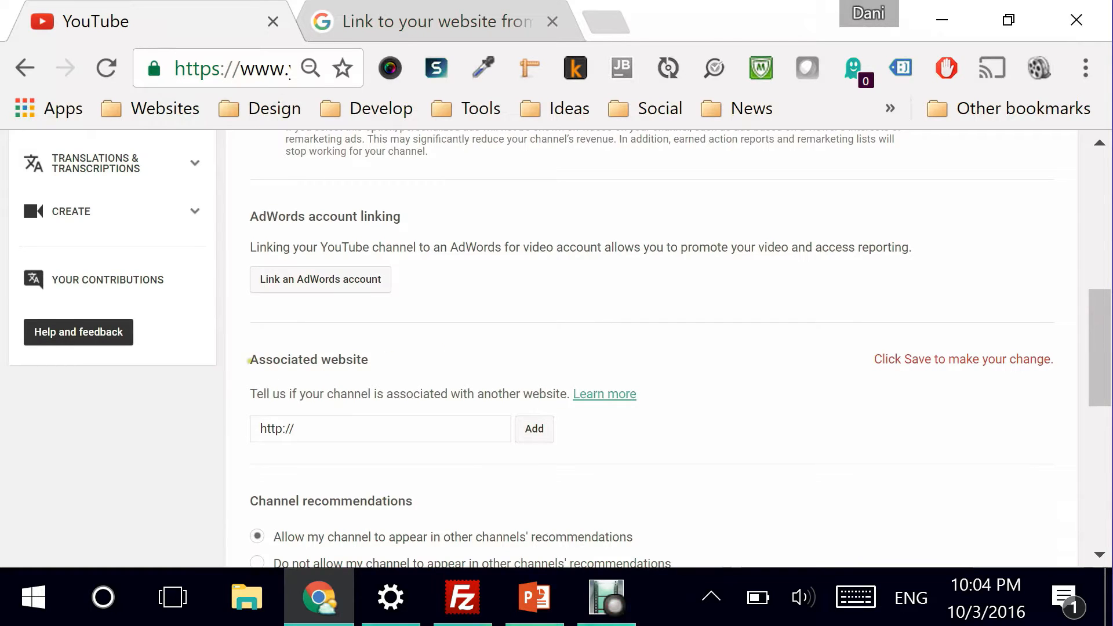
mouse_move(389, 458)
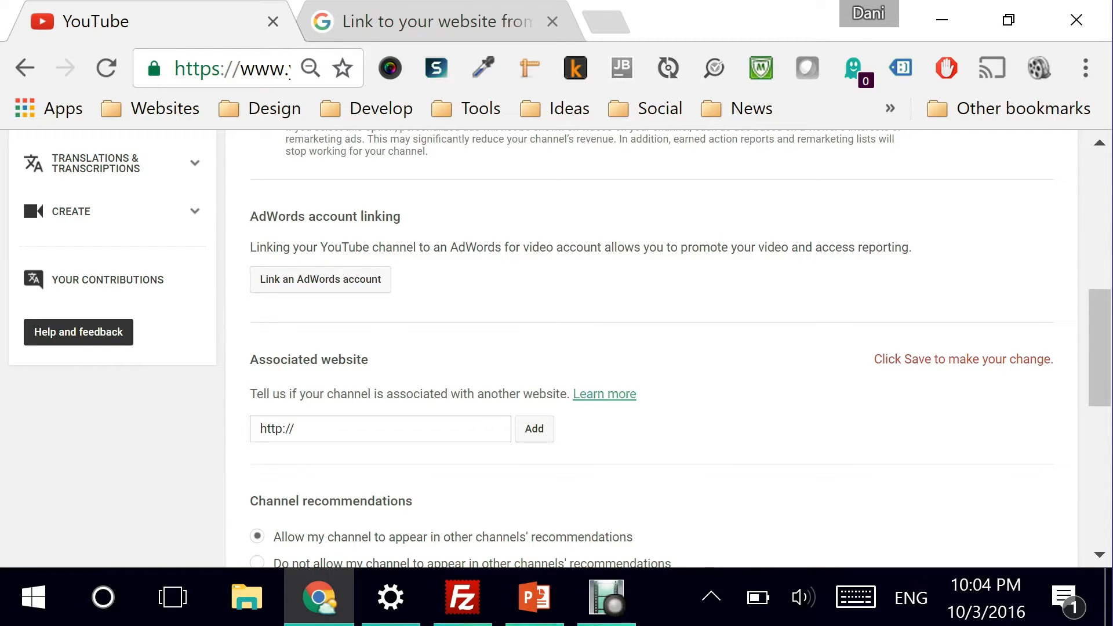
- Enter weboq.com in the Associated website field and add it
left_click(380, 428)
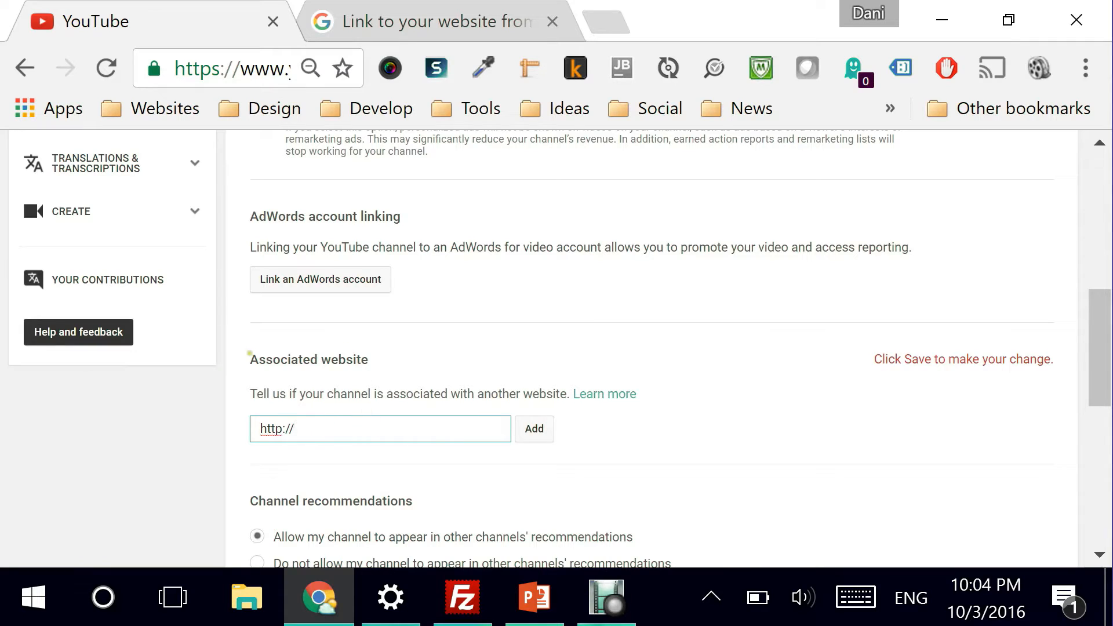
mouse_move(417, 477)
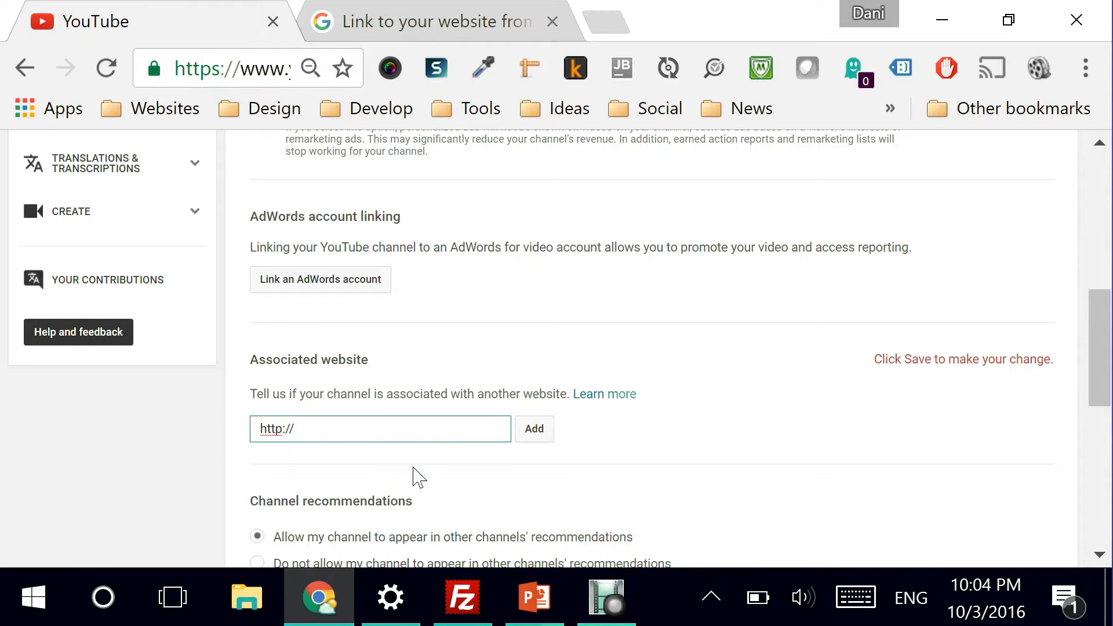
type("web")
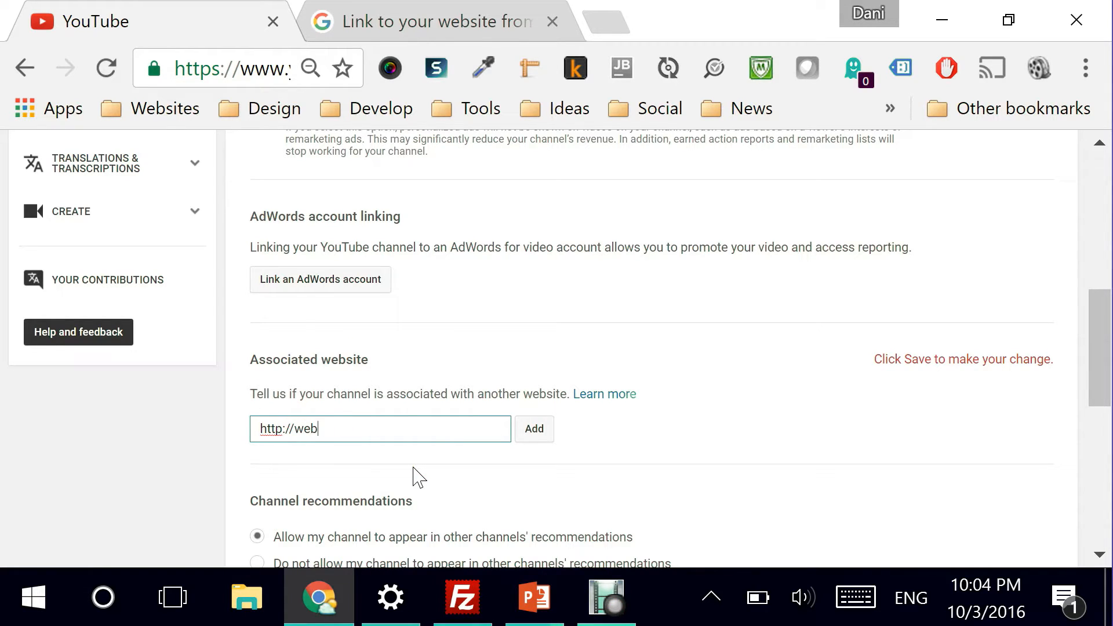
type("oq.com")
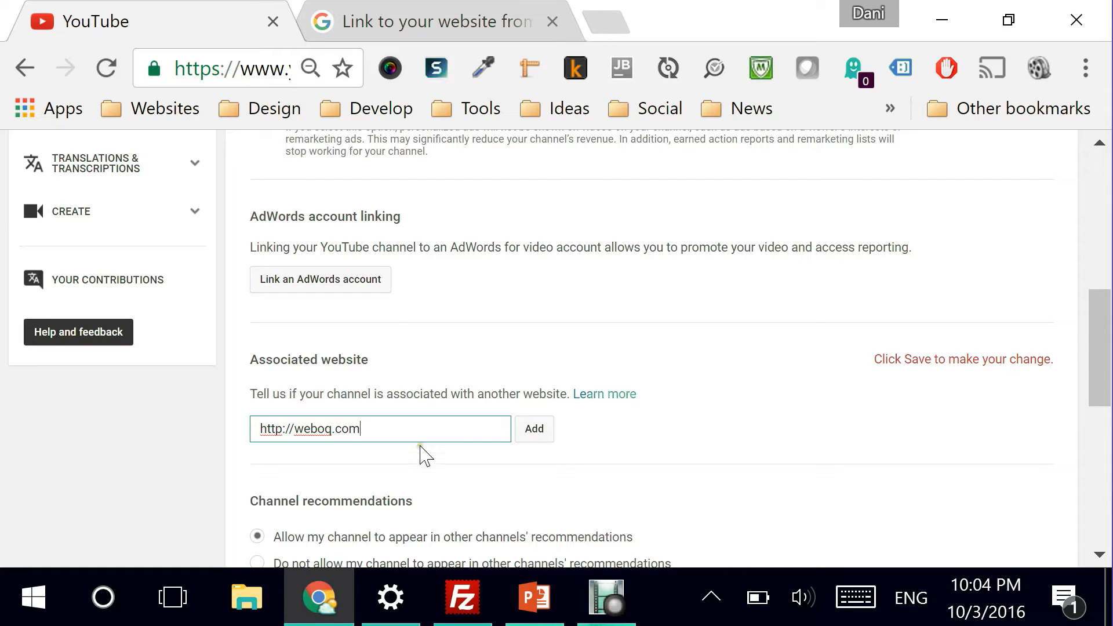
left_click(533, 429)
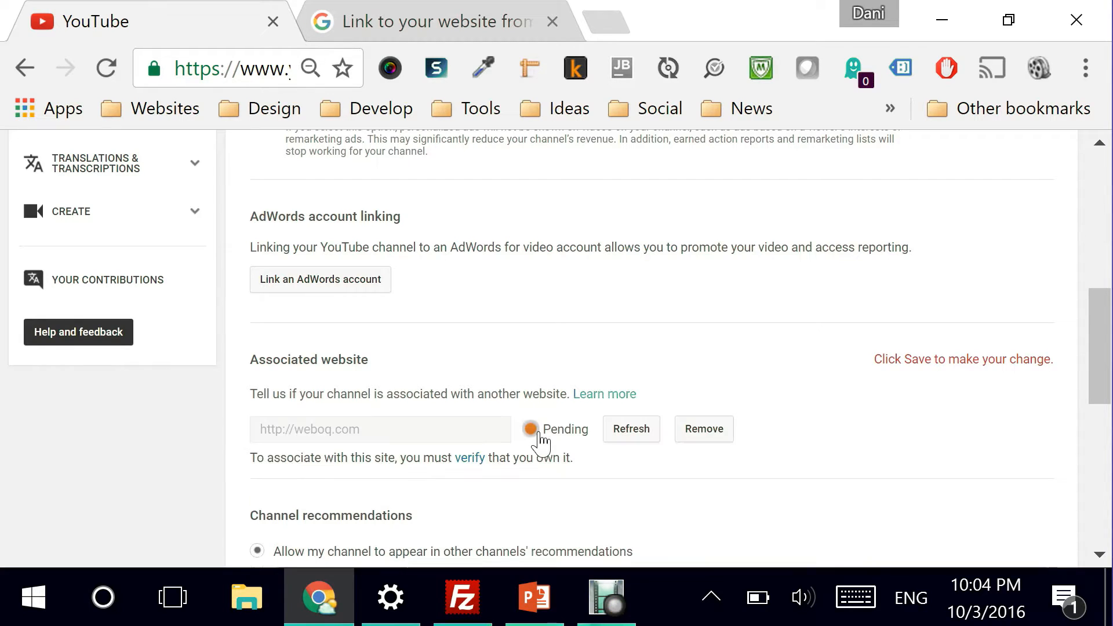
mouse_move(541, 438)
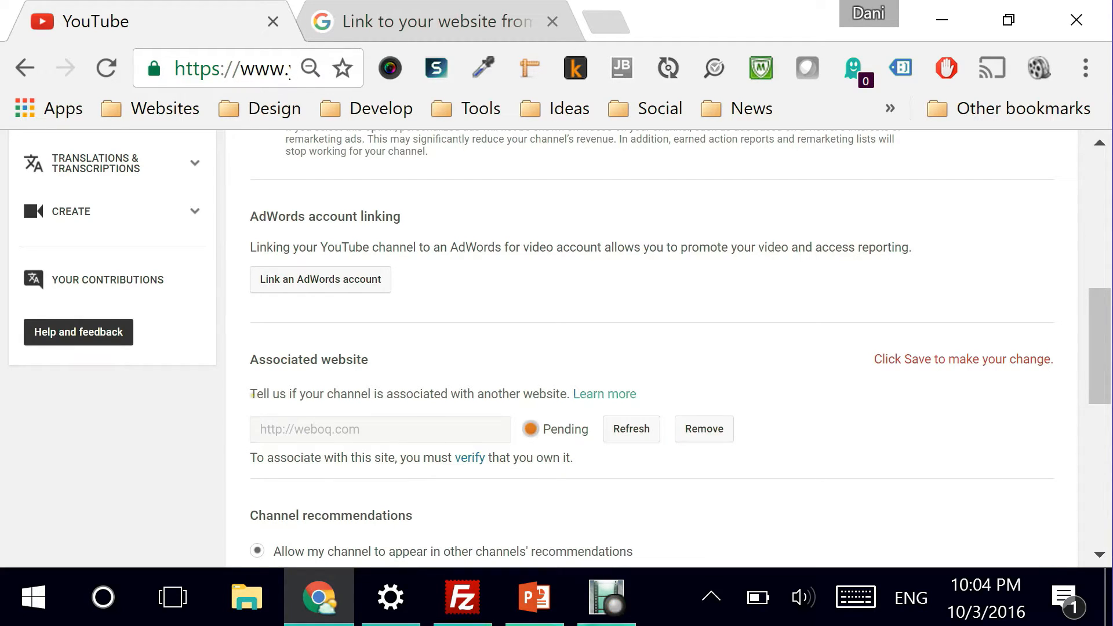
mouse_move(259, 472)
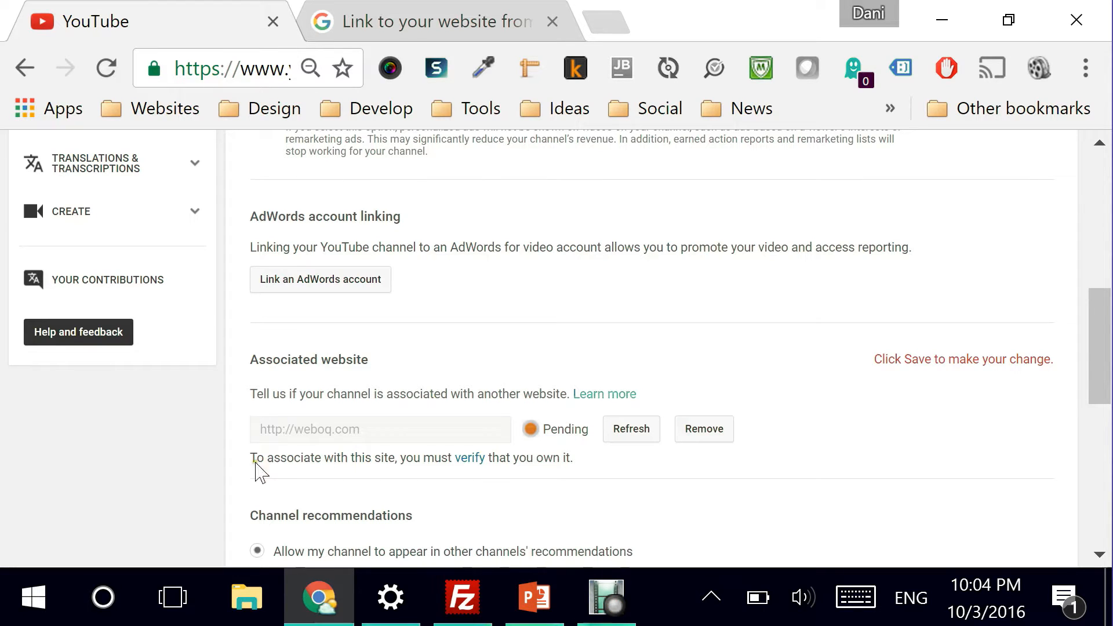
mouse_move(469, 458)
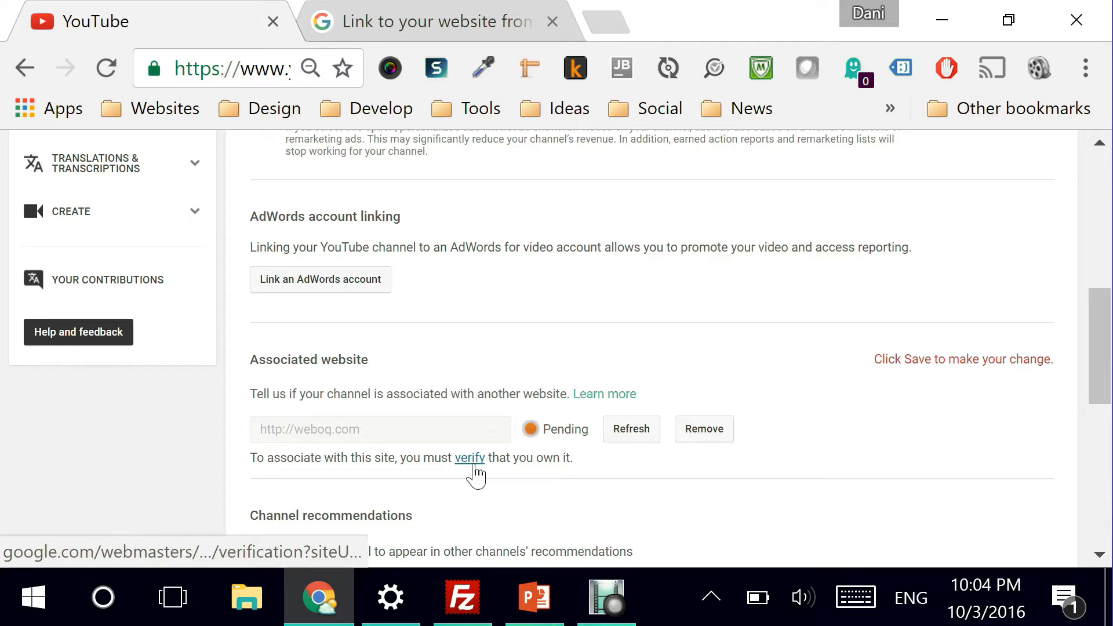
mouse_move(468, 457)
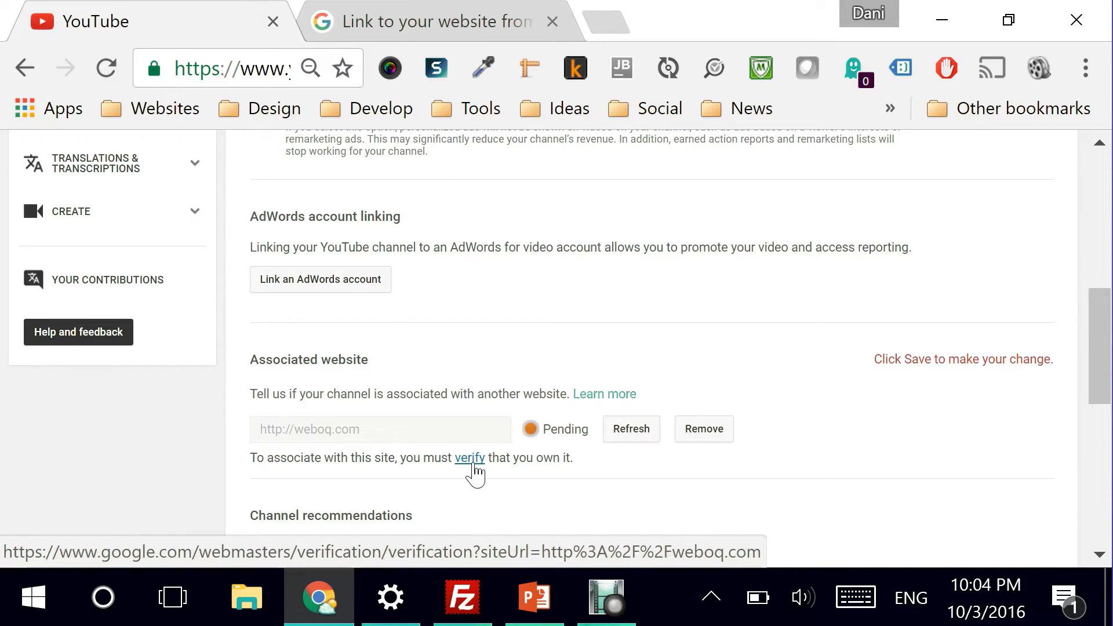
- Start verifying weboq.com and sign back into Google with the account password
left_click(469, 457)
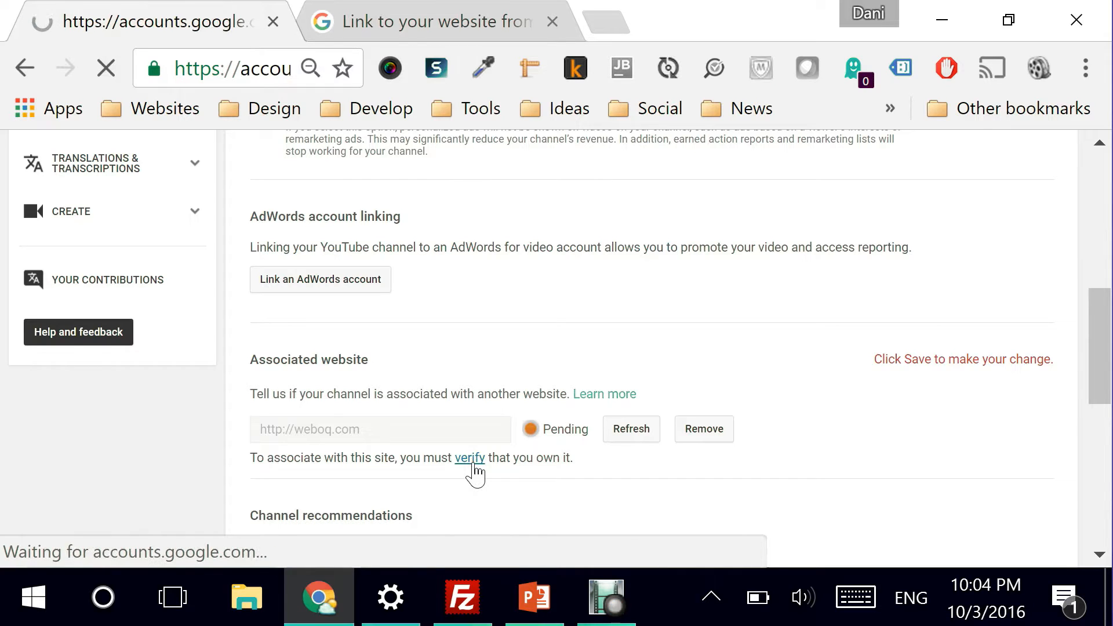
left_click(468, 458)
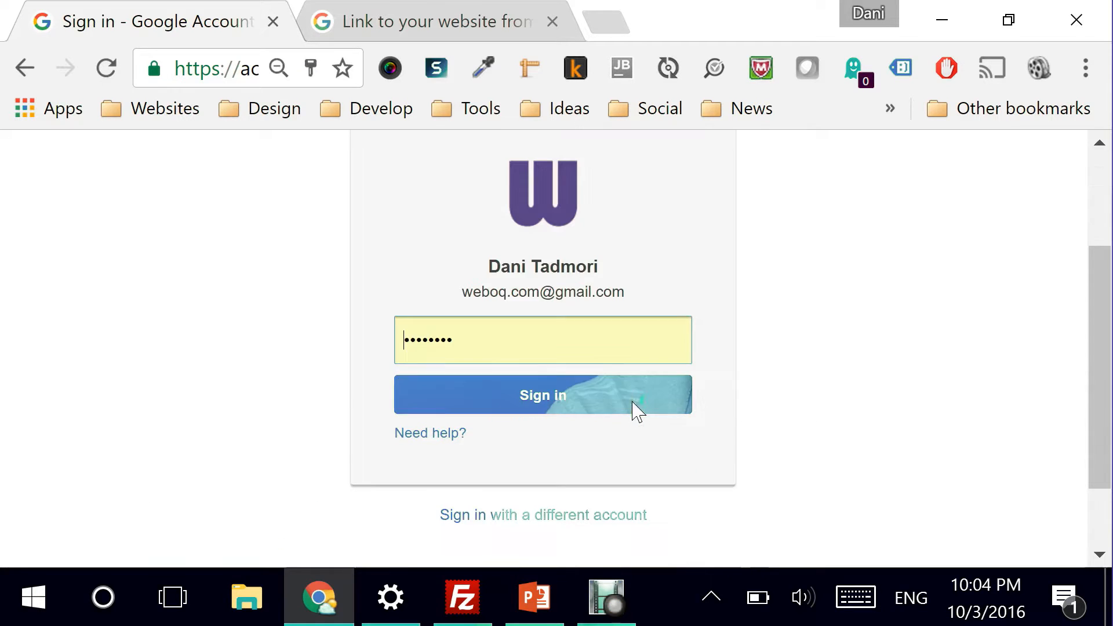
left_click(542, 395)
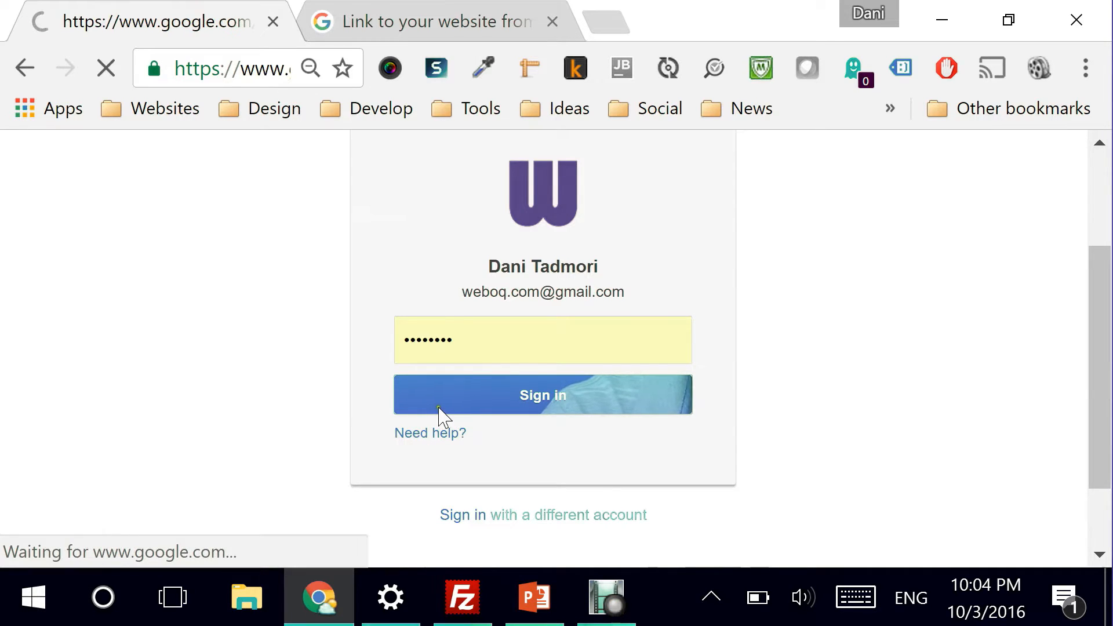
left_click(542, 394)
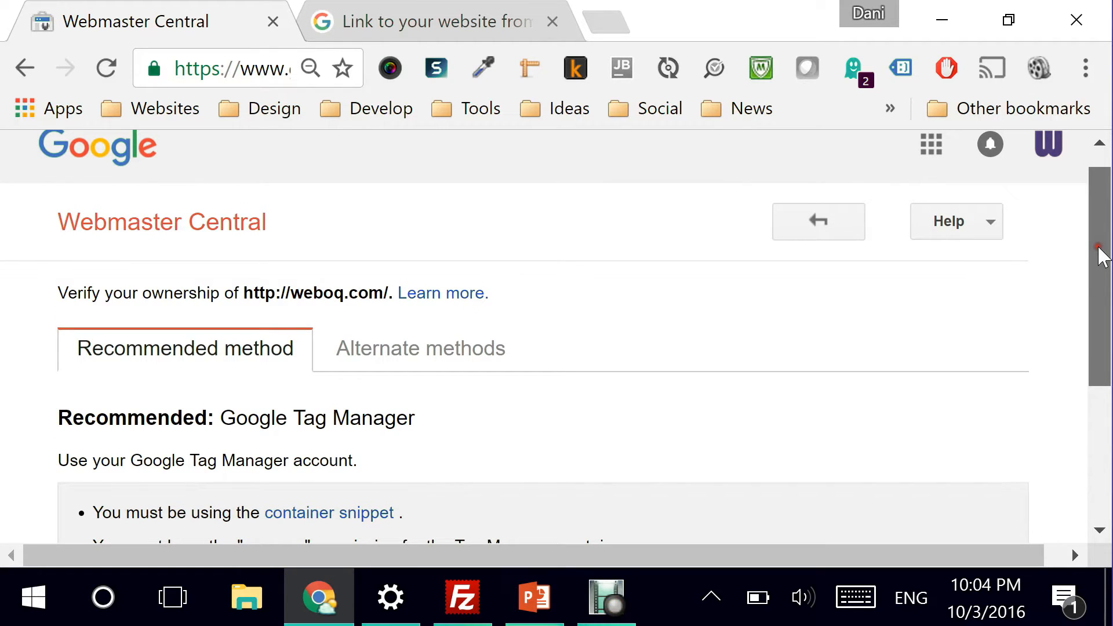
- Verify weboq.com ownership from the Recommended method tab via Google Tag Manager
scroll("down", 3)
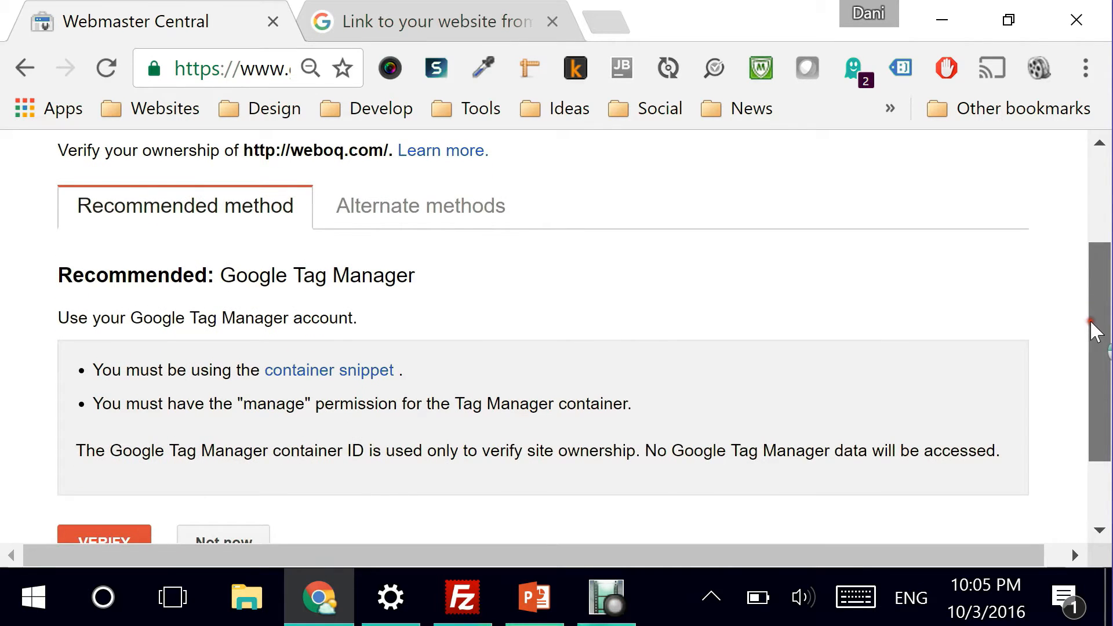
scroll("down", 3)
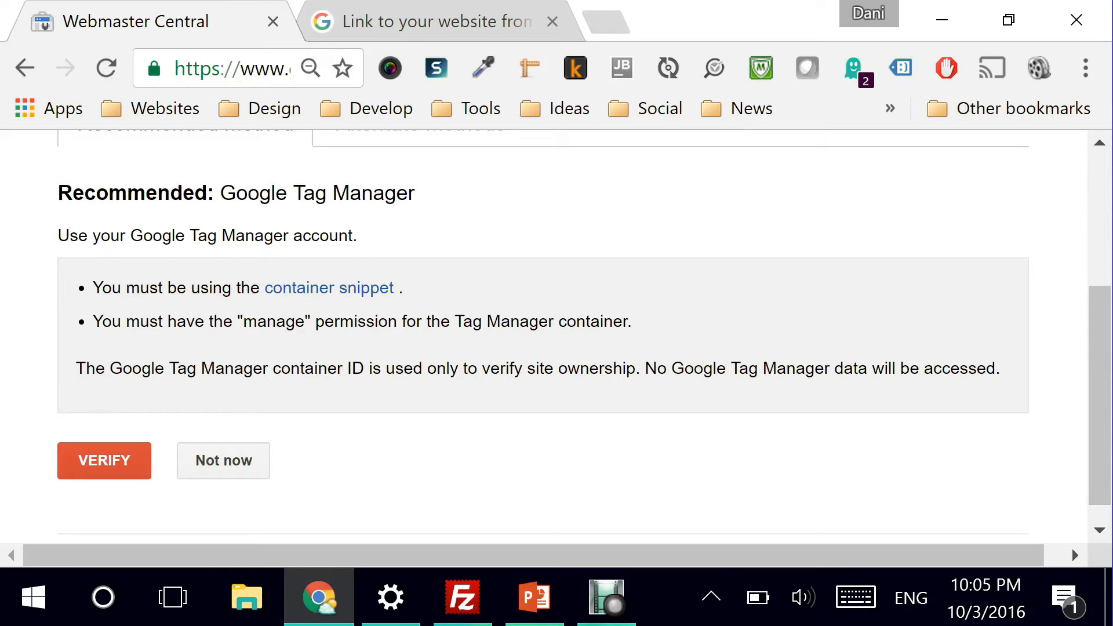
mouse_move(328, 287)
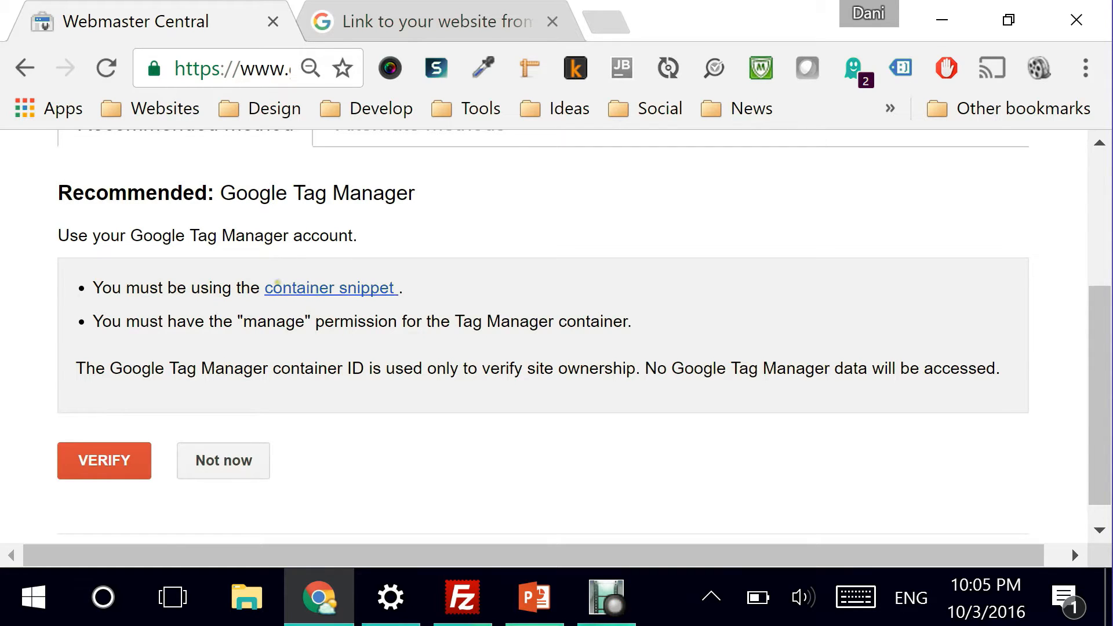
mouse_move(92, 332)
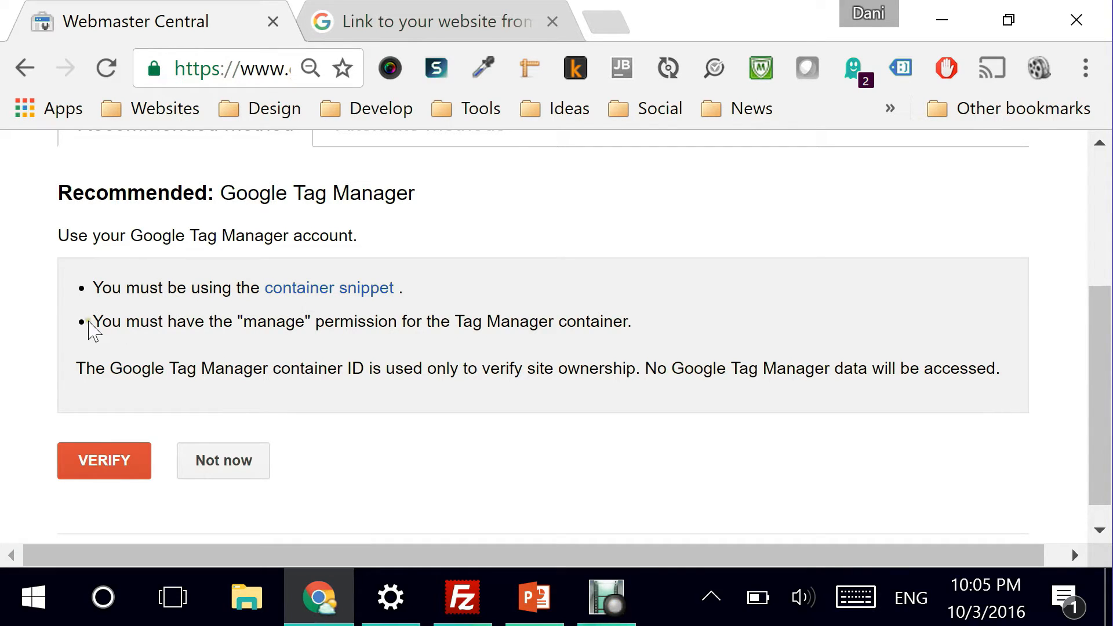
mouse_move(543, 323)
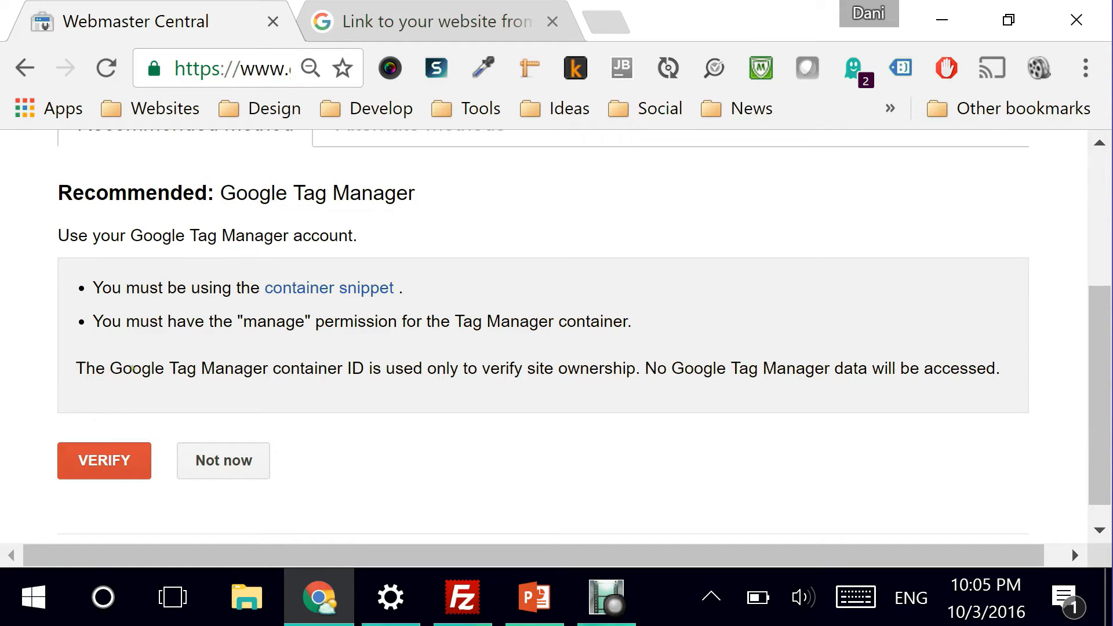
mouse_move(620, 400)
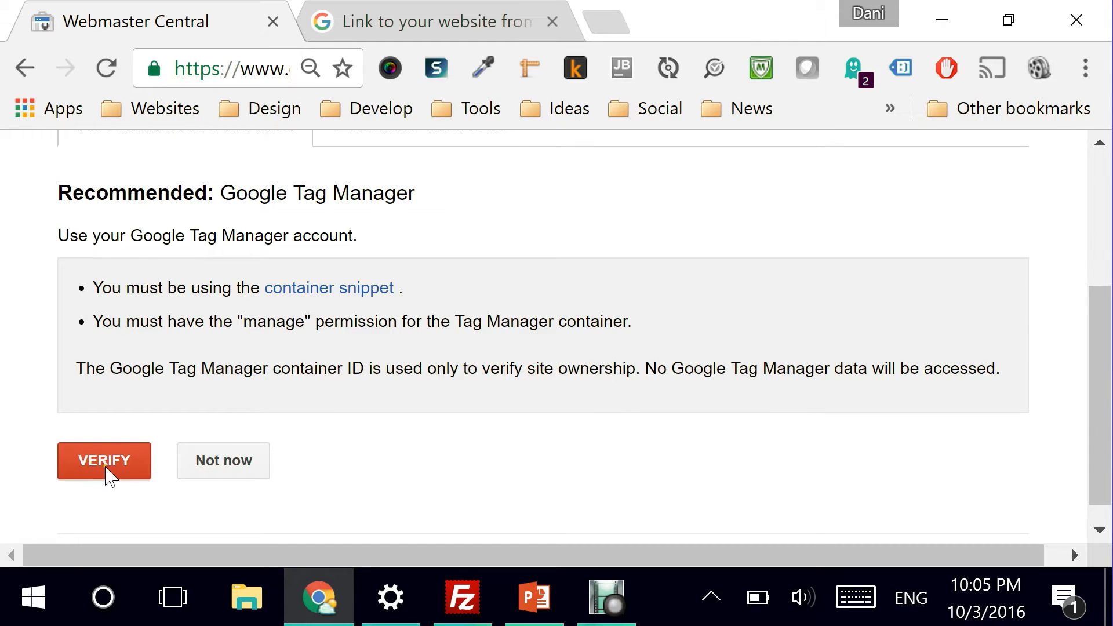
left_click(104, 461)
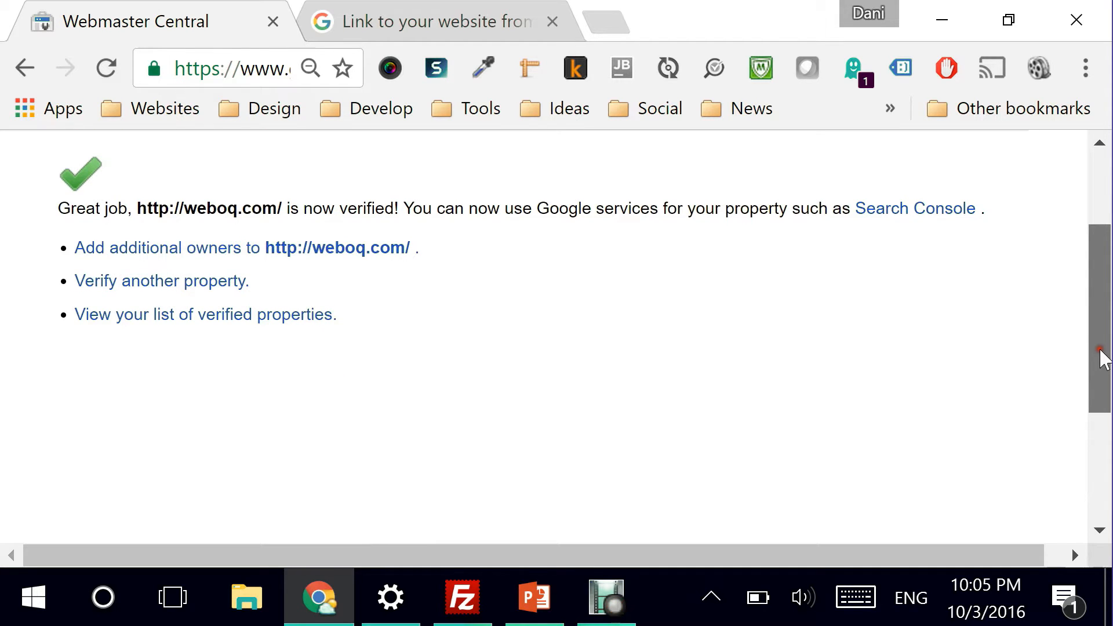
scroll("up", 3)
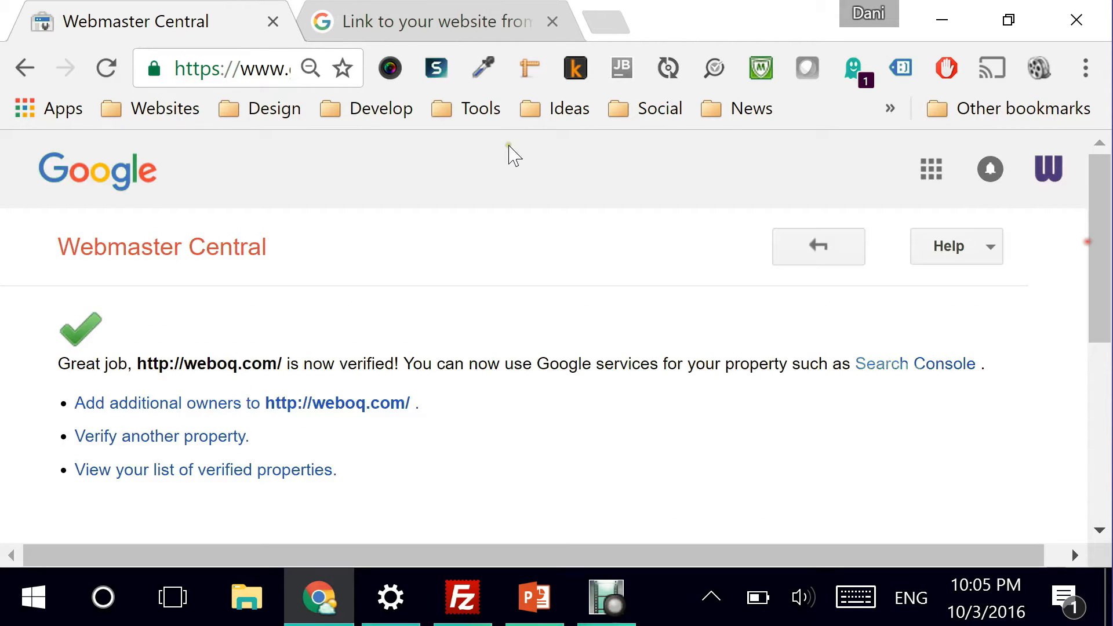
mouse_move(21, 69)
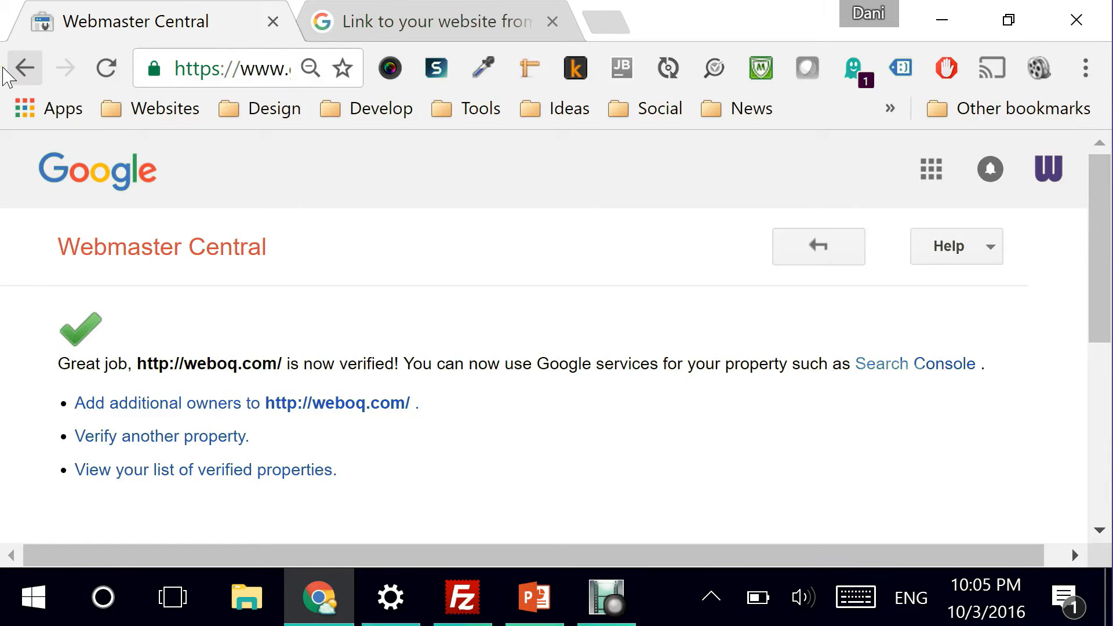
mouse_move(24, 69)
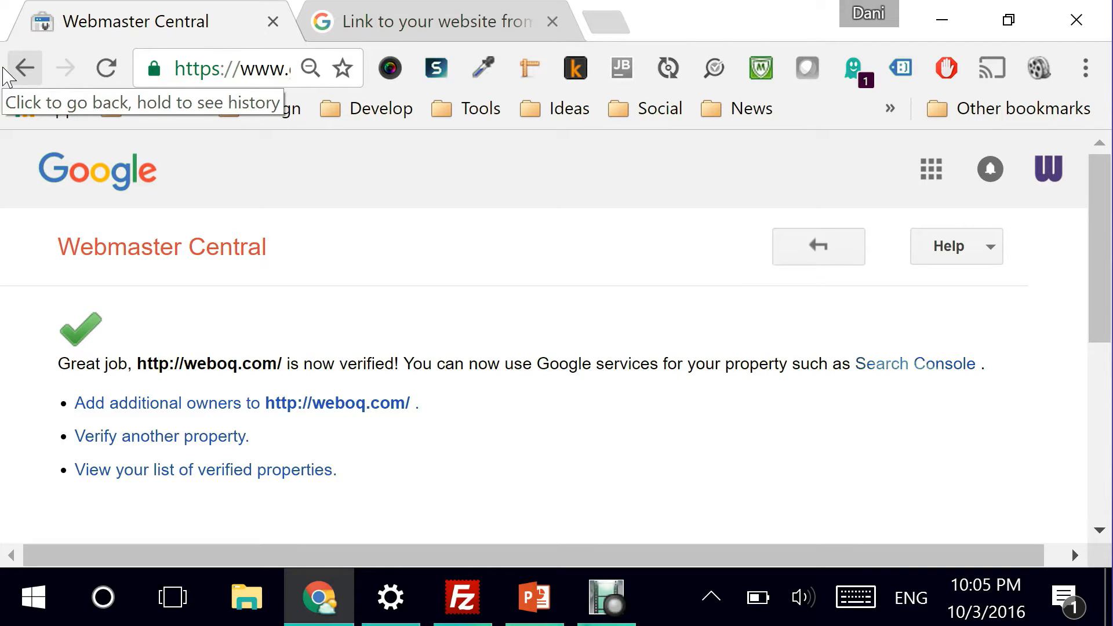
- Go back to the YouTube page and check weboq.com shows Success under Associated website
left_click(25, 68)
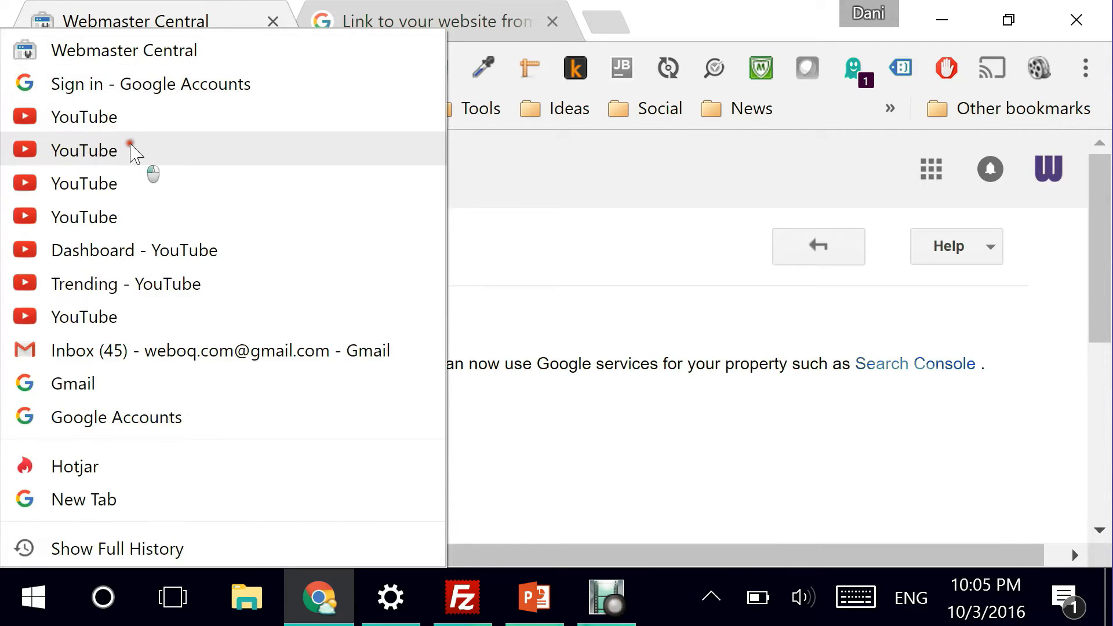
left_click(83, 150)
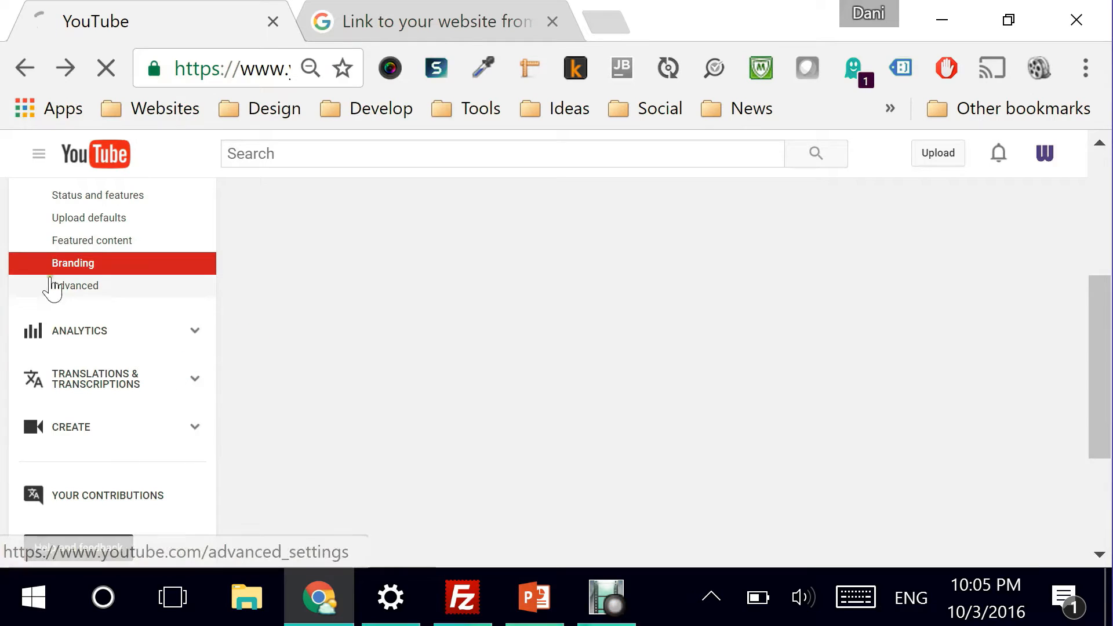
left_click(73, 285)
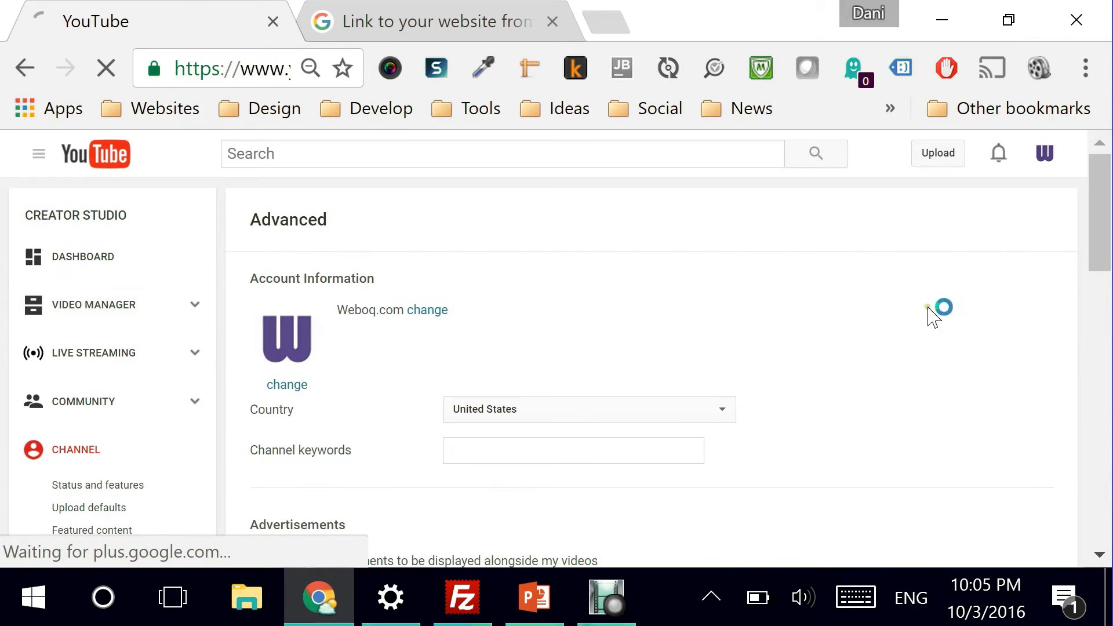
scroll("down", 3)
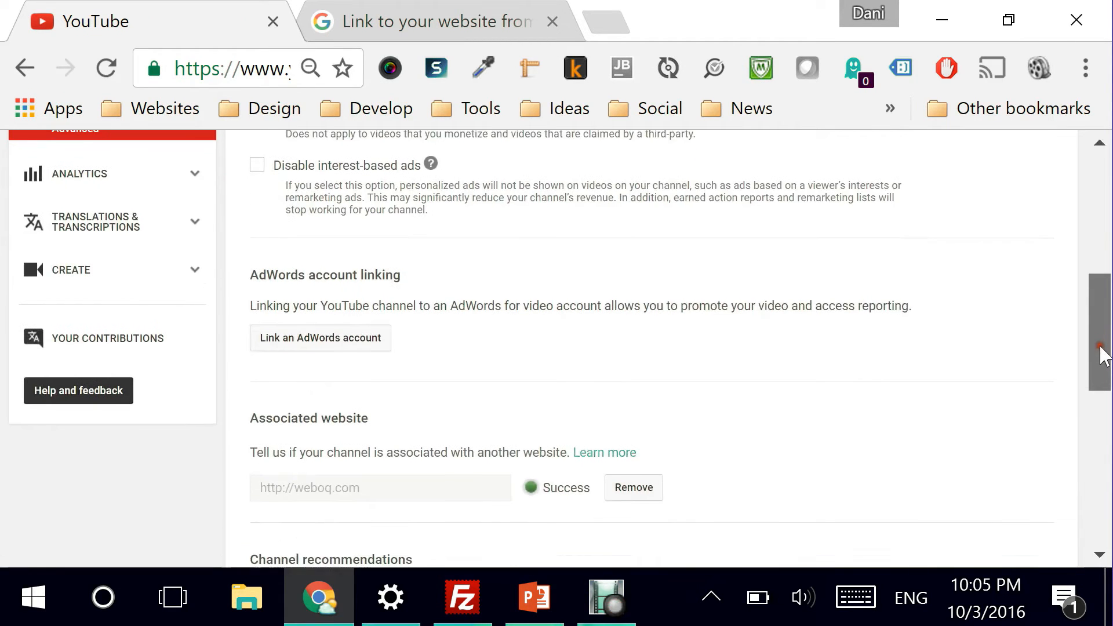
scroll("down", 3)
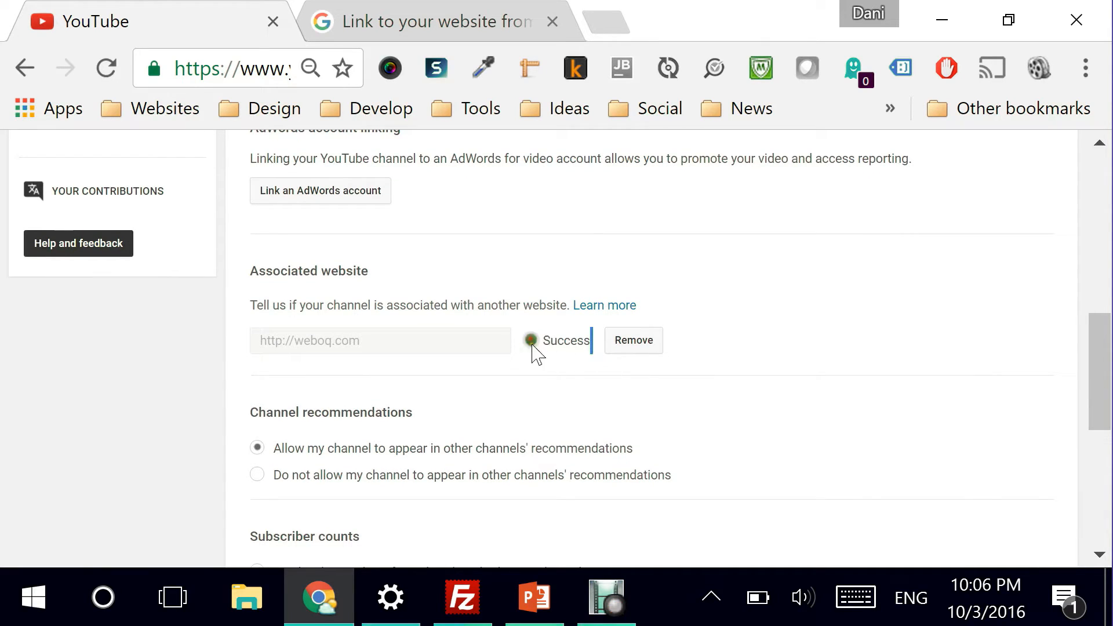
mouse_move(633, 396)
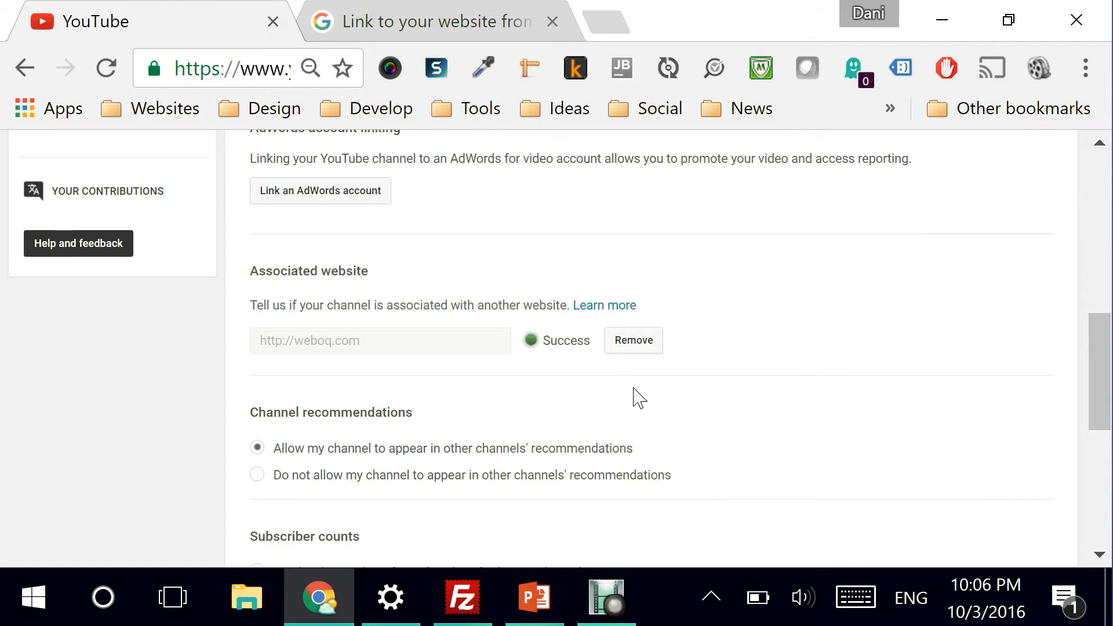
scroll("up", 3)
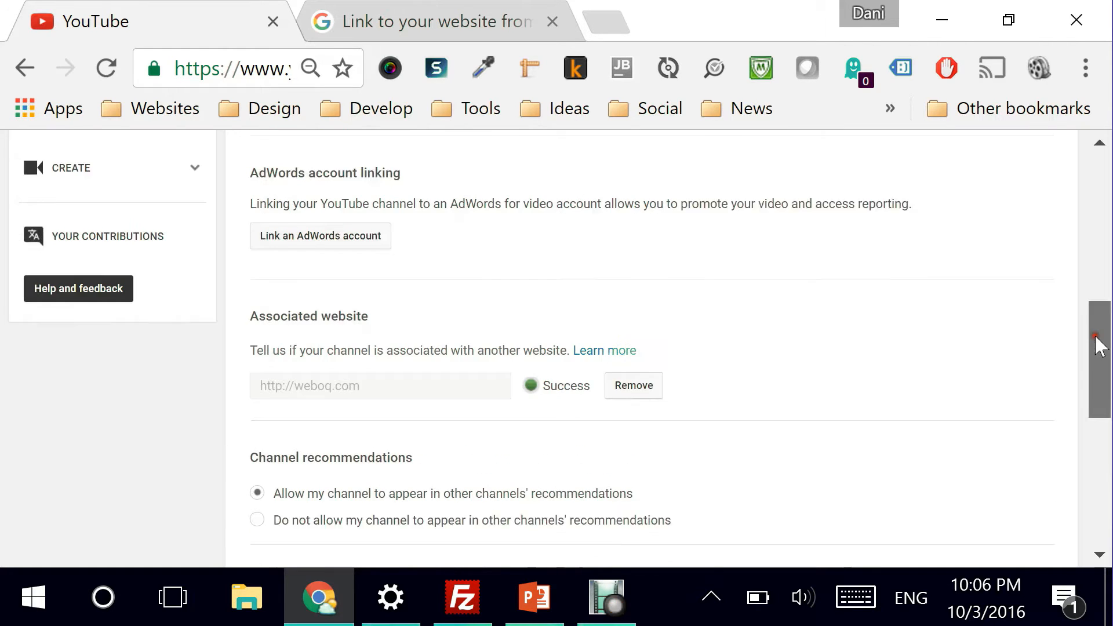
scroll("up", 3)
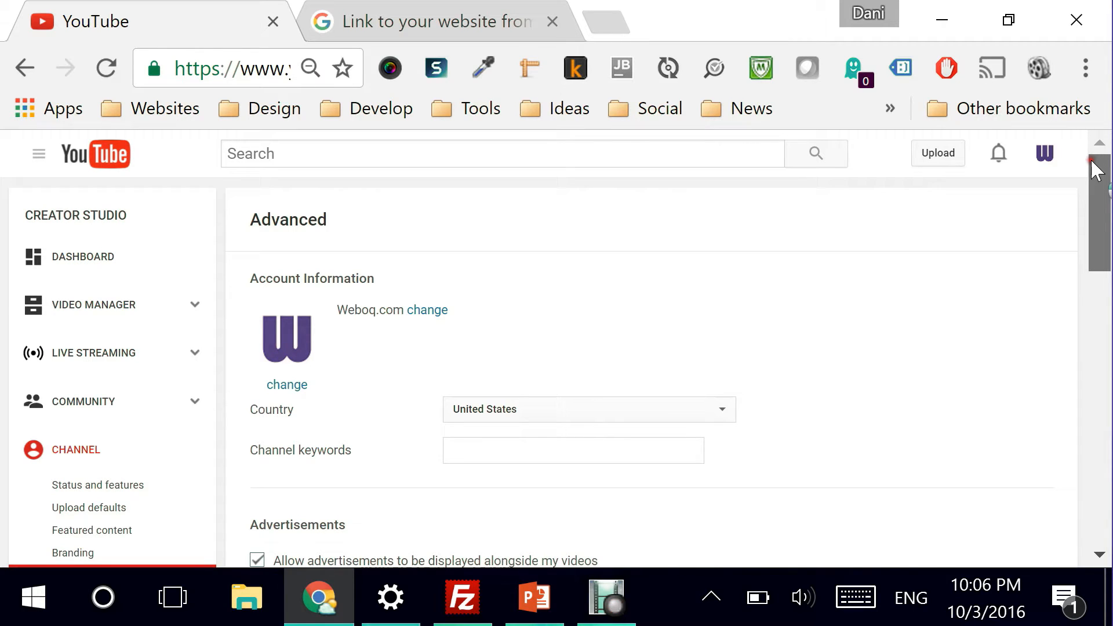
mouse_move(126, 329)
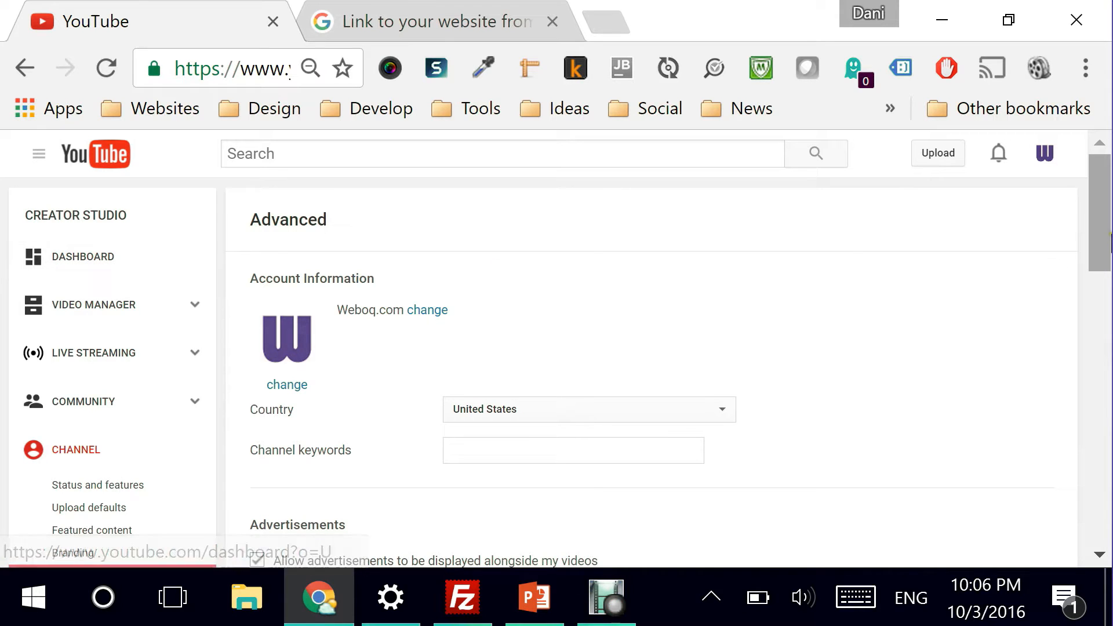
scroll("down", 3)
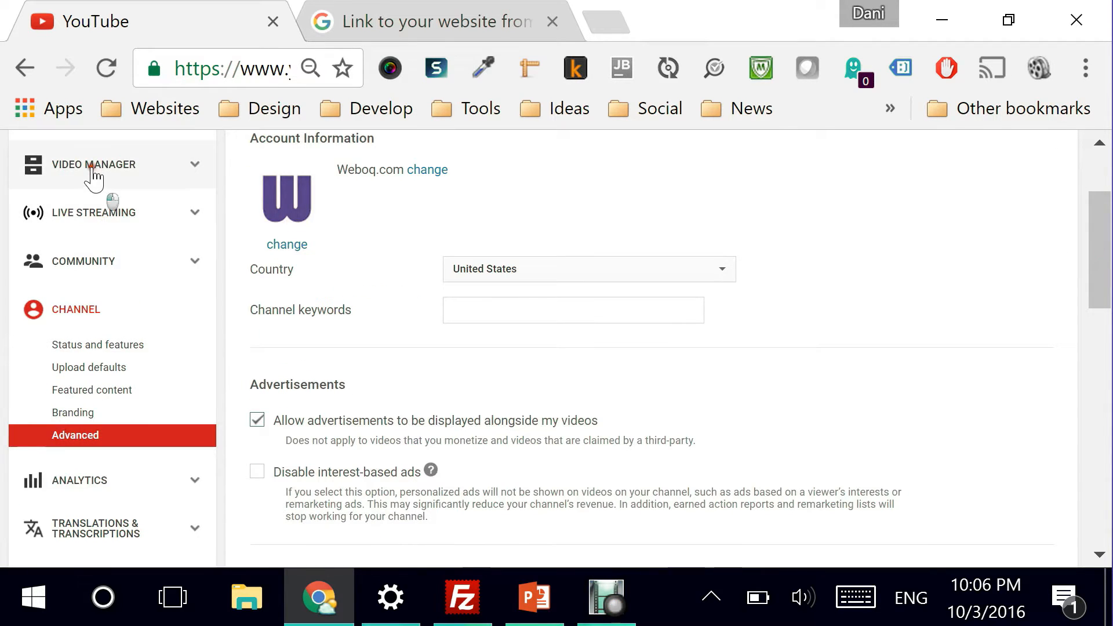
- Open Edit for the 'Using New Google Tag Manager 2016…PDF Click Events' video from Video Manager
left_click(91, 164)
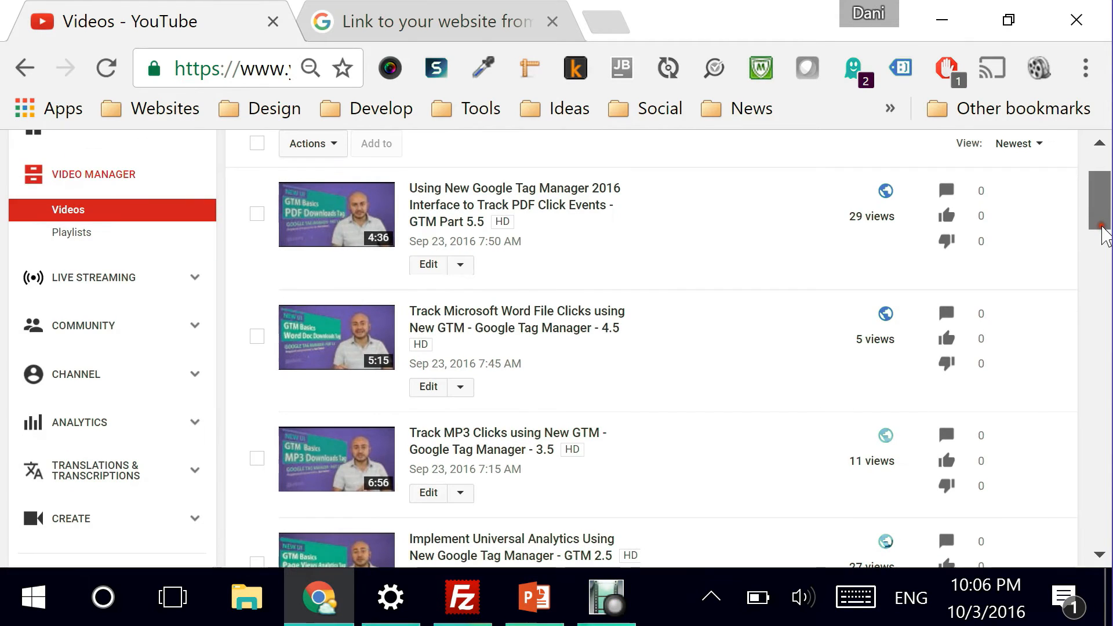
mouse_move(427, 265)
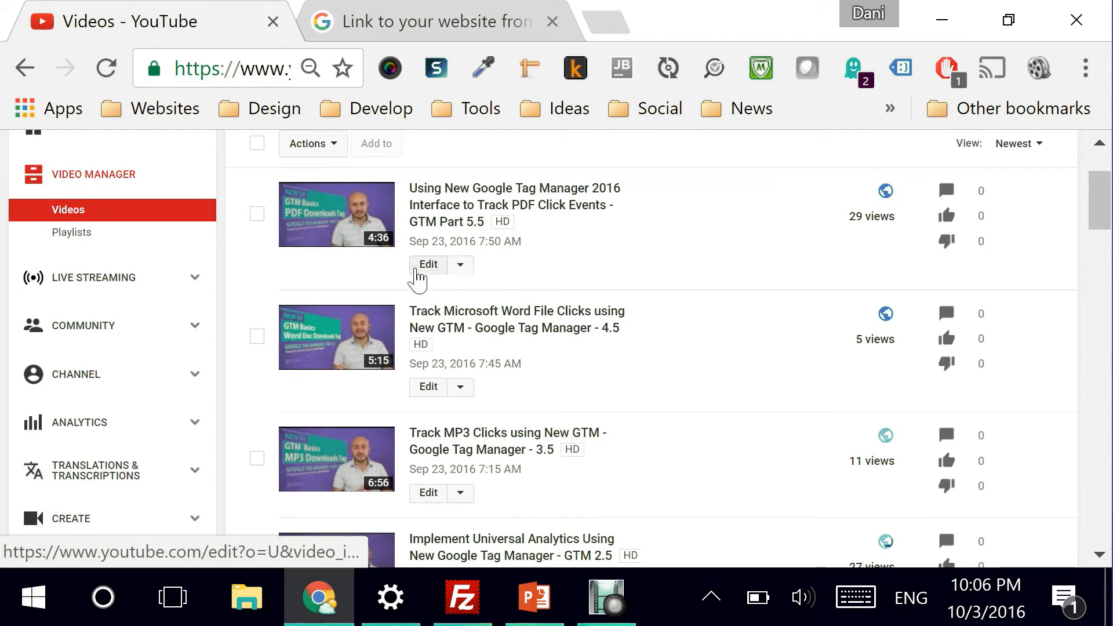
left_click(427, 265)
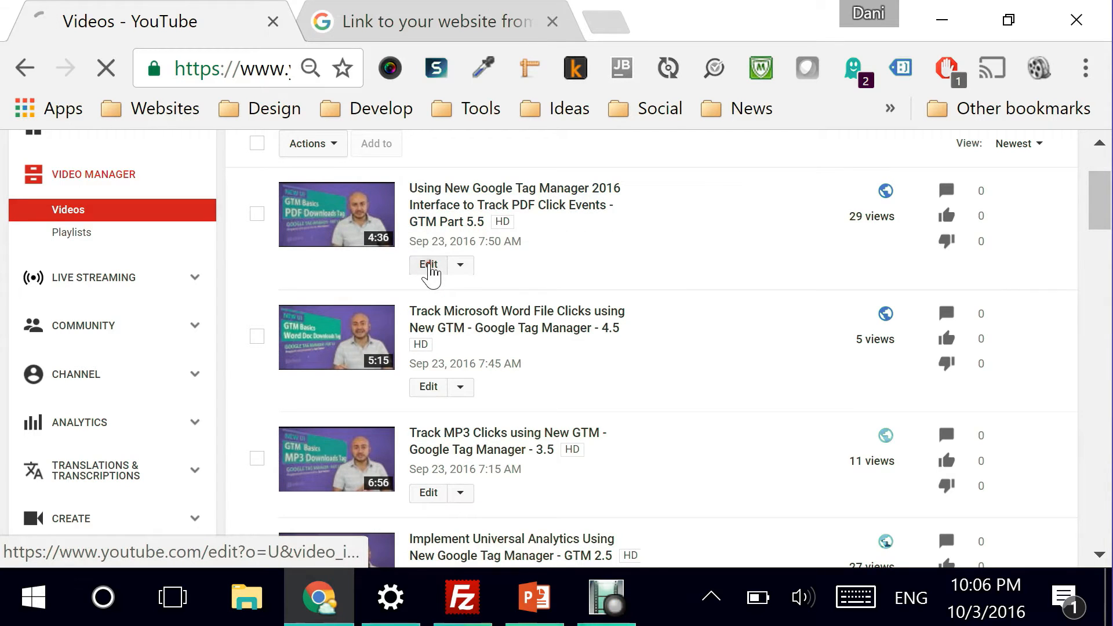
left_click(427, 264)
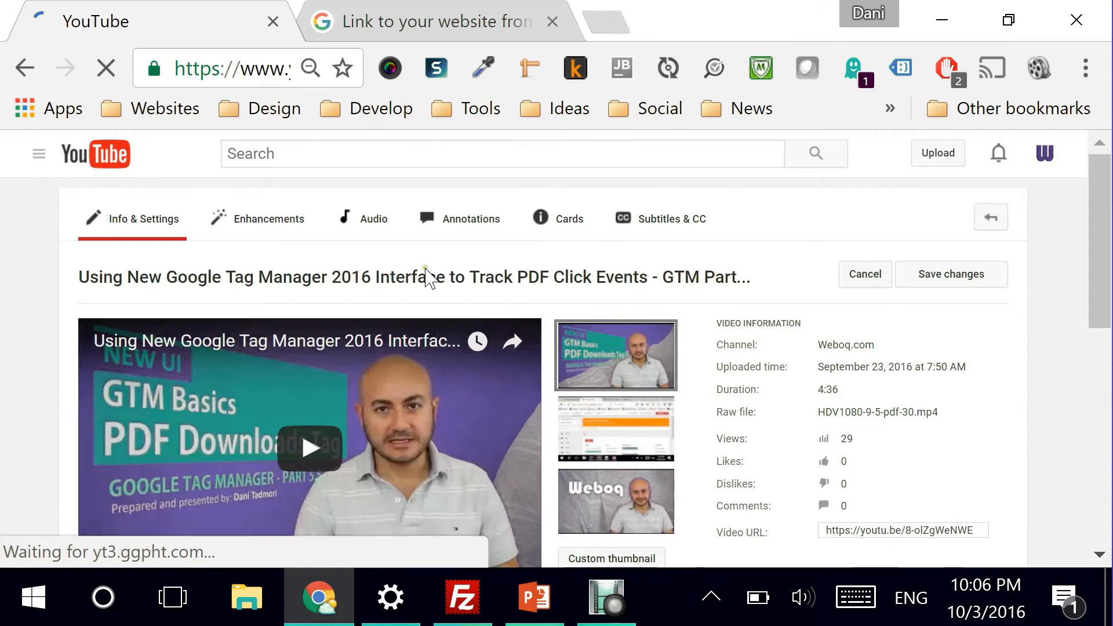
scroll("down", 3)
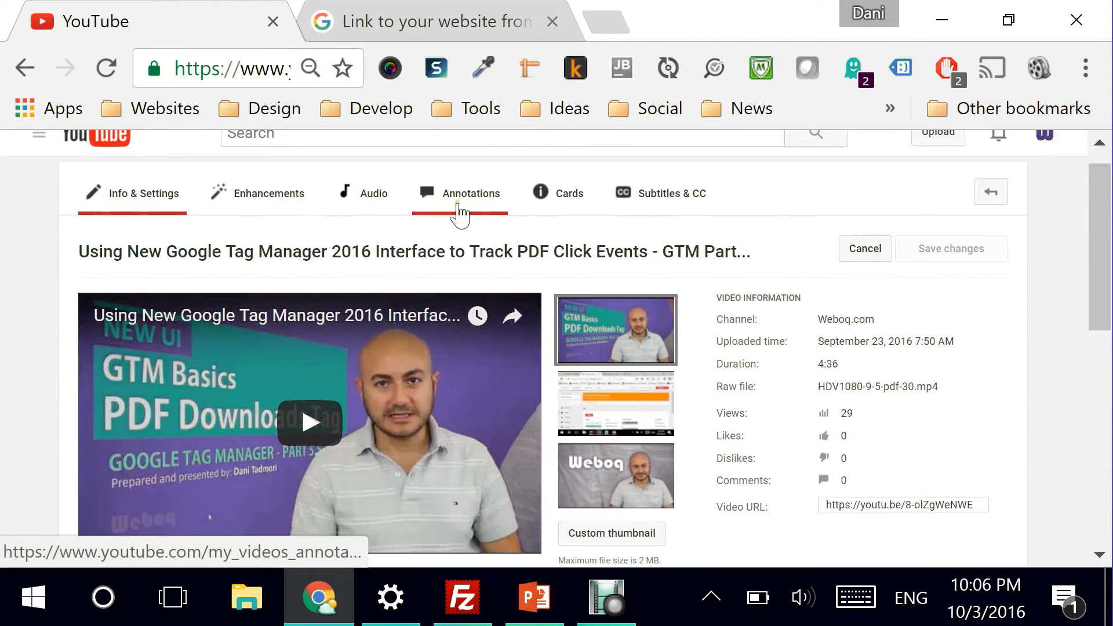
- Open the video's Annotations tab and seek the player to 4:21
left_click(470, 192)
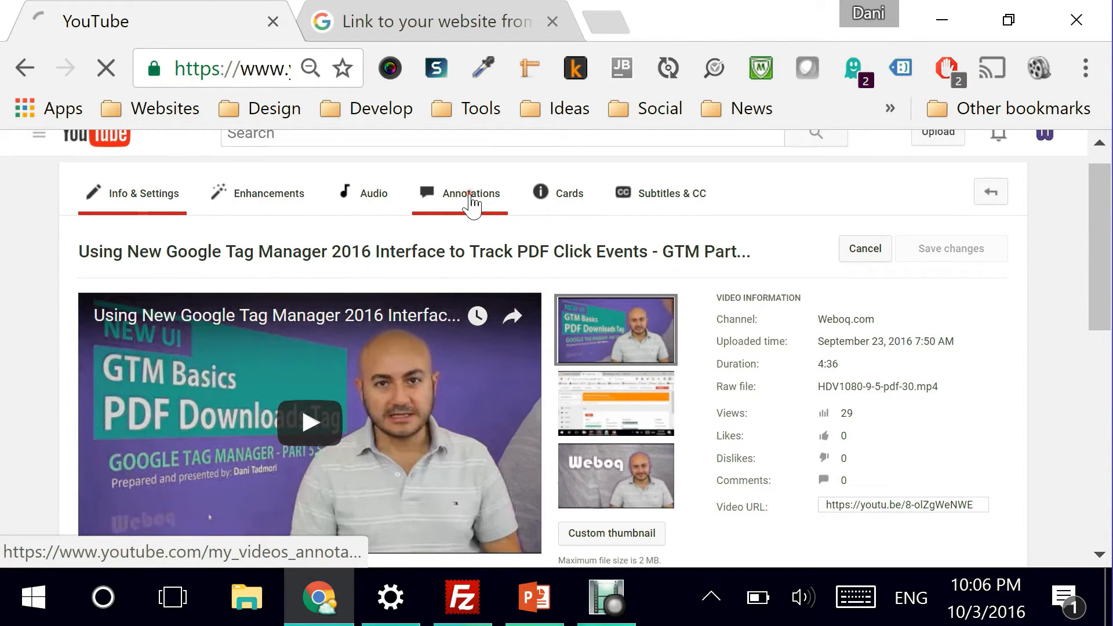
left_click(471, 193)
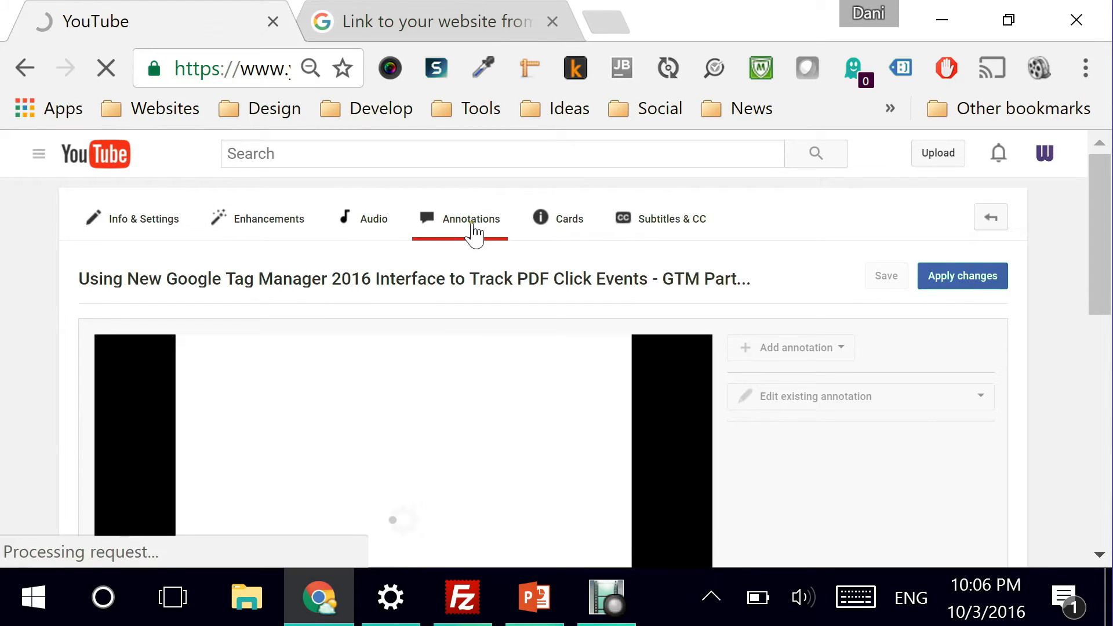
scroll("down", 3)
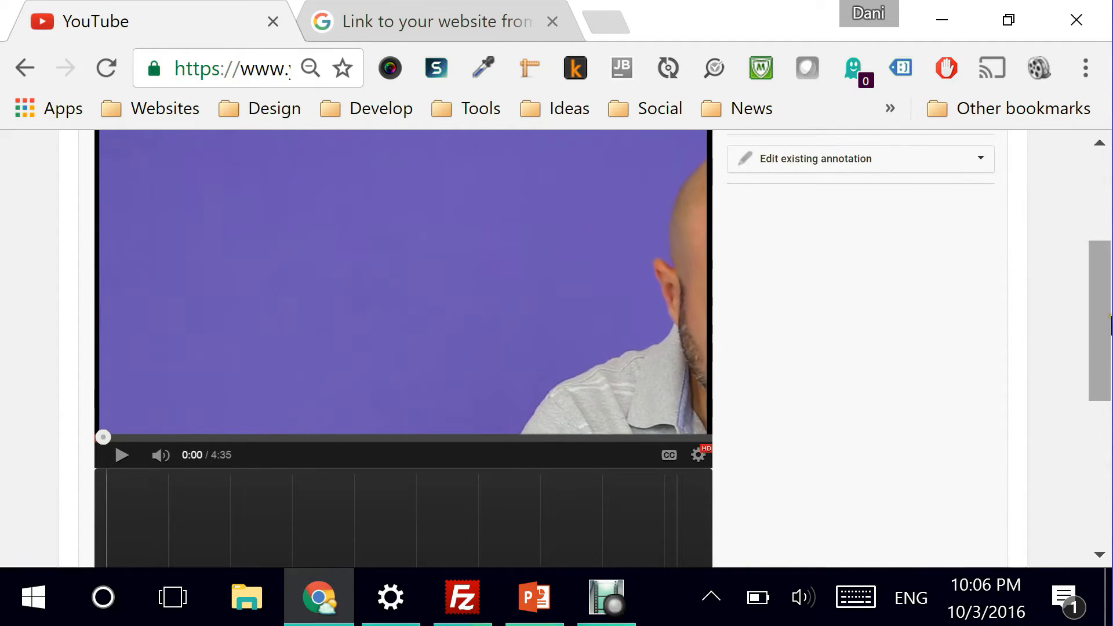
scroll("down", 3)
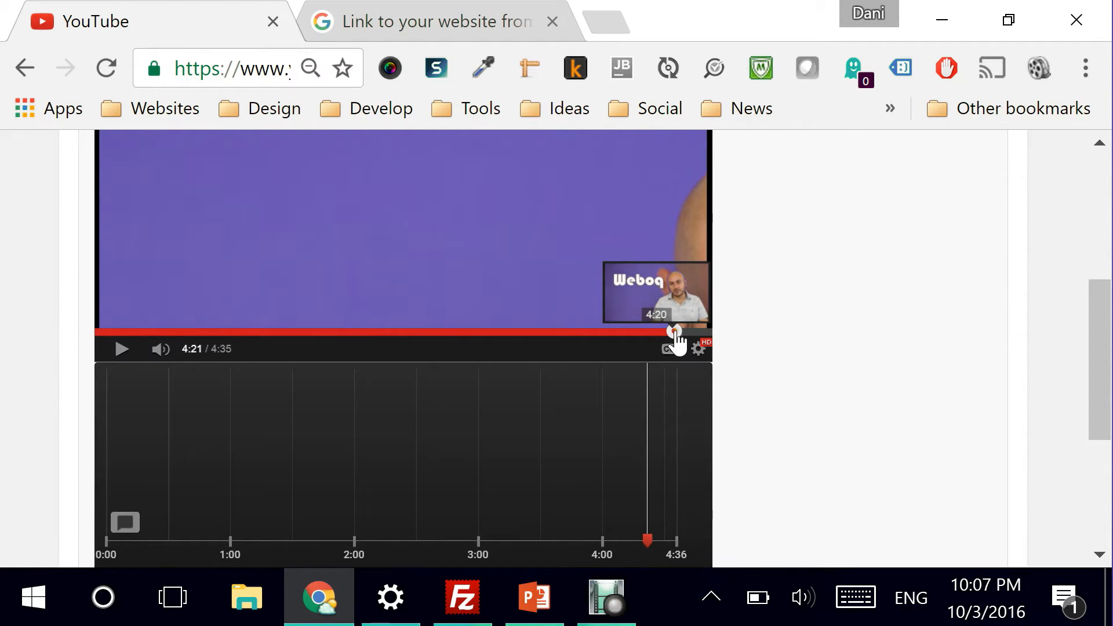
scroll("up", 3)
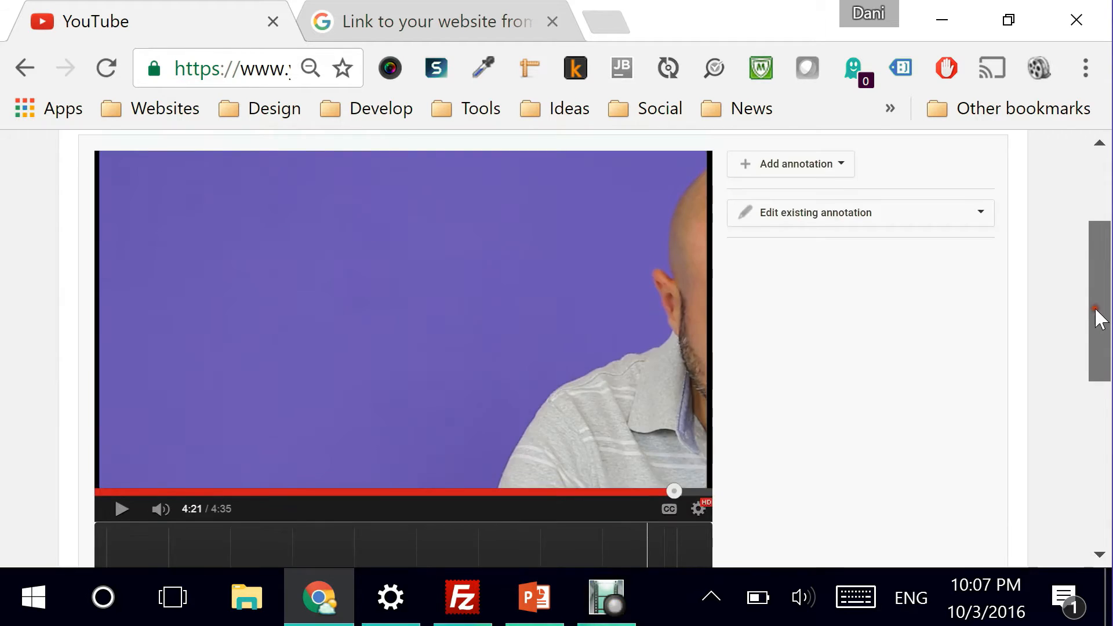
scroll("up", 3)
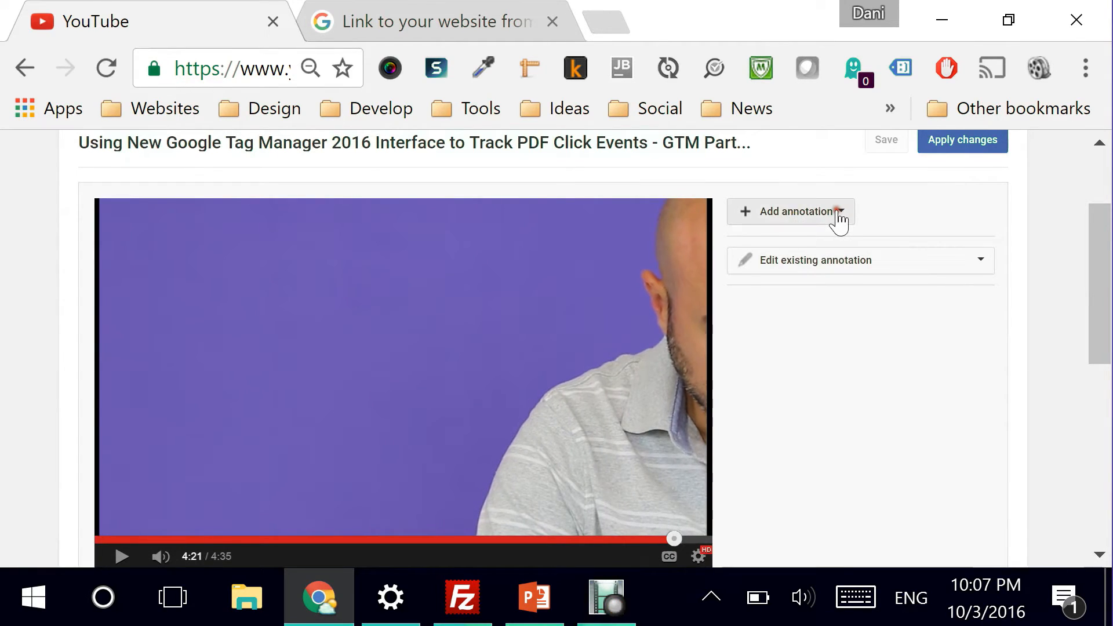
- Add a 'Weboq.com' speech bubble annotation timed from 0:04:21.5 to 0:04:35.3
left_click(790, 212)
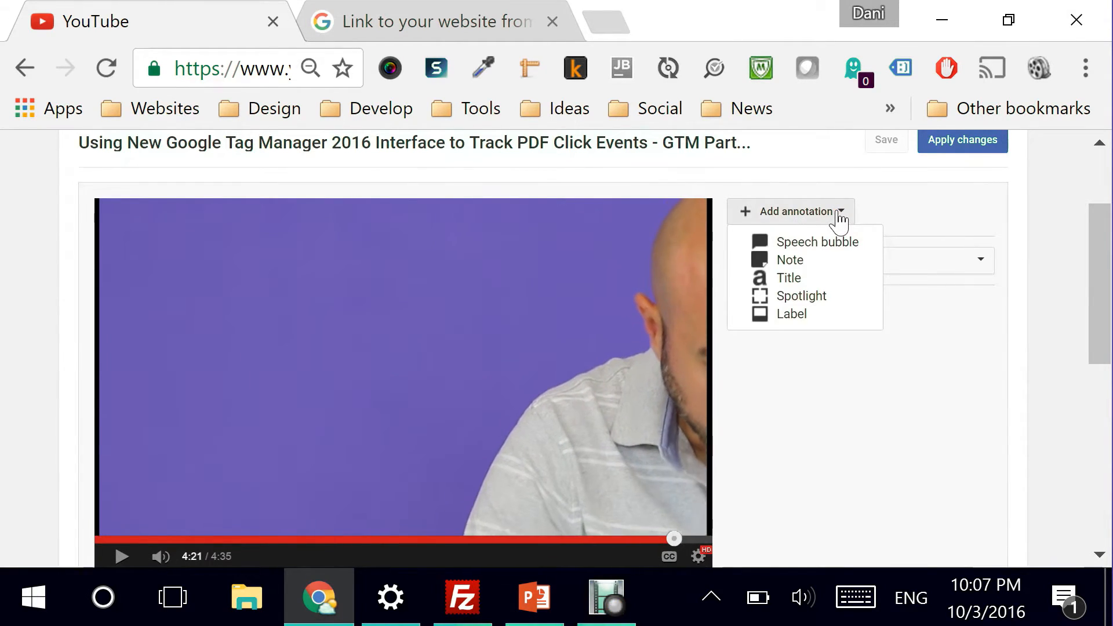
mouse_move(790, 259)
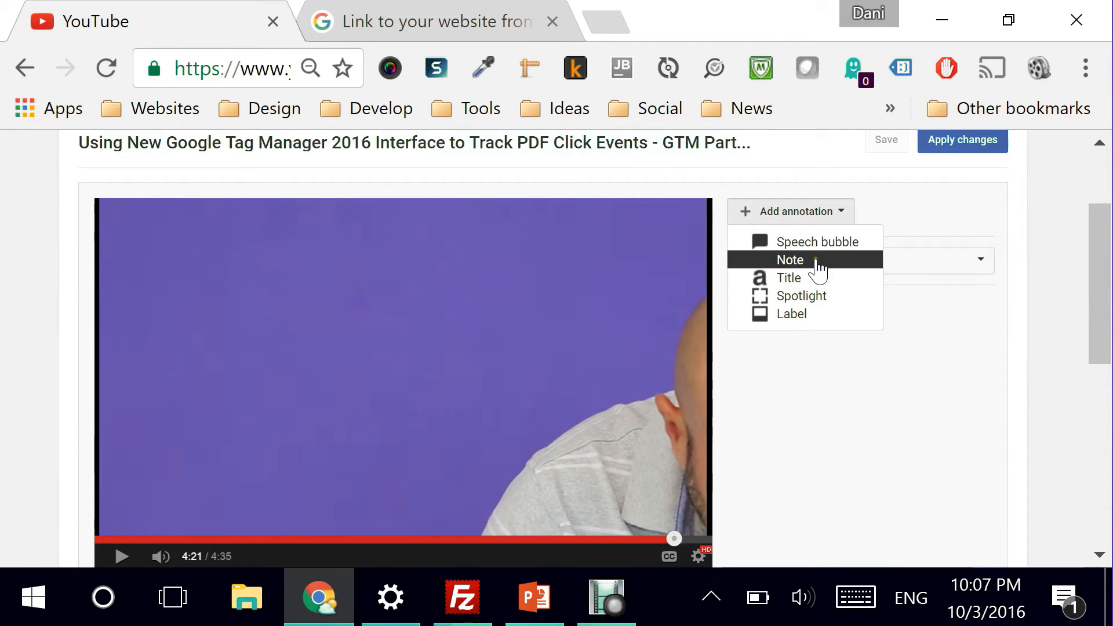
left_click(816, 241)
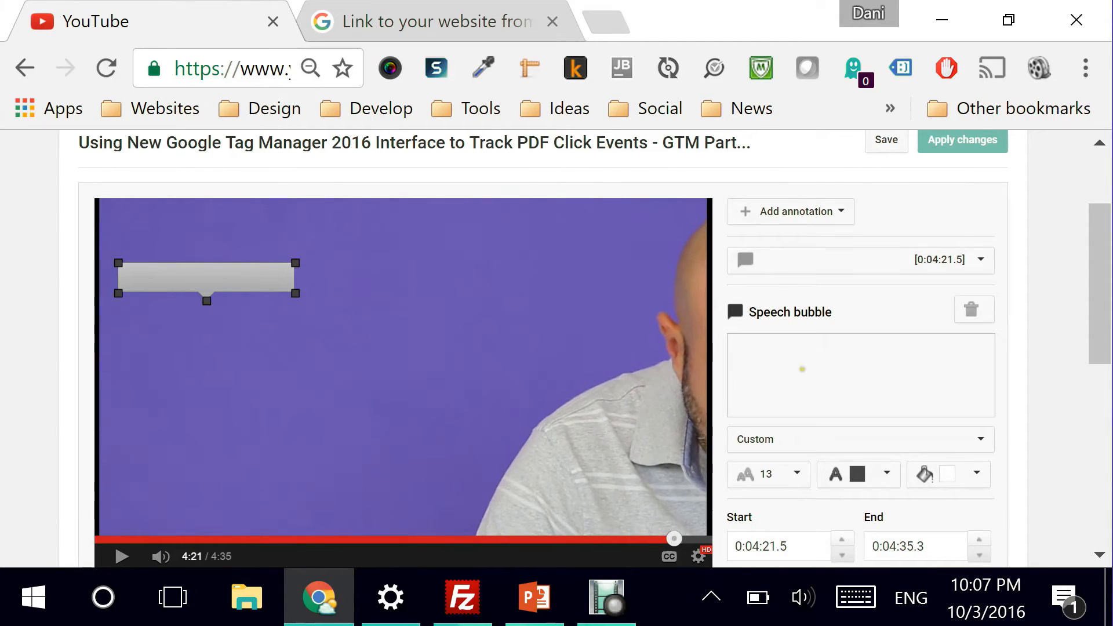
type("We")
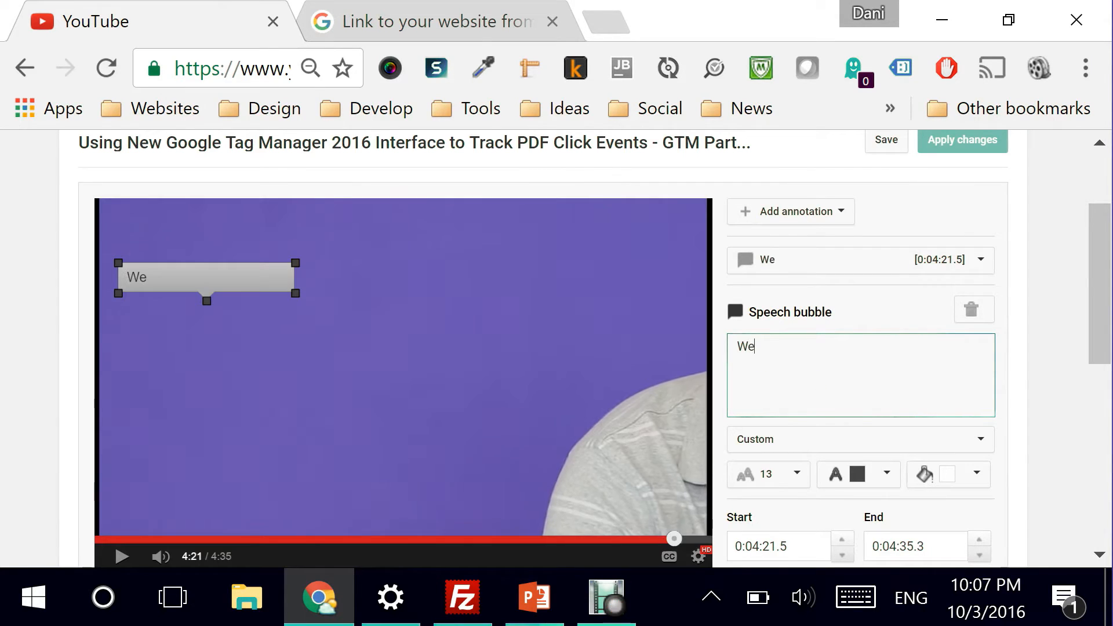
type("boq.com")
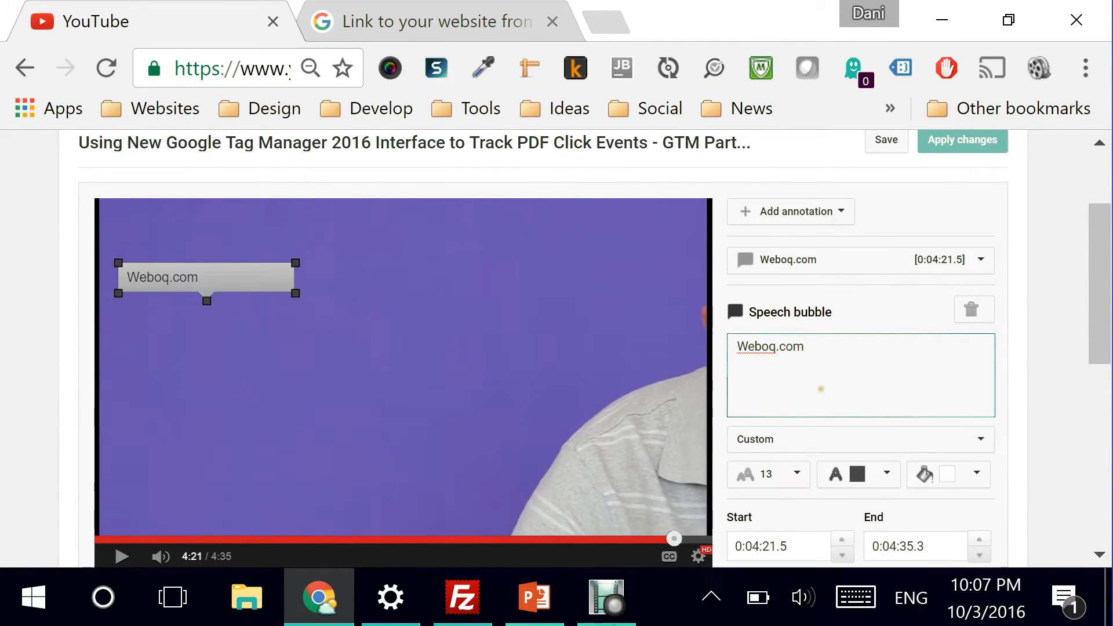
scroll("down", 3)
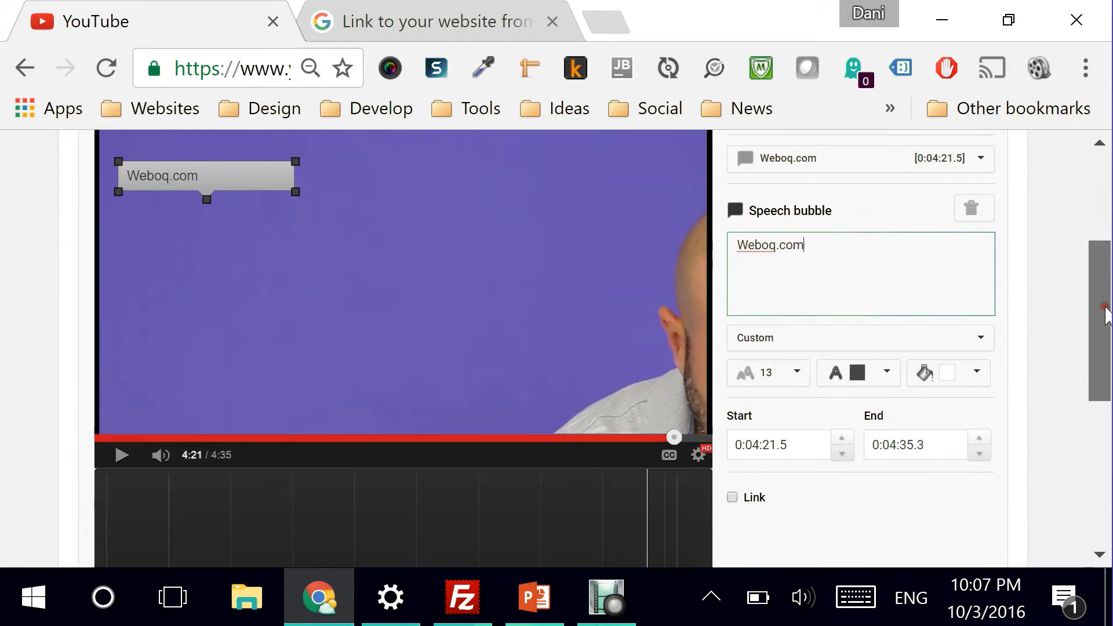
scroll("down", 3)
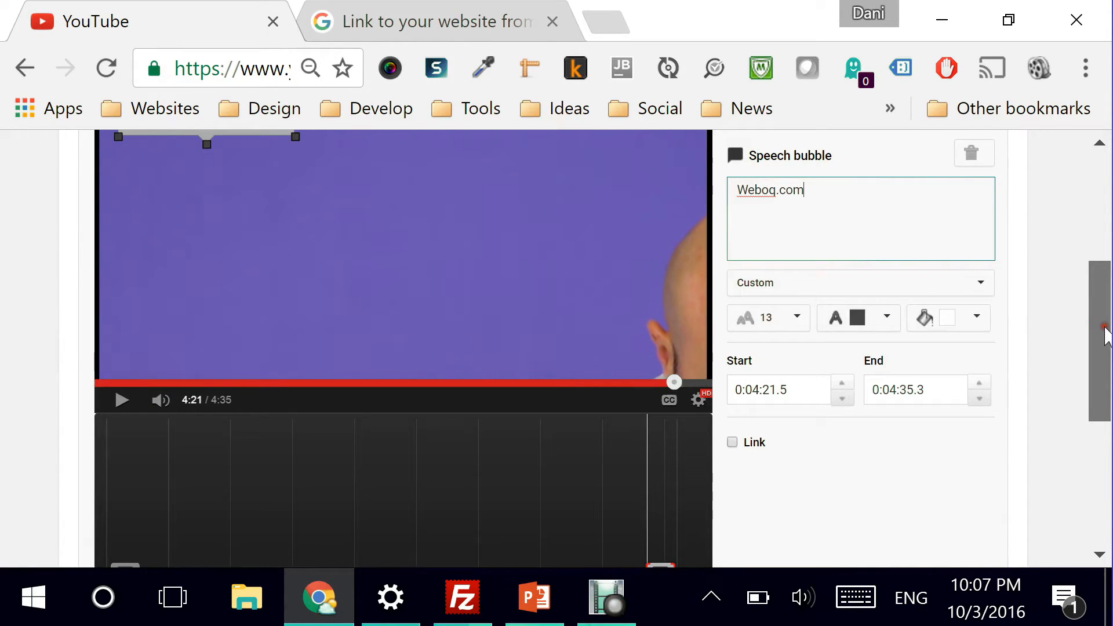
- Enable linking on the speech bubble with Associated Website as the destination
left_click(732, 442)
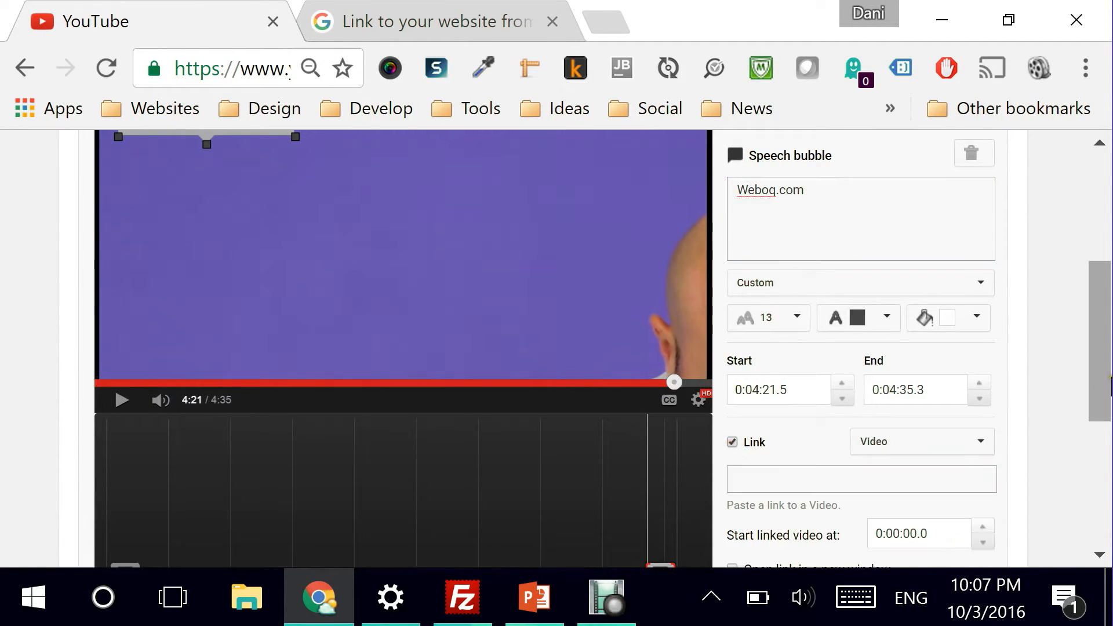
scroll("down", 3)
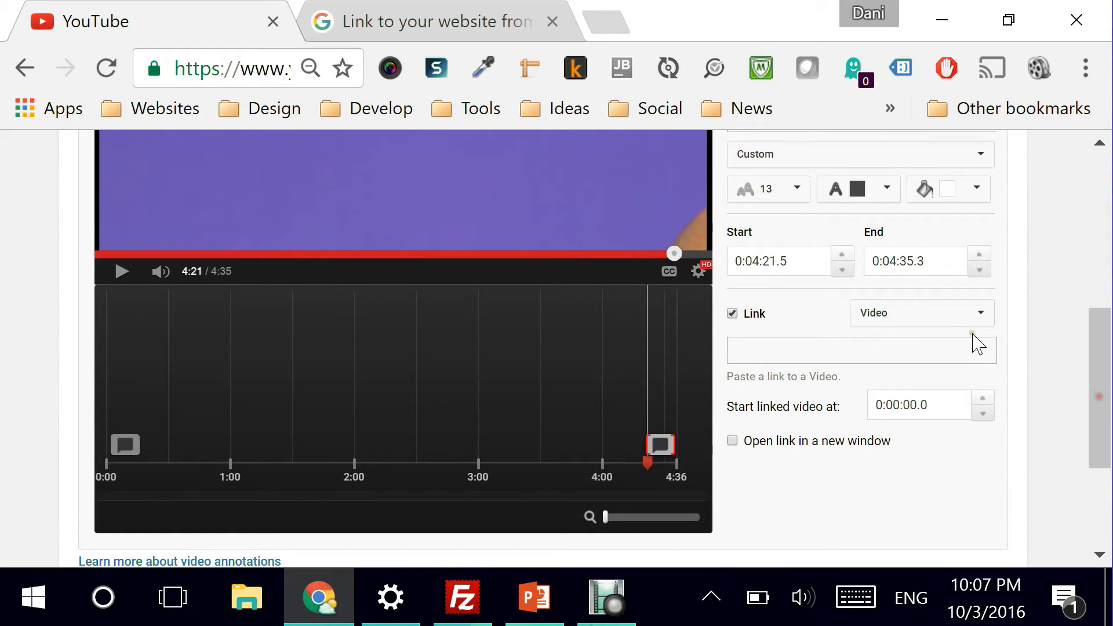
left_click(920, 312)
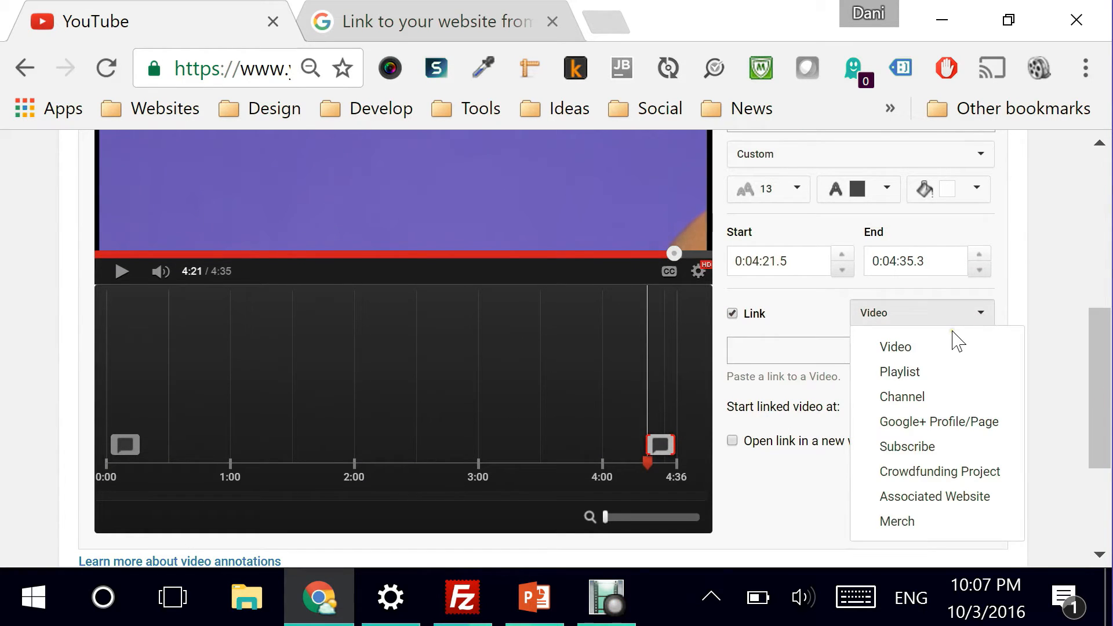
mouse_move(935, 496)
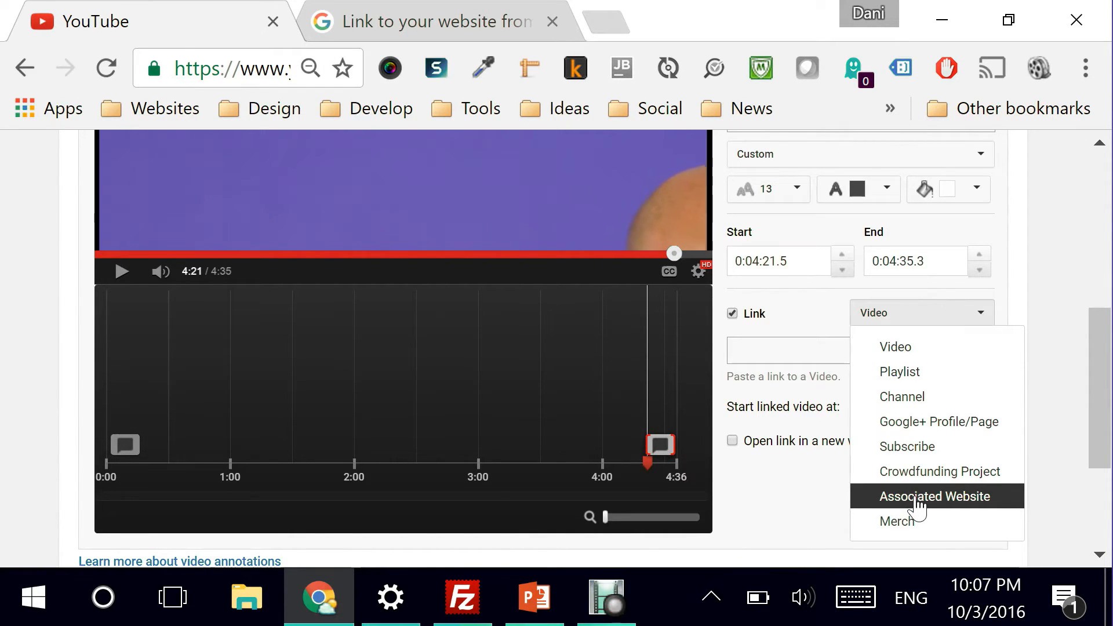
left_click(934, 496)
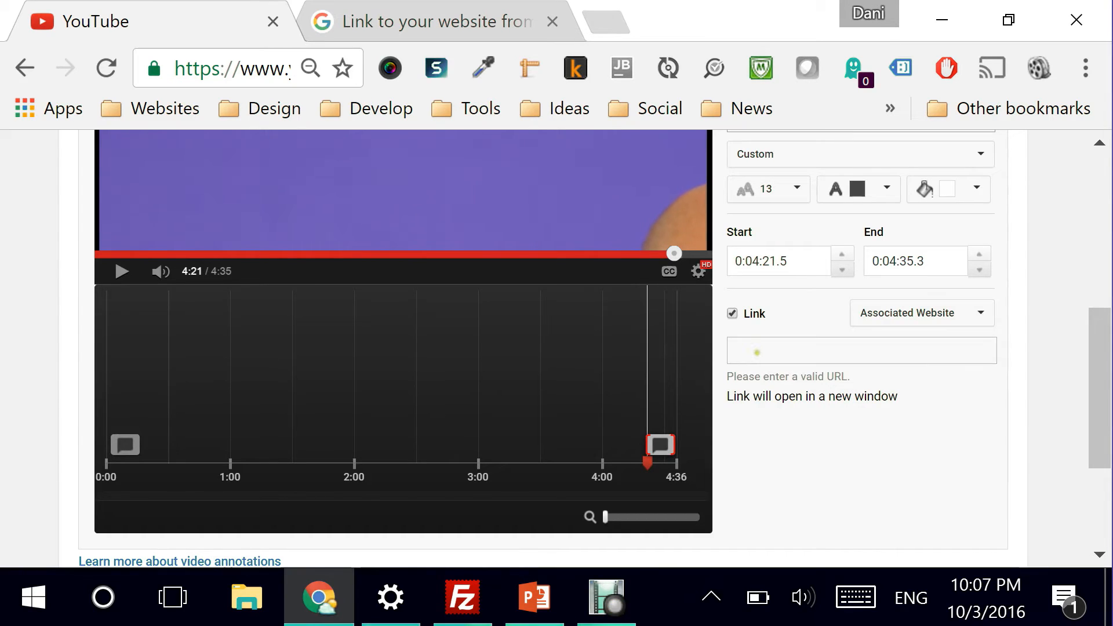
left_click(860, 350)
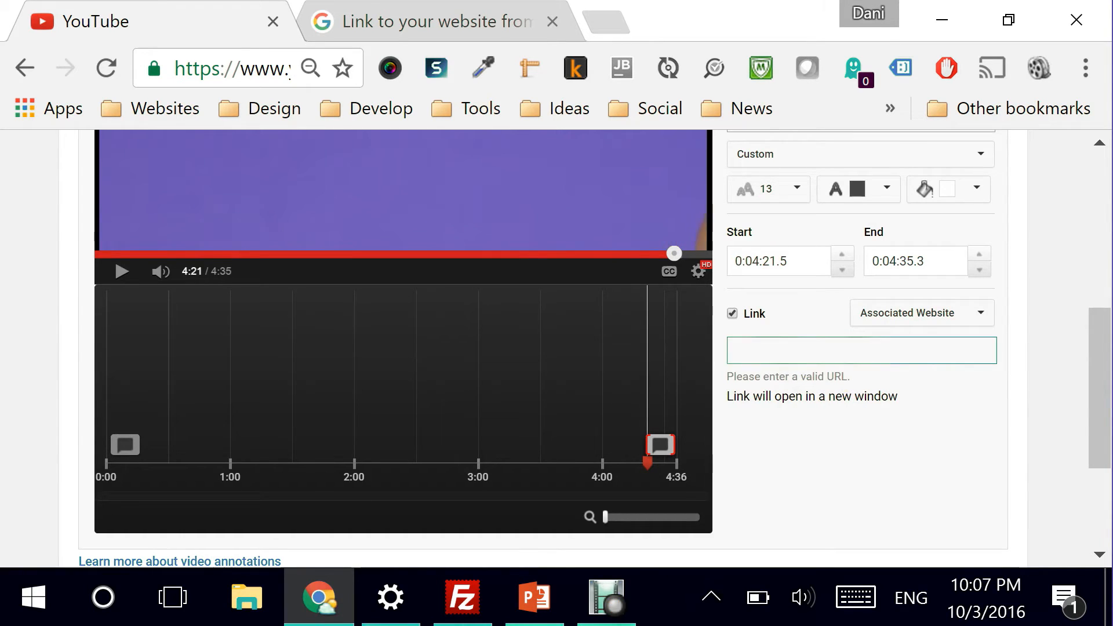
type("http://weboq")
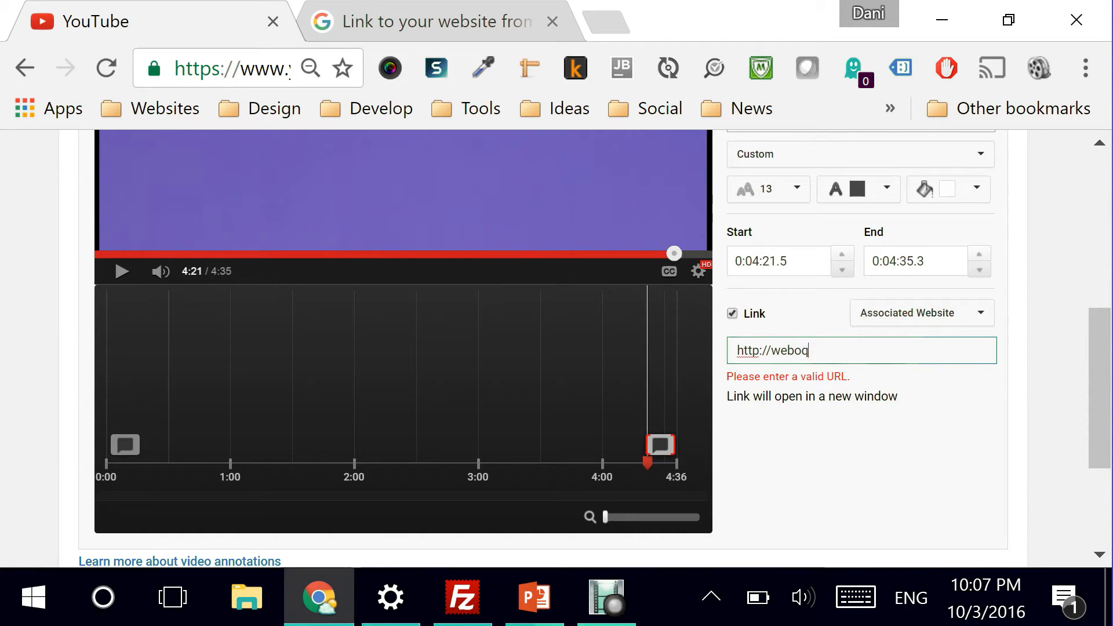
type(".com/")
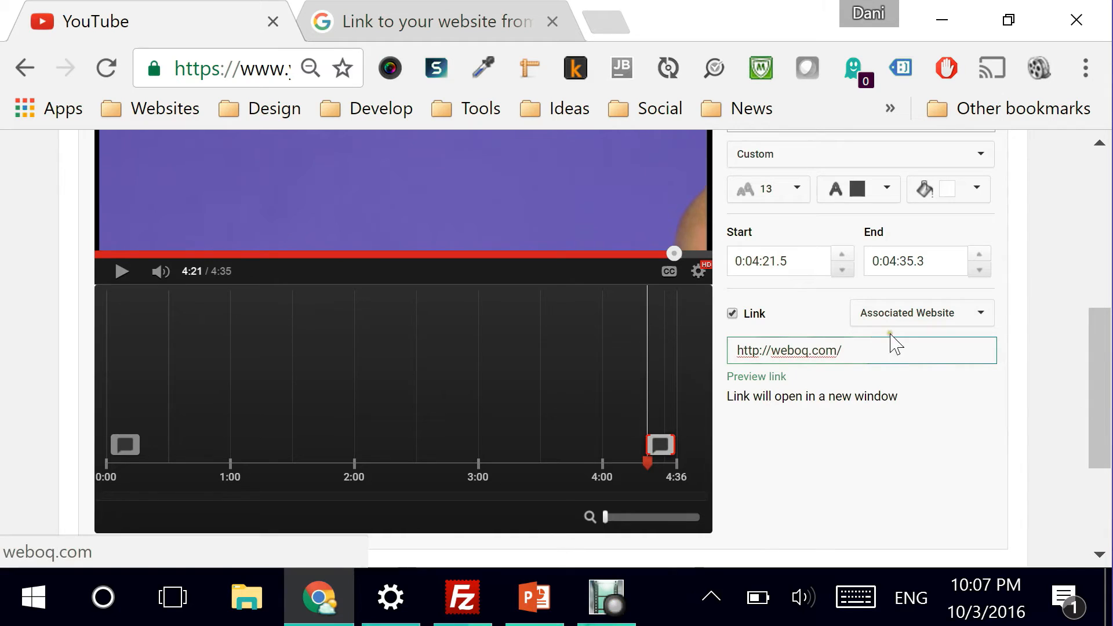
type("b")
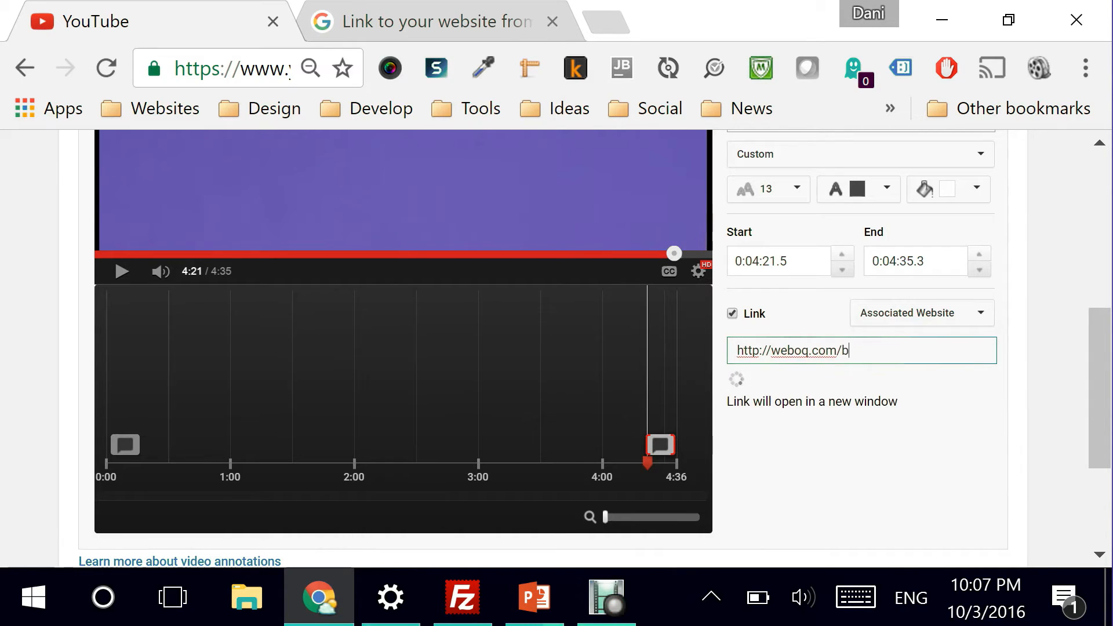
type("log/")
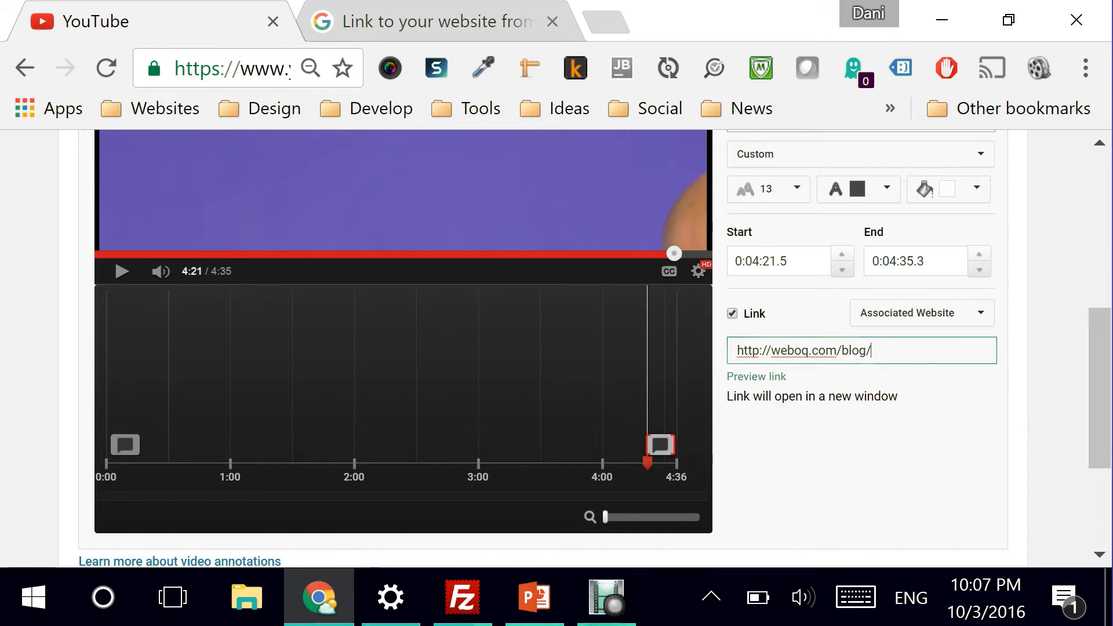
key("Backspace")
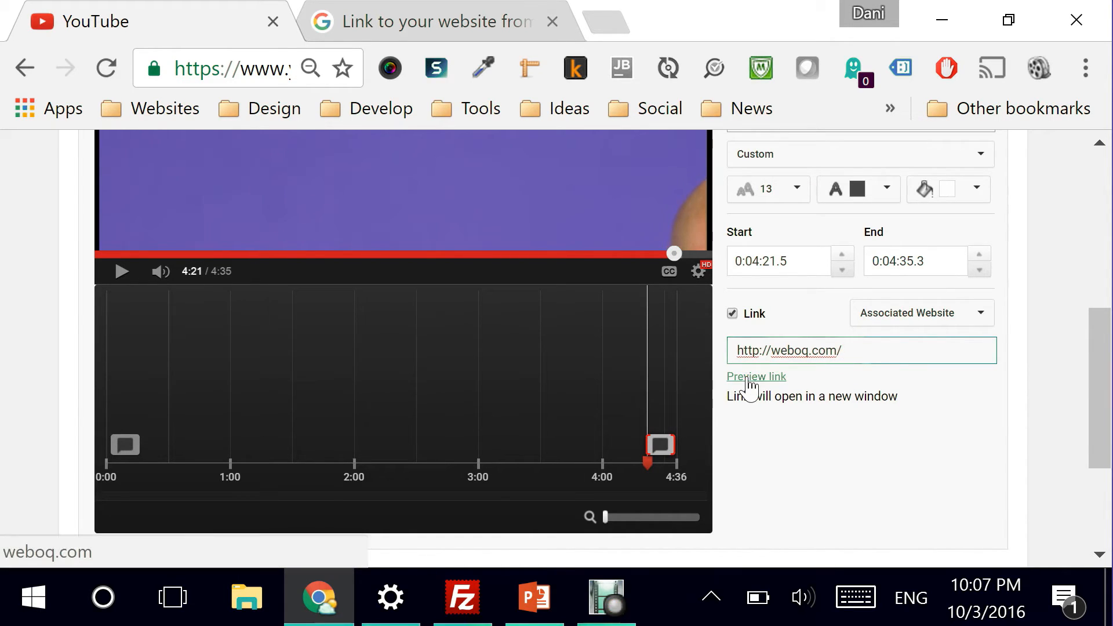
- Preview the link to confirm it opens weboq.com's homepage, then return to YouTube
left_click(859, 350)
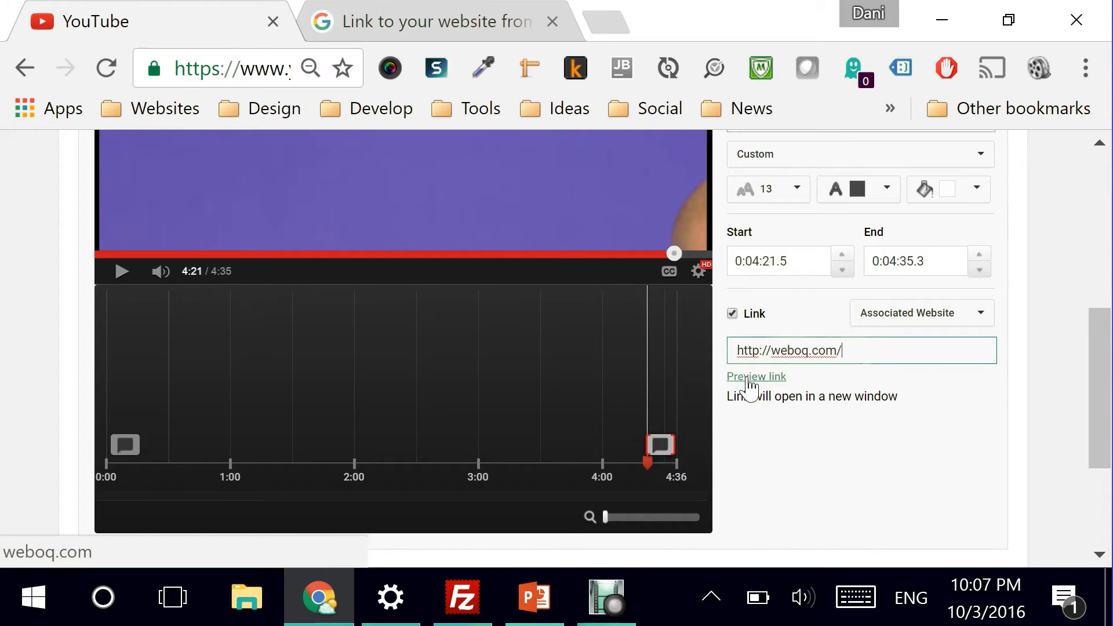
left_click(756, 376)
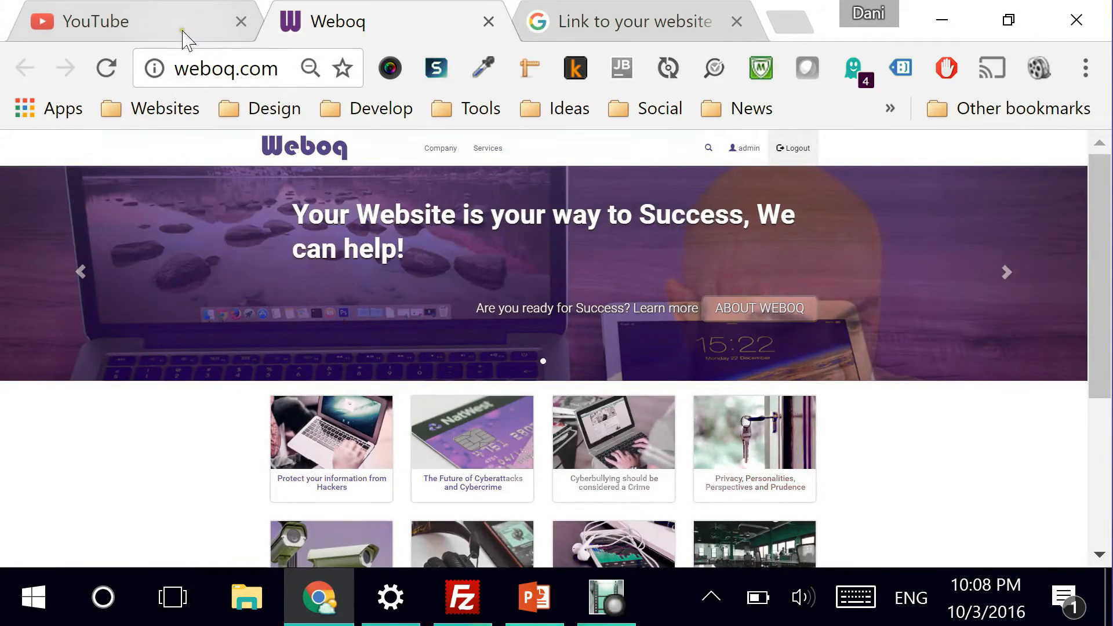
left_click(338, 21)
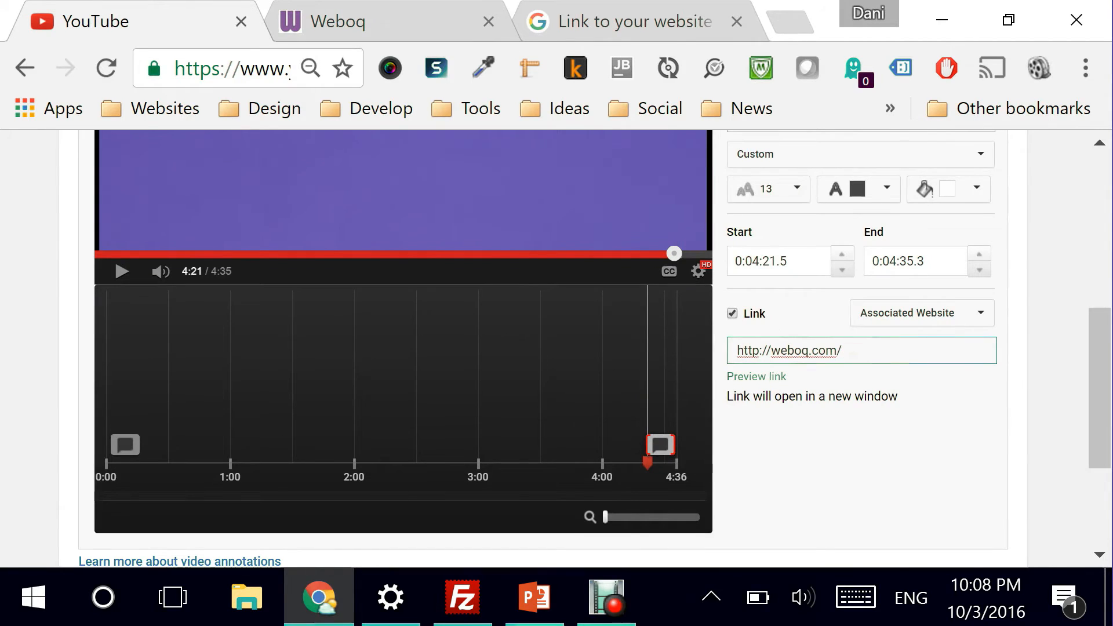
type("signup")
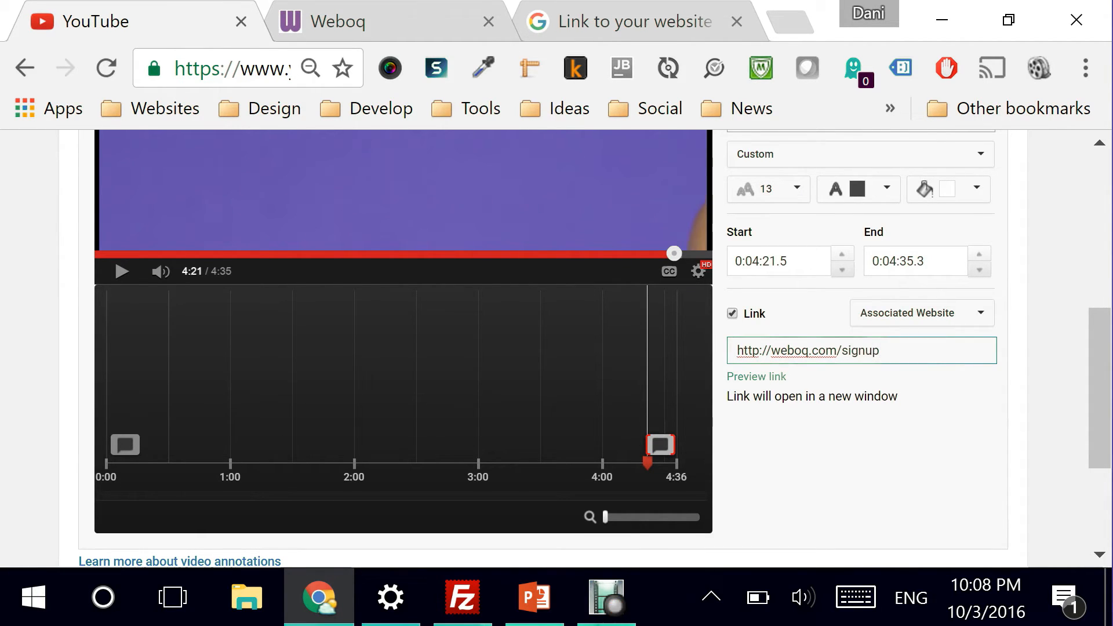
left_click(755, 377)
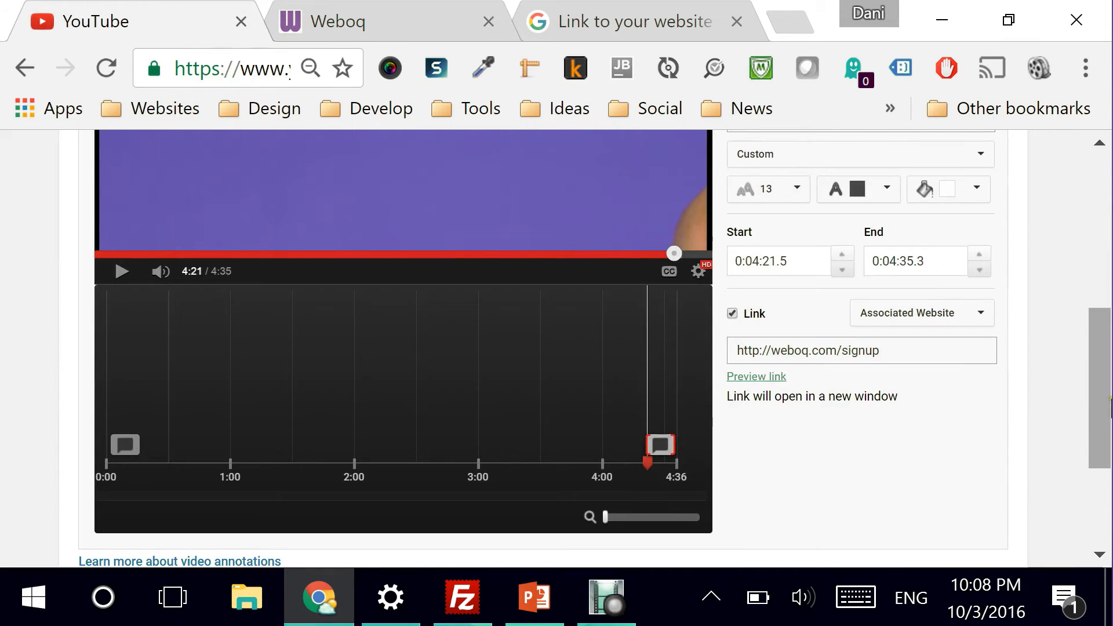
scroll("down", 3)
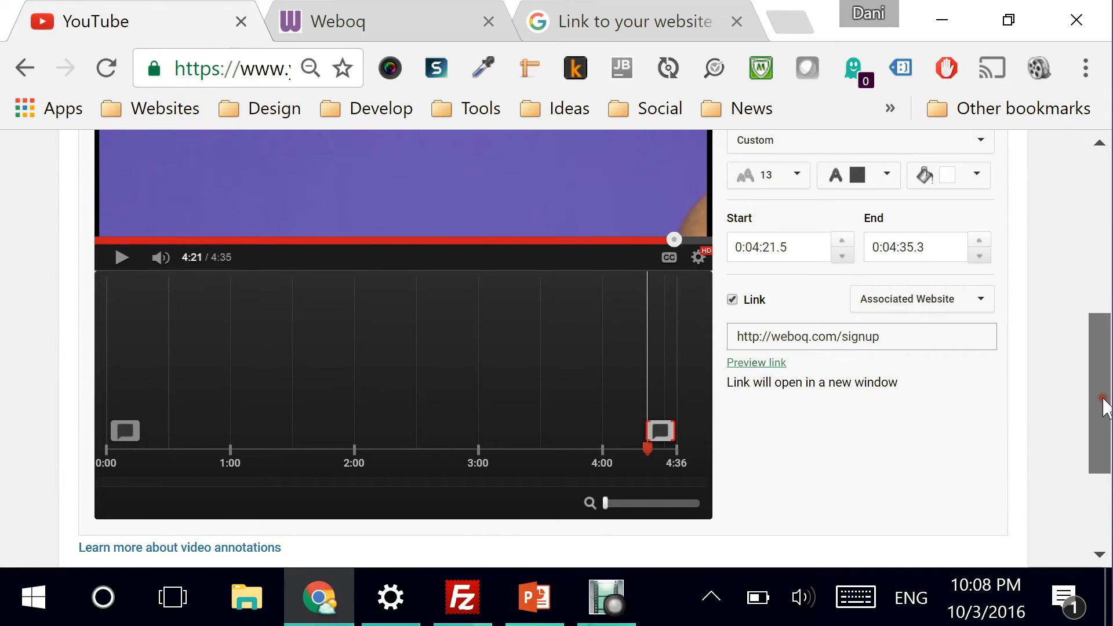
scroll("up", 3)
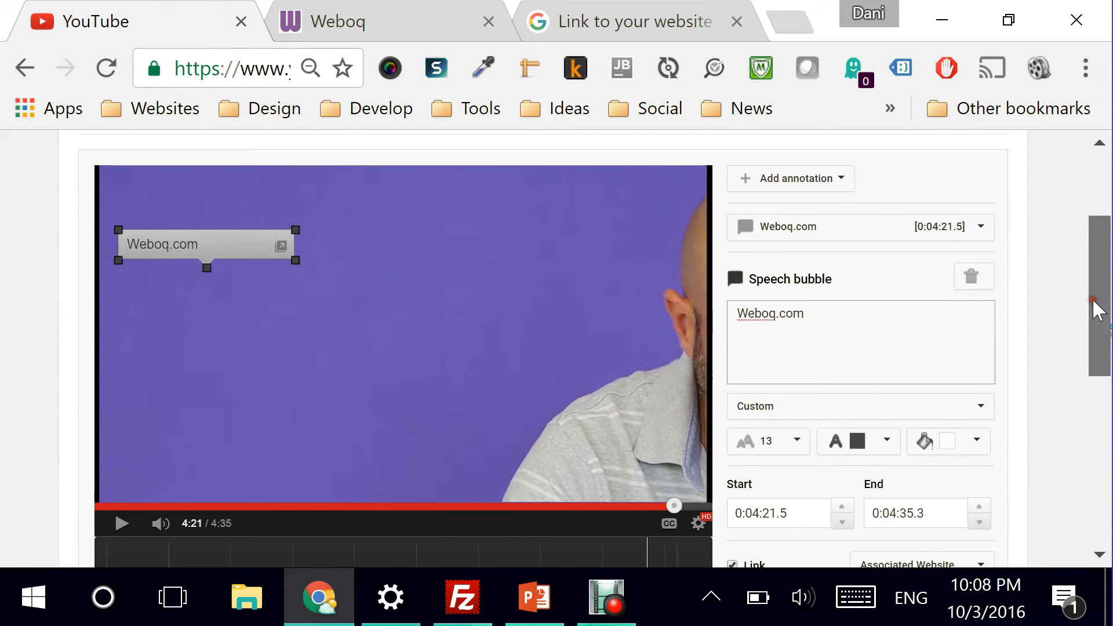
scroll("down", 3)
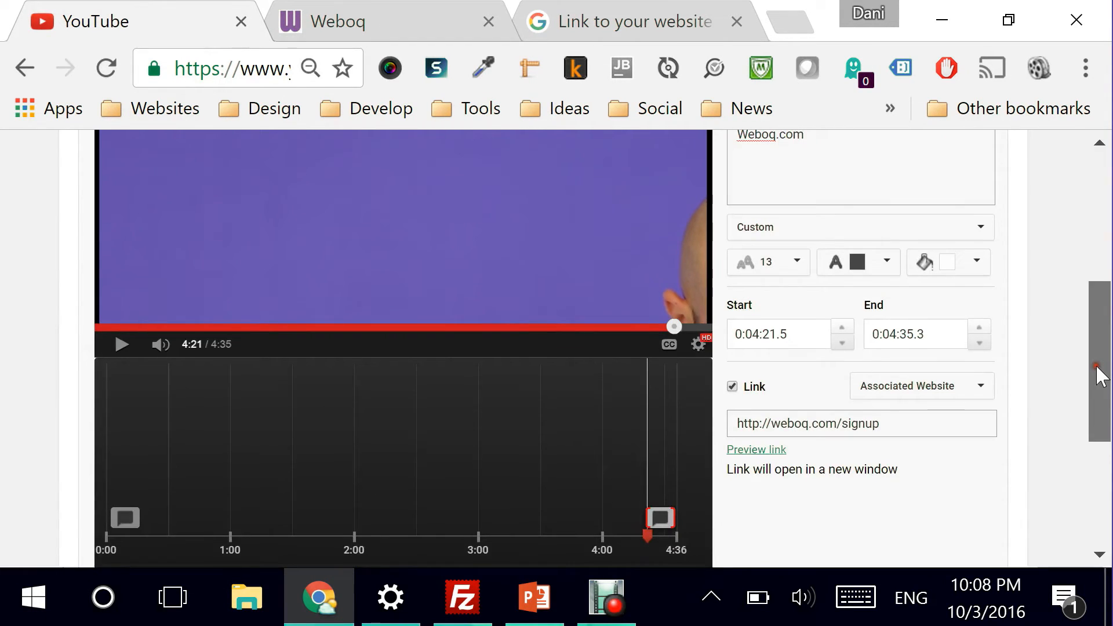
scroll("down", 3)
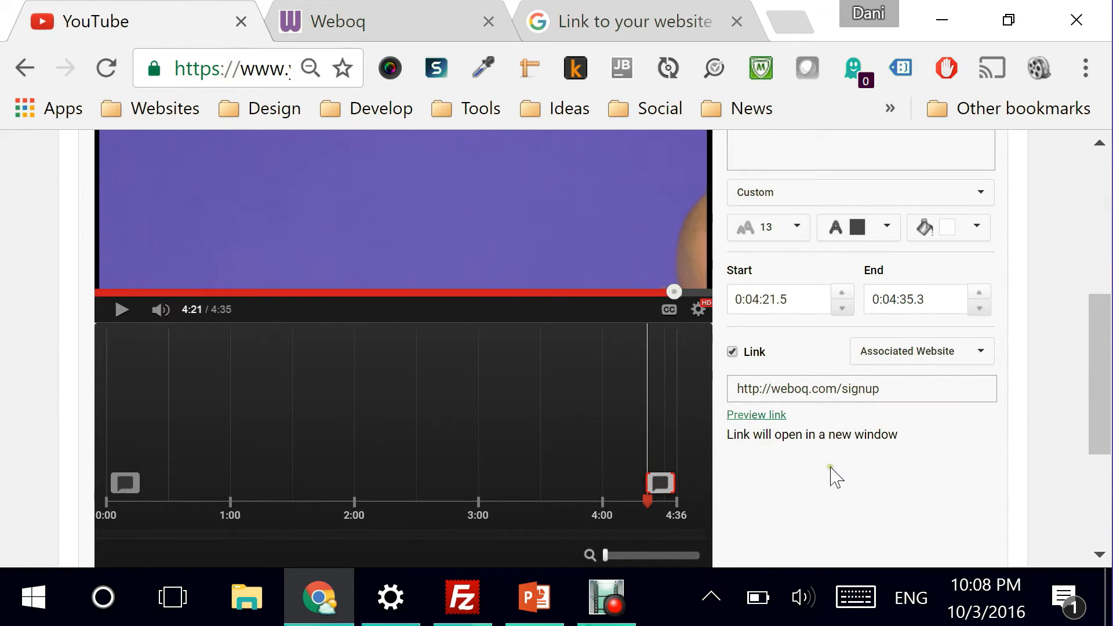
scroll("up", 3)
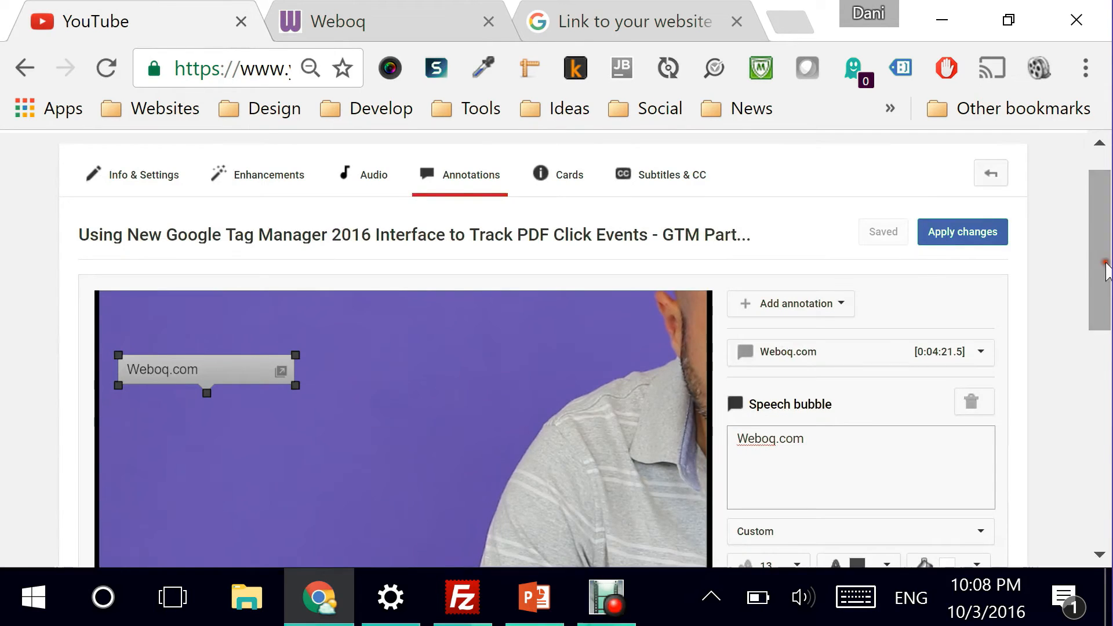
- Apply the annotation changes to the video
left_click(962, 231)
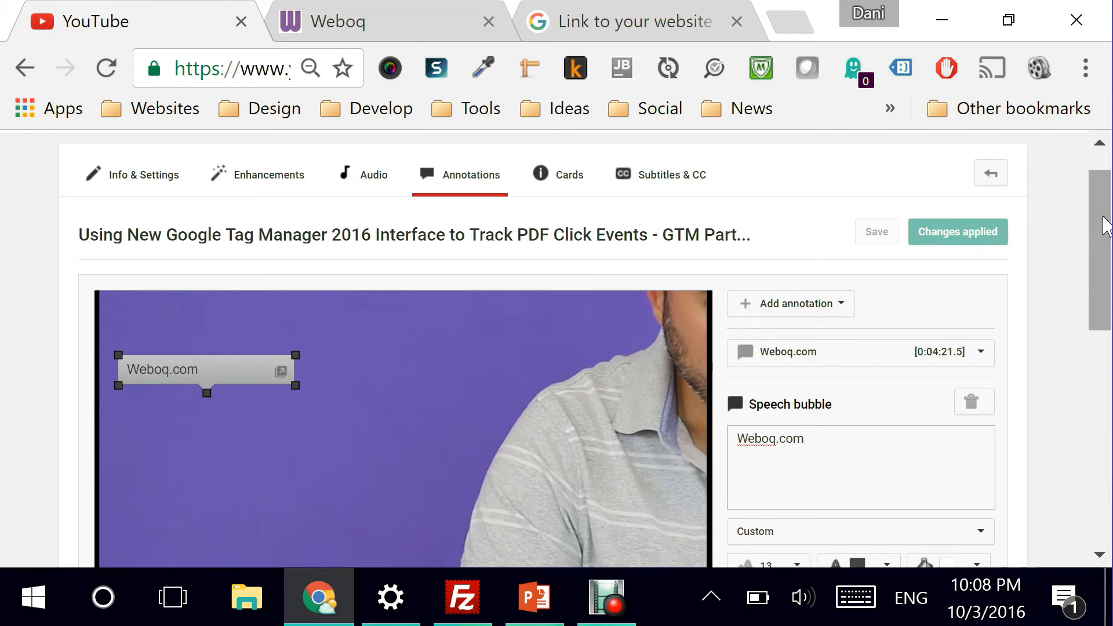
scroll("down", 3)
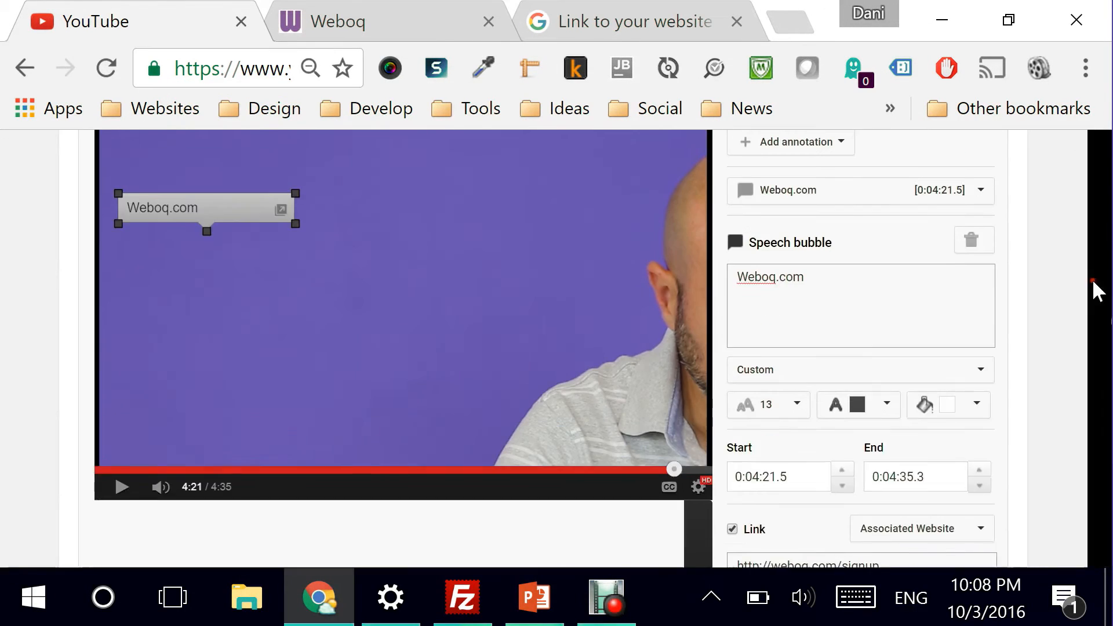
scroll("up", 3)
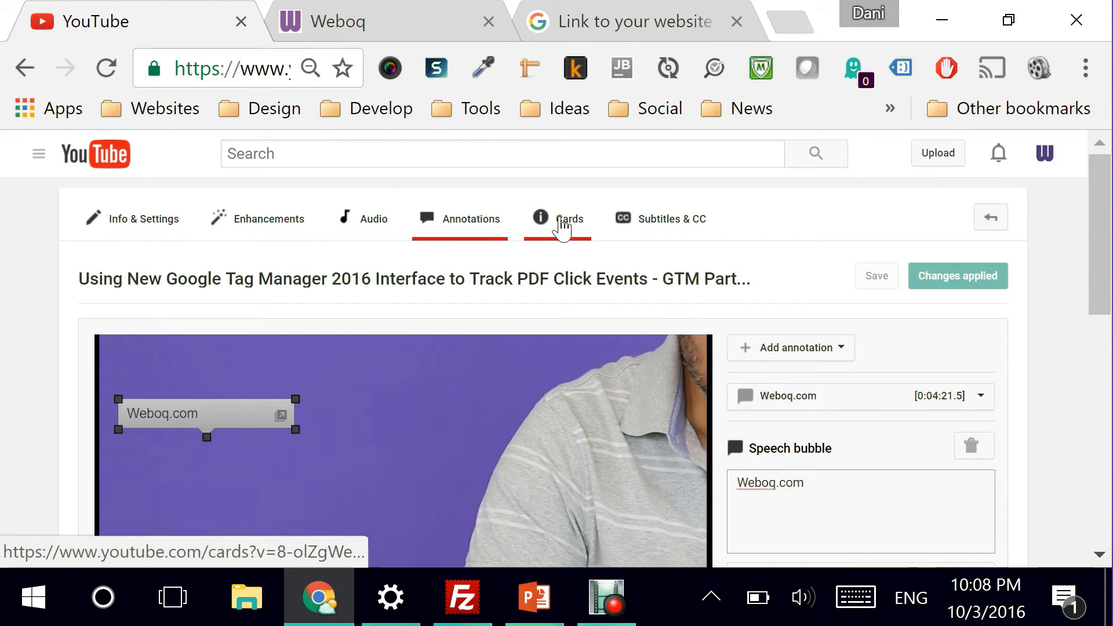
- Switch to the Cards tab and move the playhead to 4:20
left_click(569, 219)
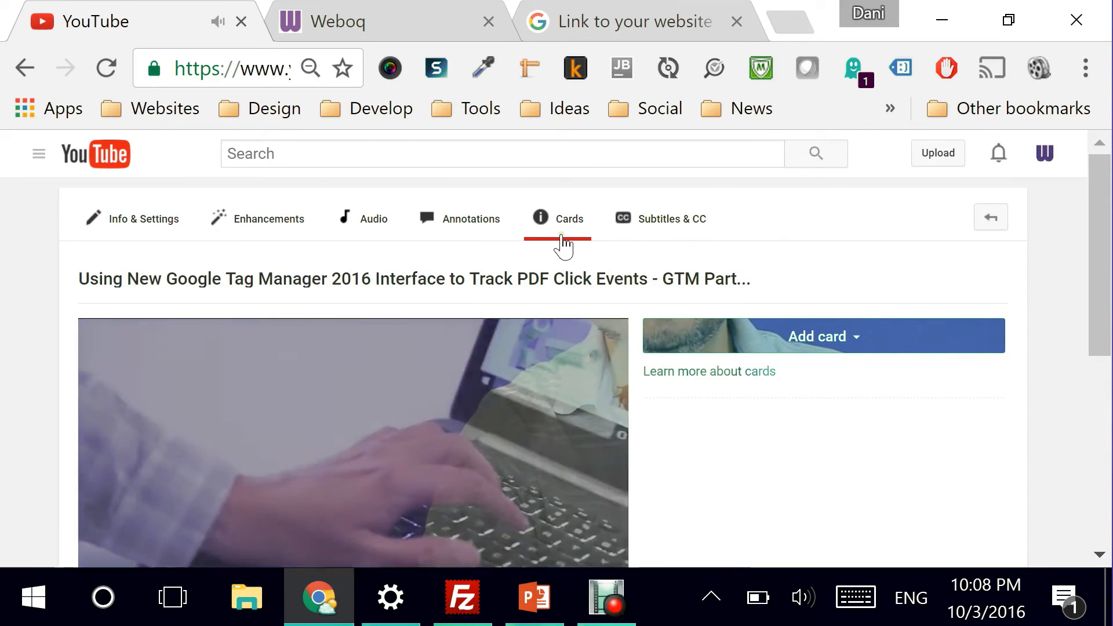
scroll("down", 3)
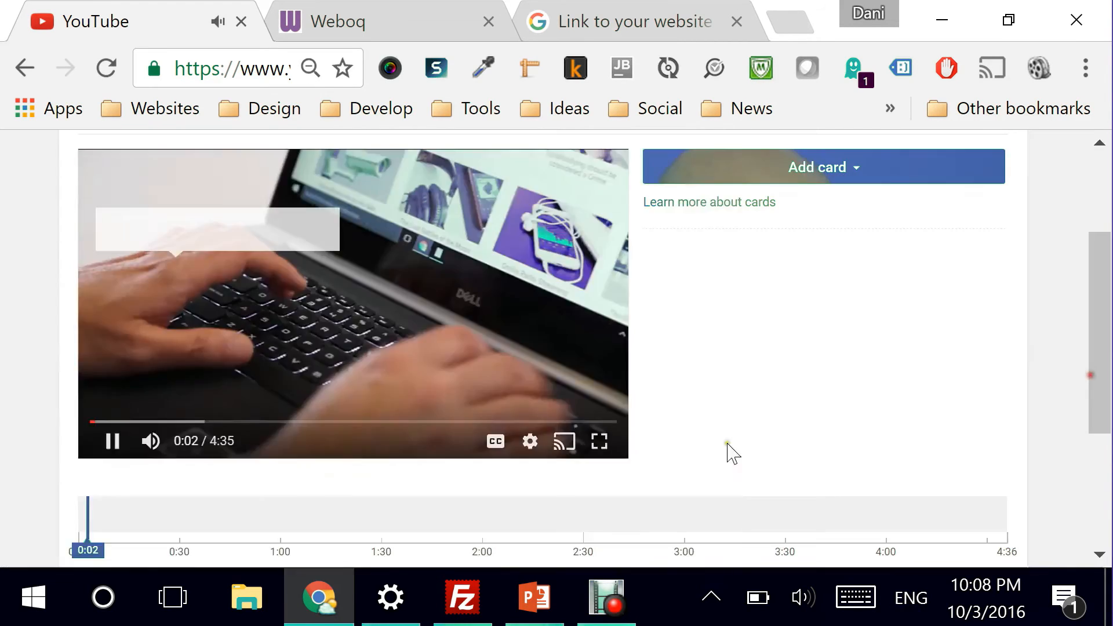
left_click(111, 440)
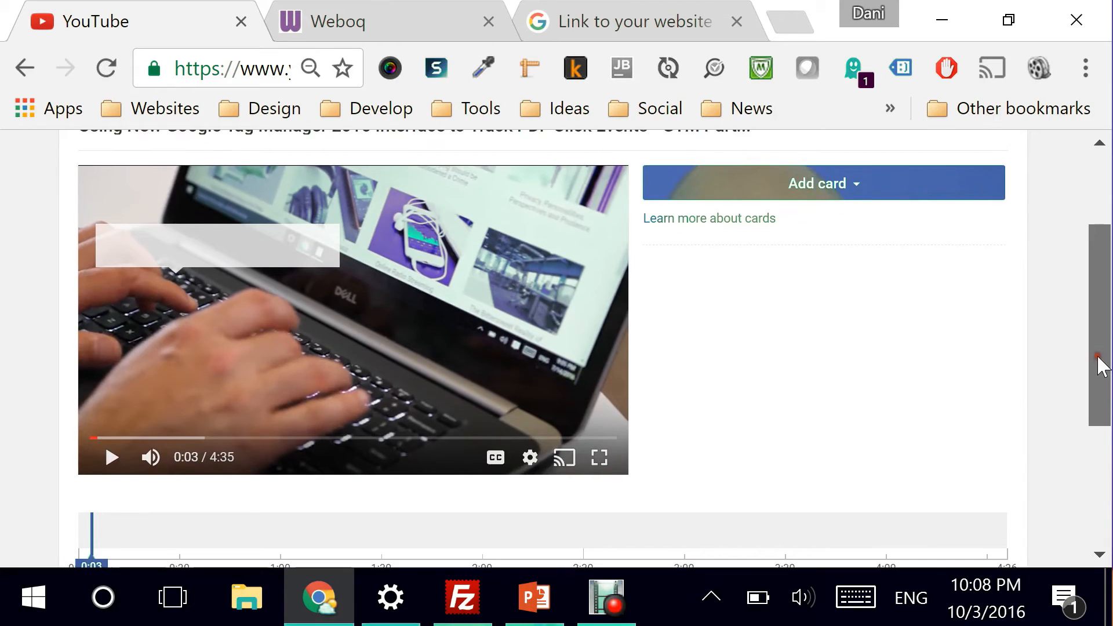
scroll("up", 3)
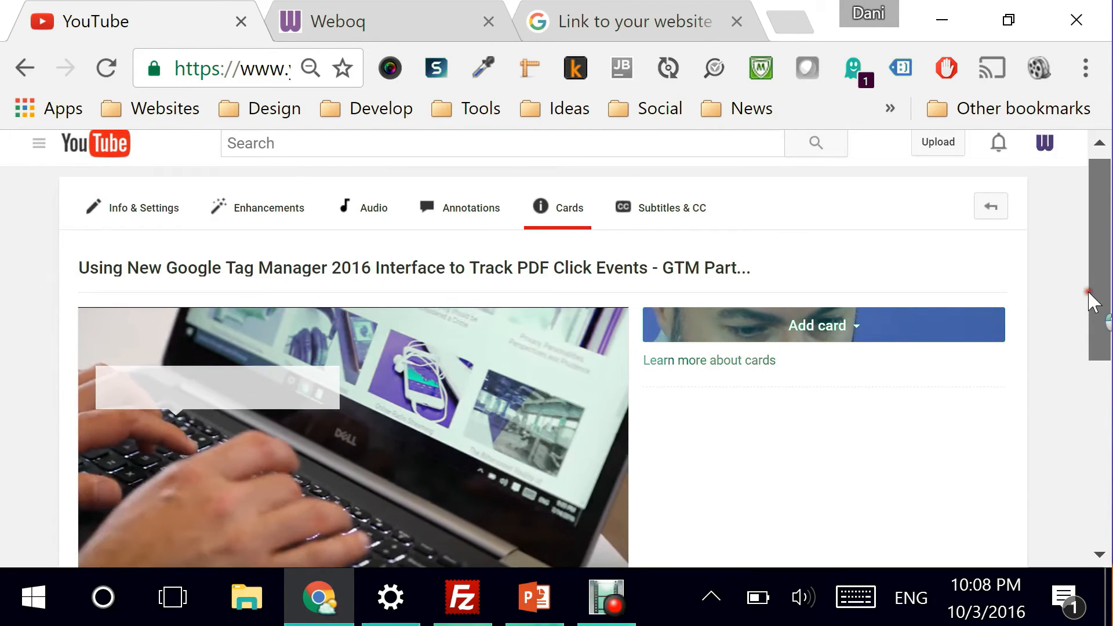
scroll("down", 3)
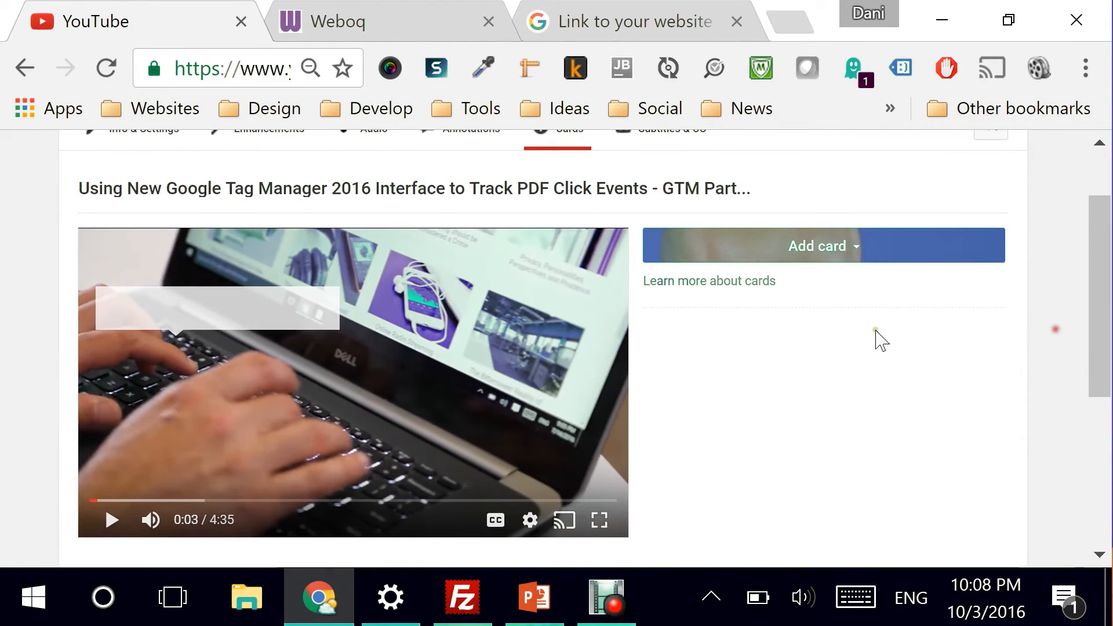
- Bring up the Add card type list, which includes Link, at 4:20
left_click(818, 246)
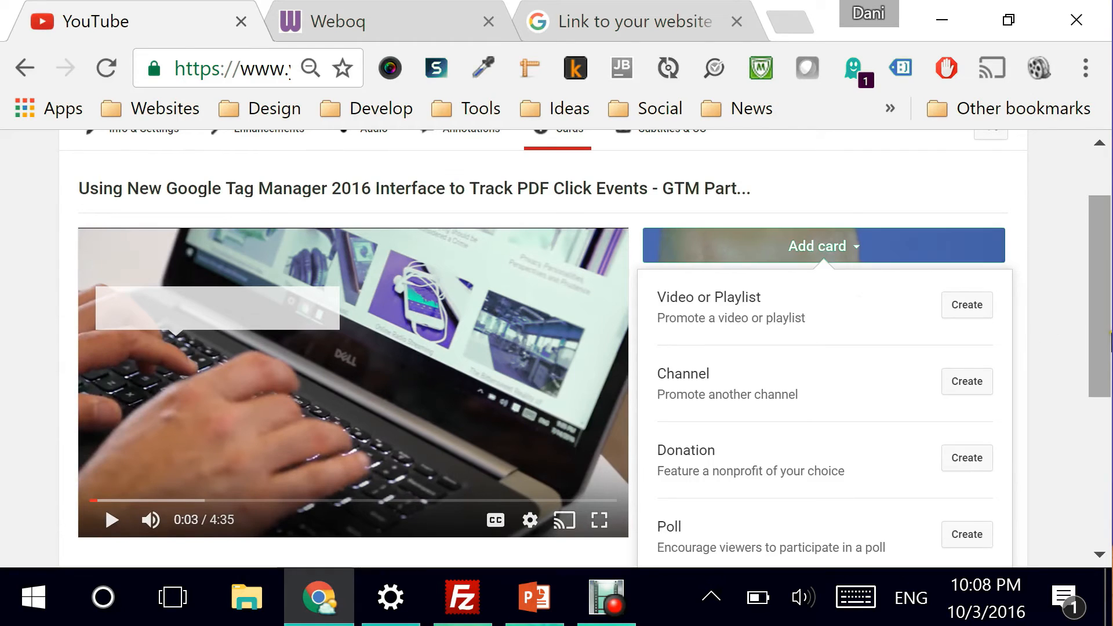
scroll("down", 3)
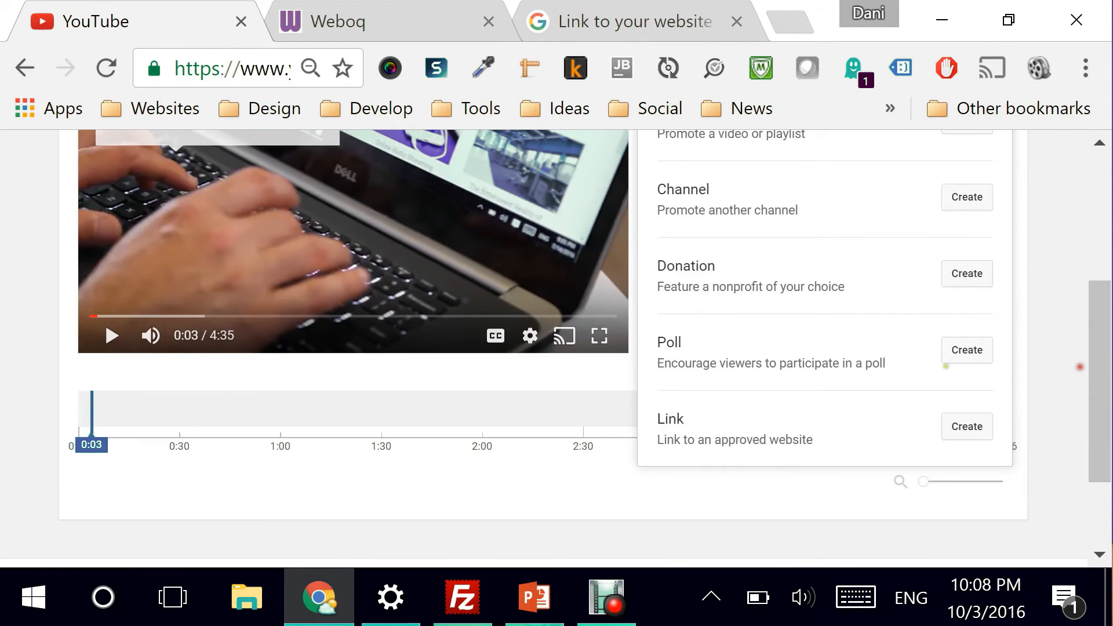
mouse_move(520, 433)
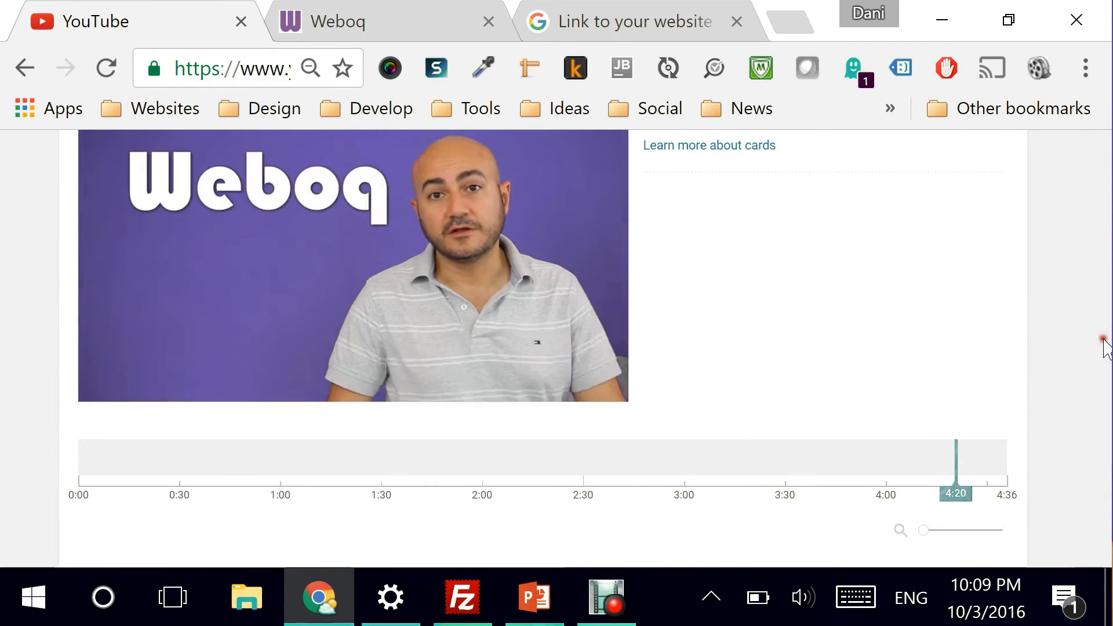
scroll("down", 3)
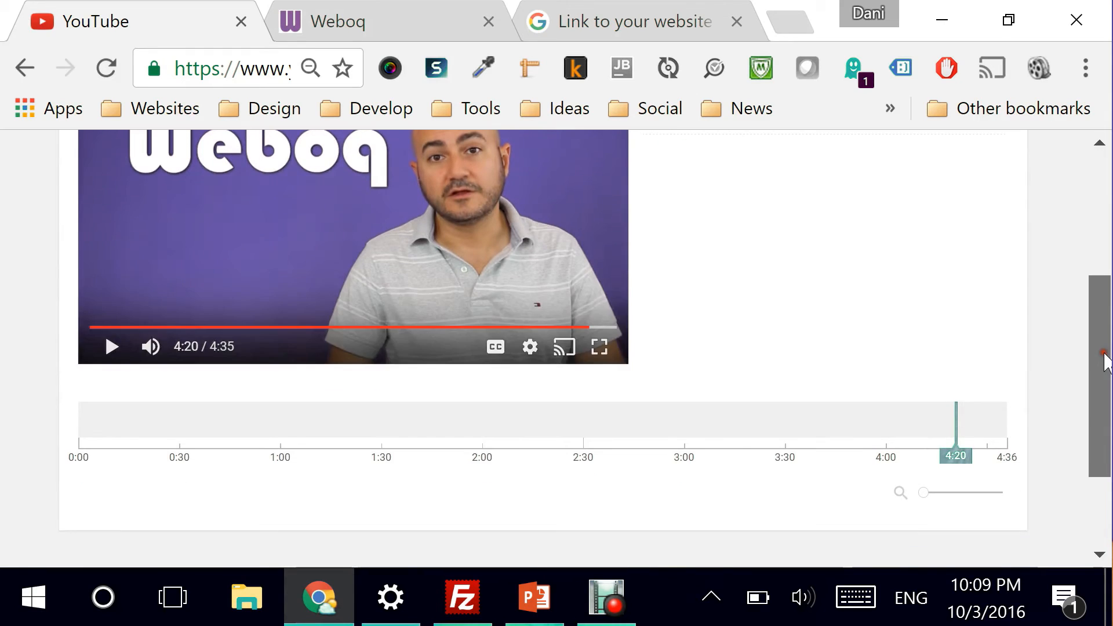
left_click(818, 174)
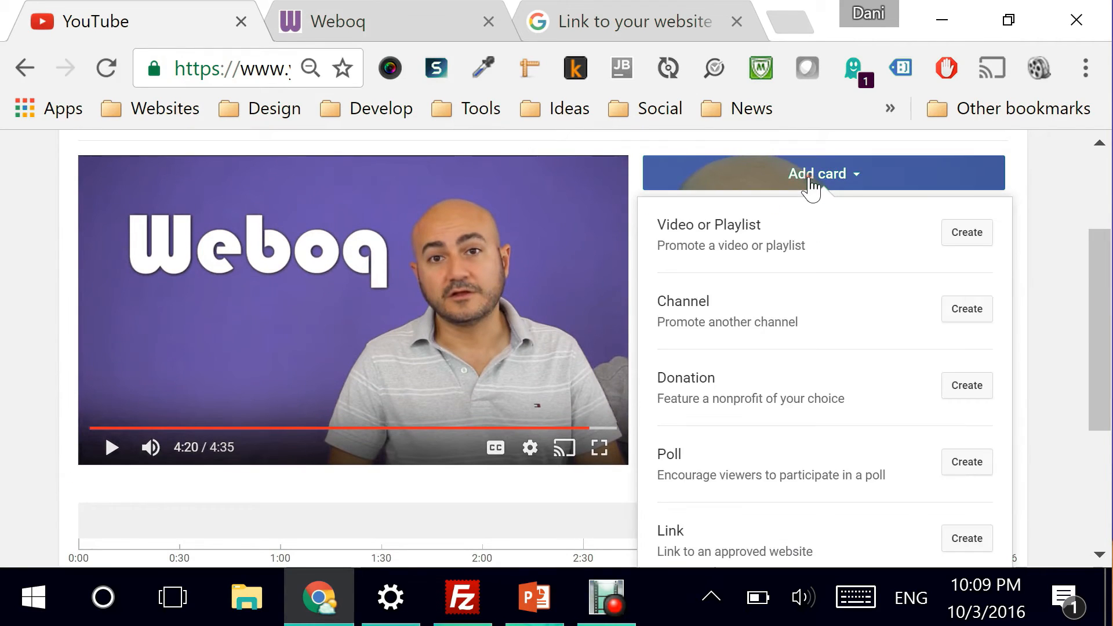
scroll("down", 3)
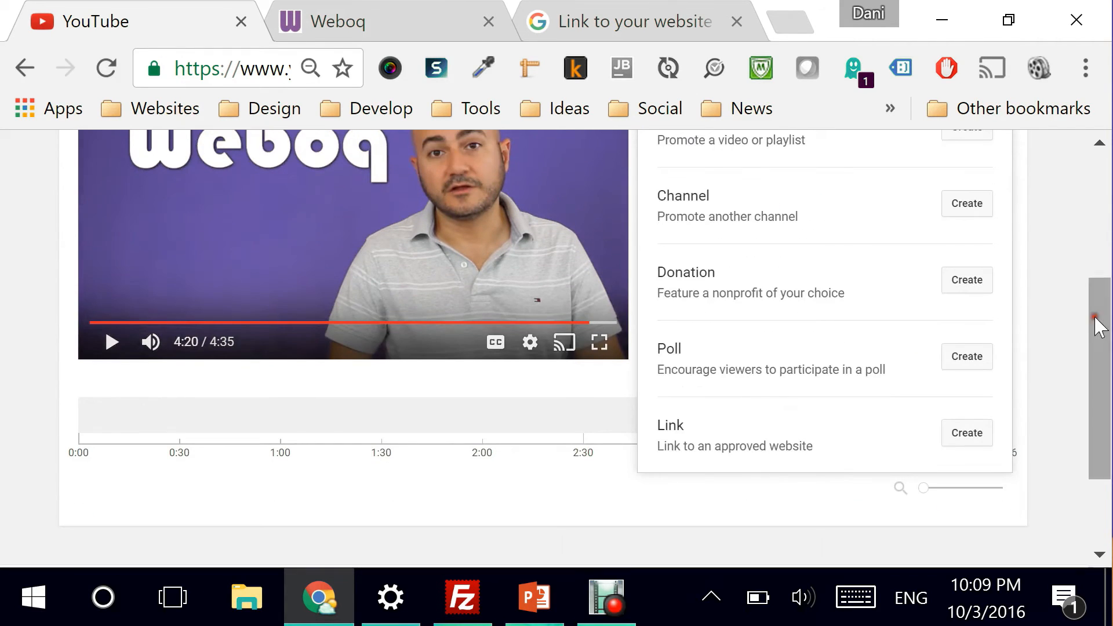
left_click(965, 433)
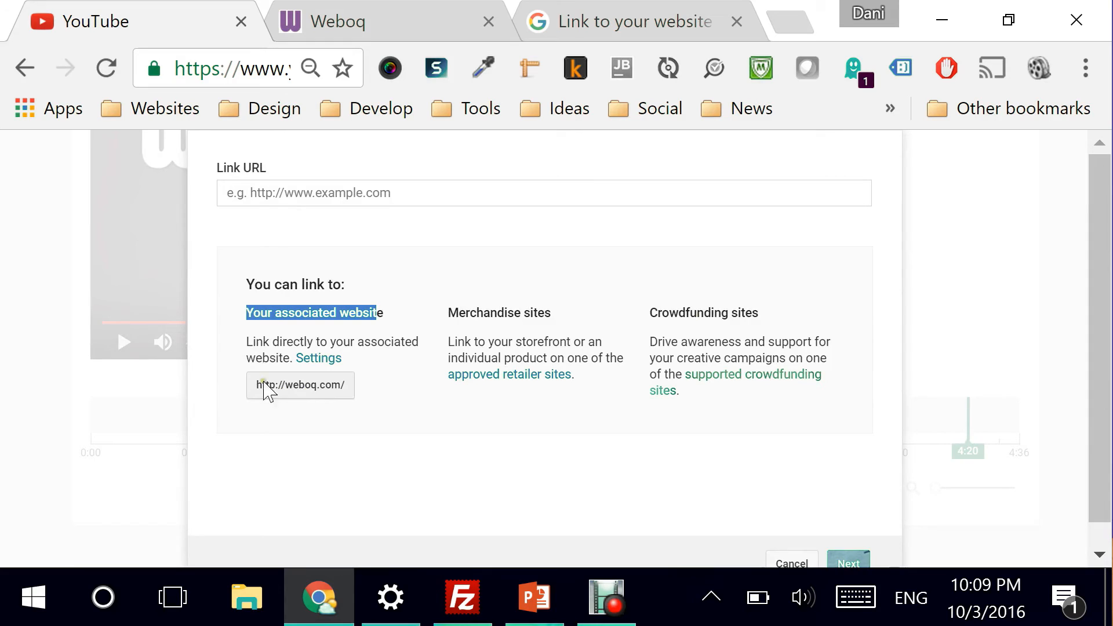
mouse_move(291, 397)
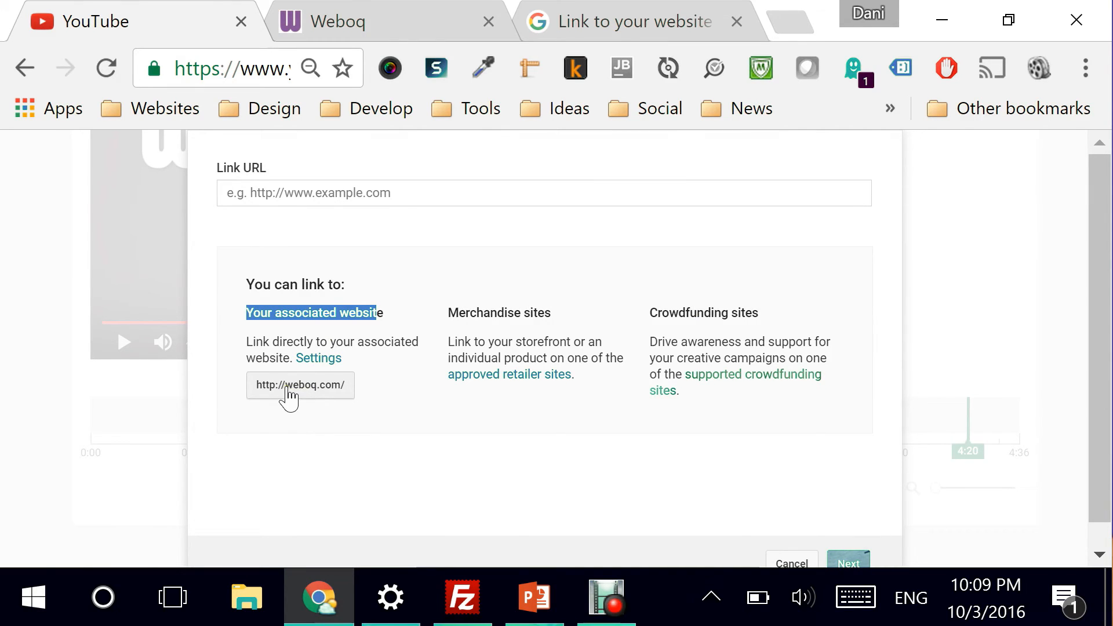
left_click(300, 385)
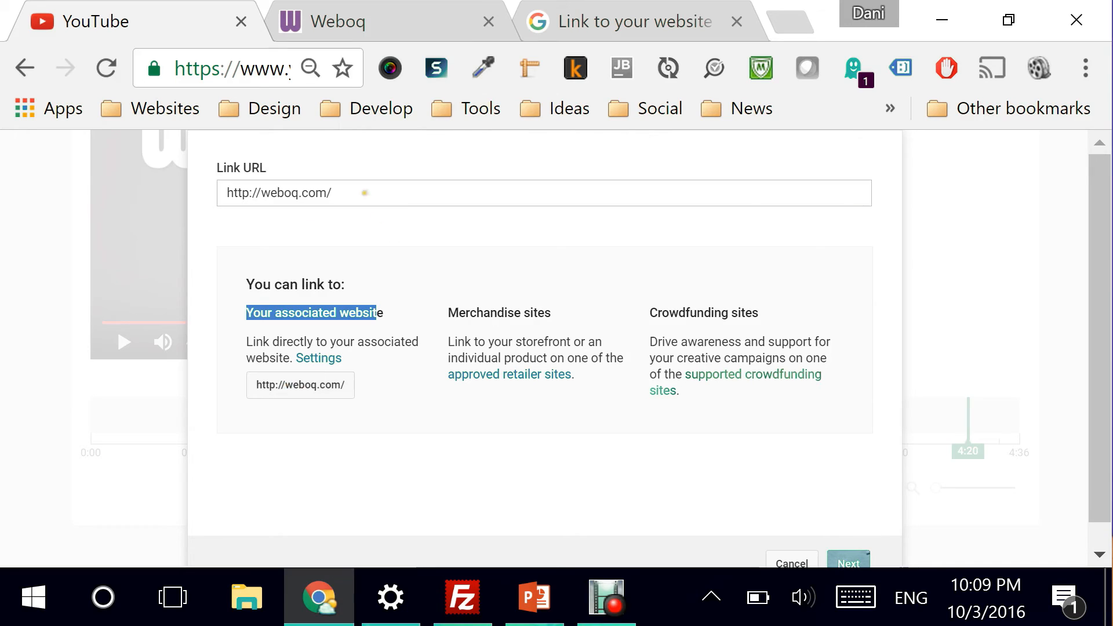
type("signu")
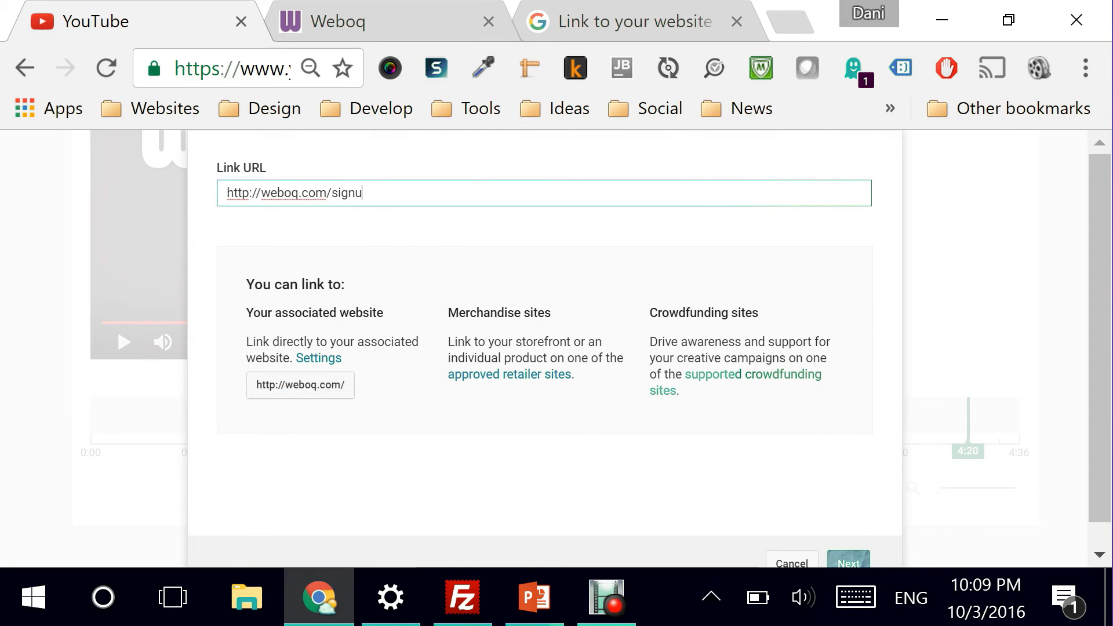
type("p/")
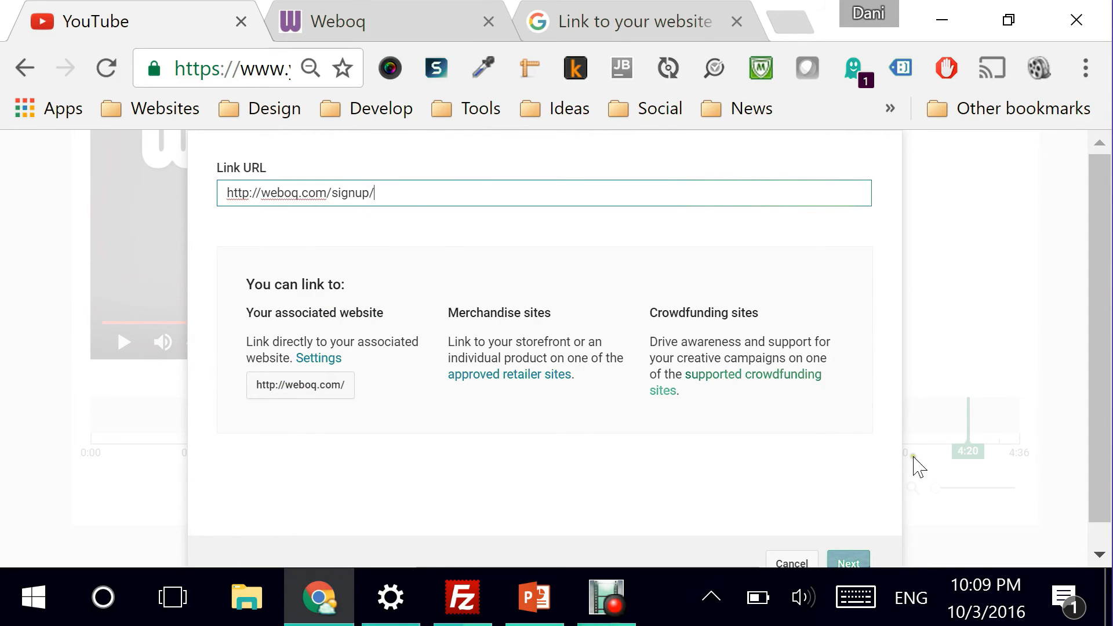
scroll("up", 3)
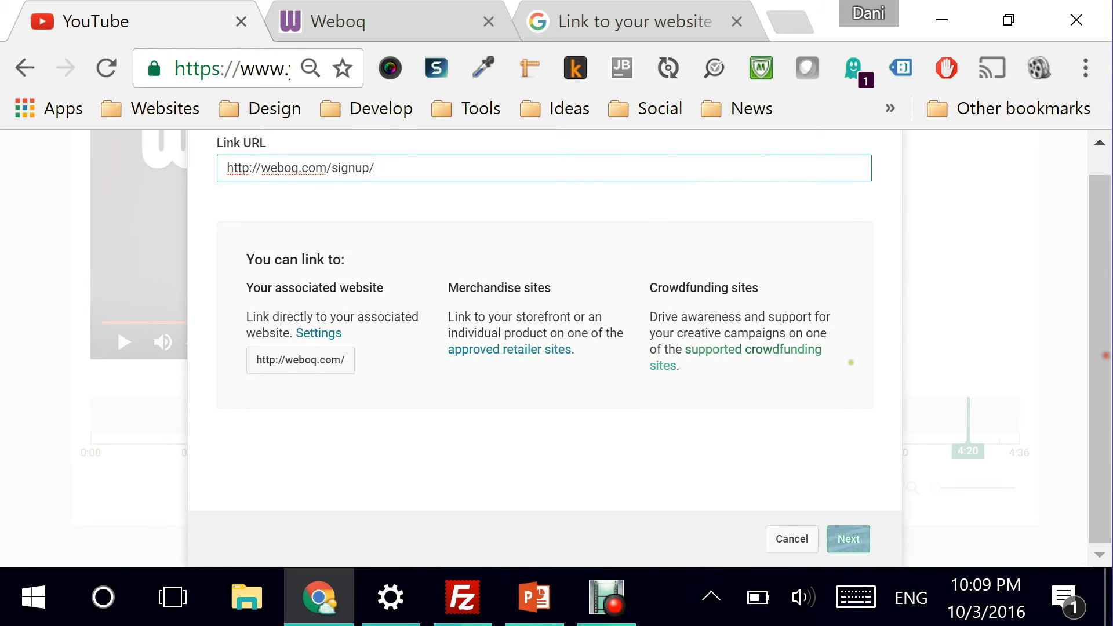
left_click(848, 538)
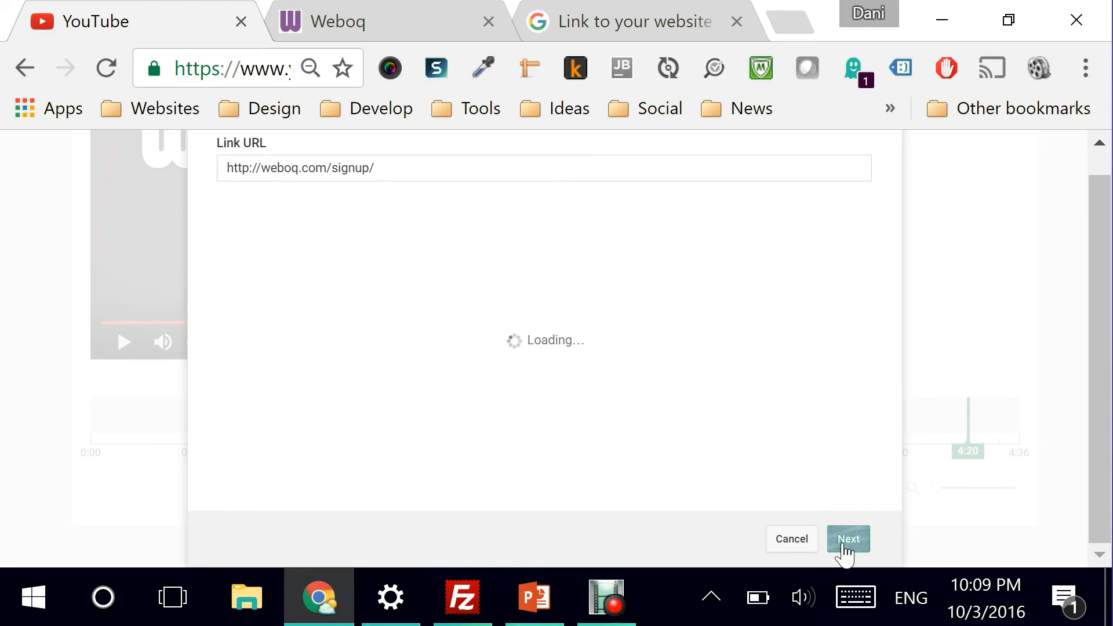
- Create the card with call to action 'Signup for Free' and teaser 'Signup with Weboq for Free'
left_click(847, 538)
type("S")
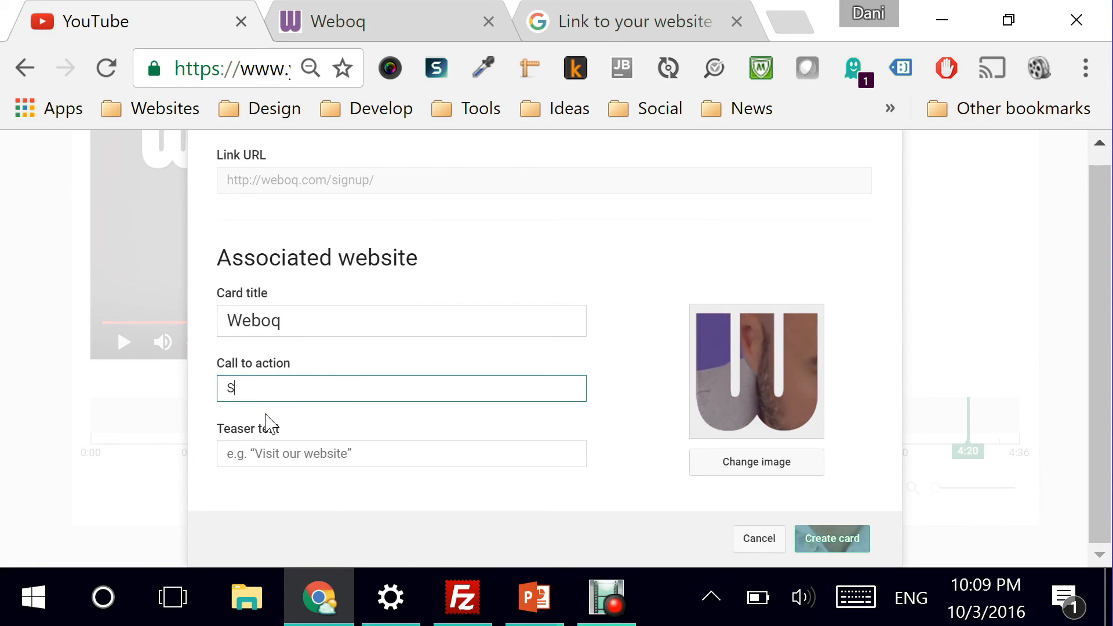
type("ignup")
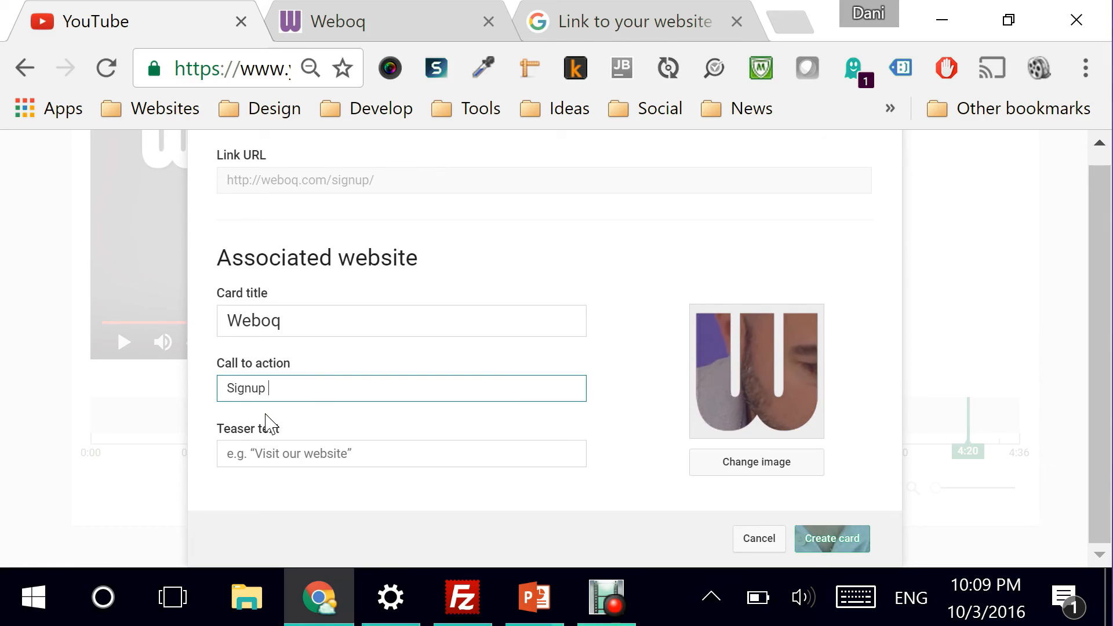
type("for Free")
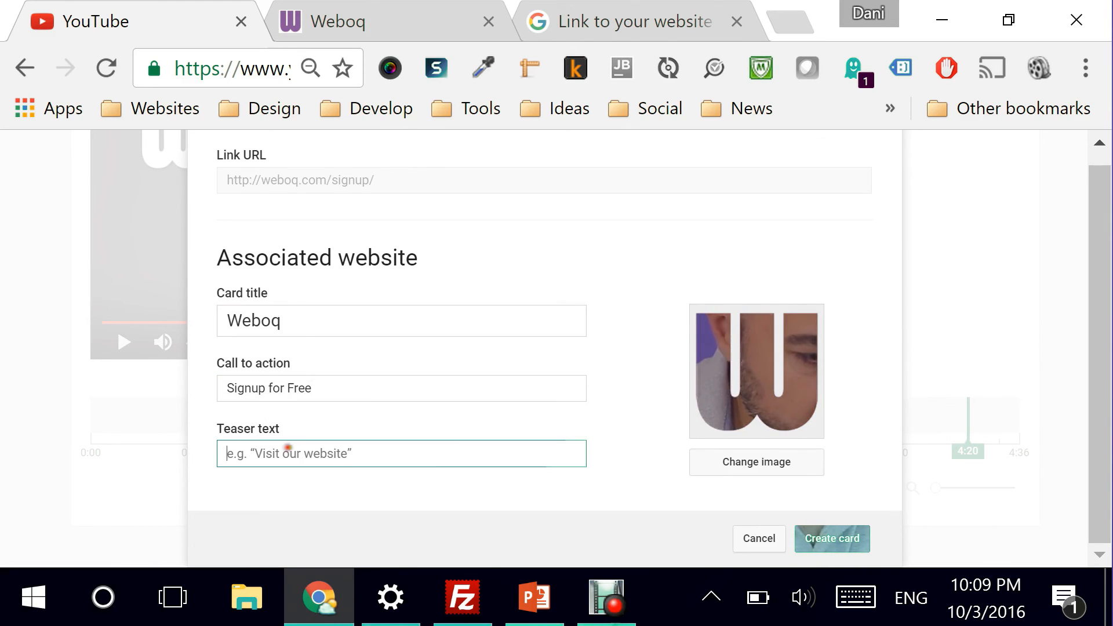
type("Signup")
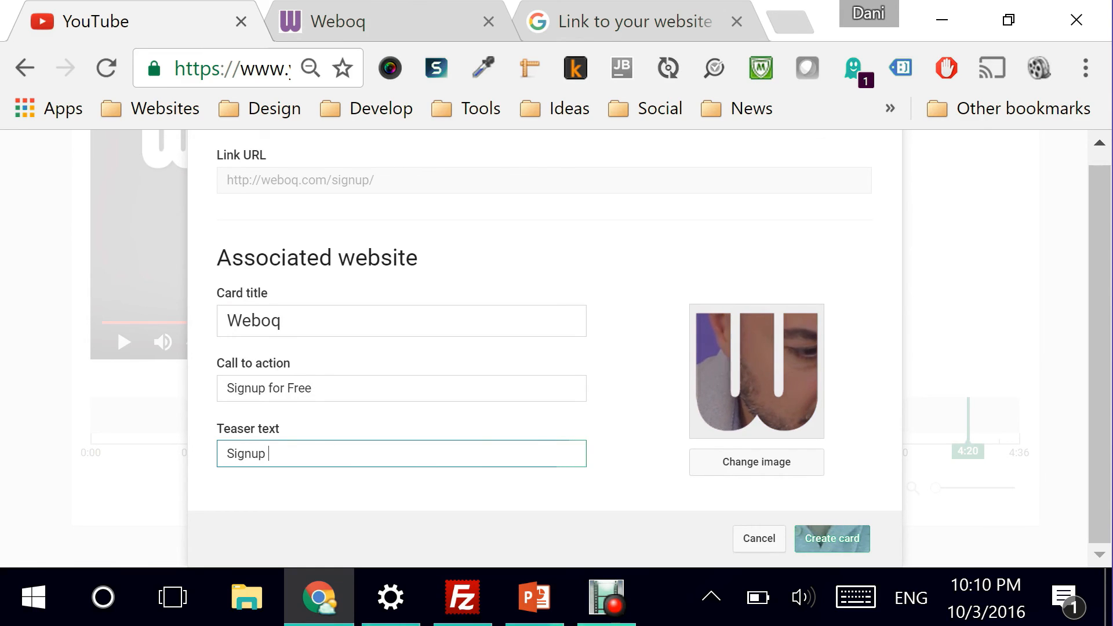
type("with Web")
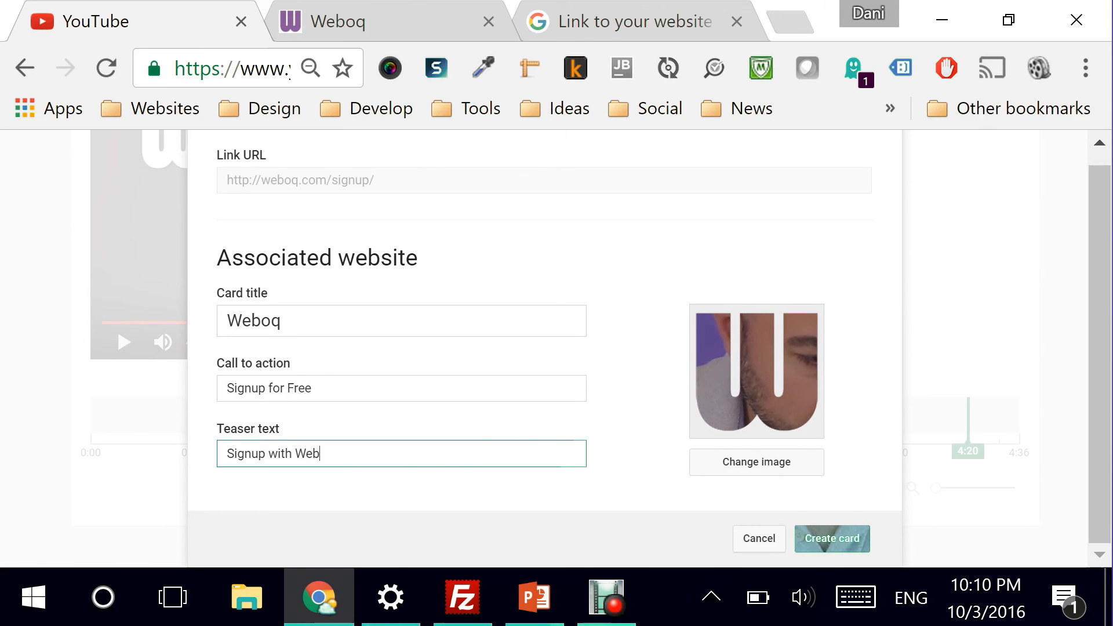
type("oq for")
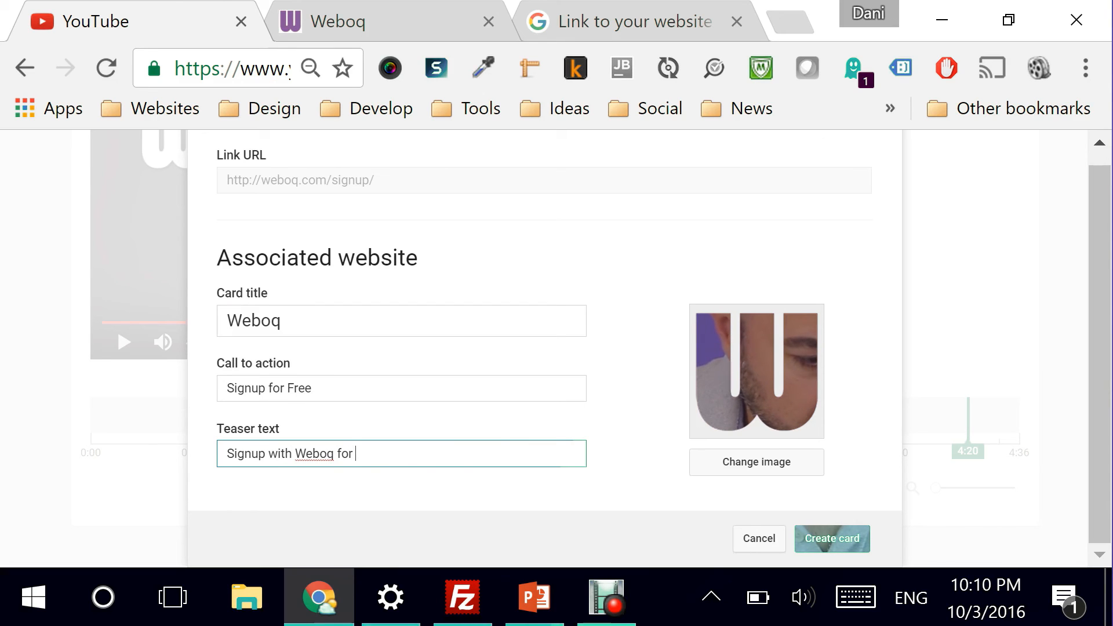
type("Free")
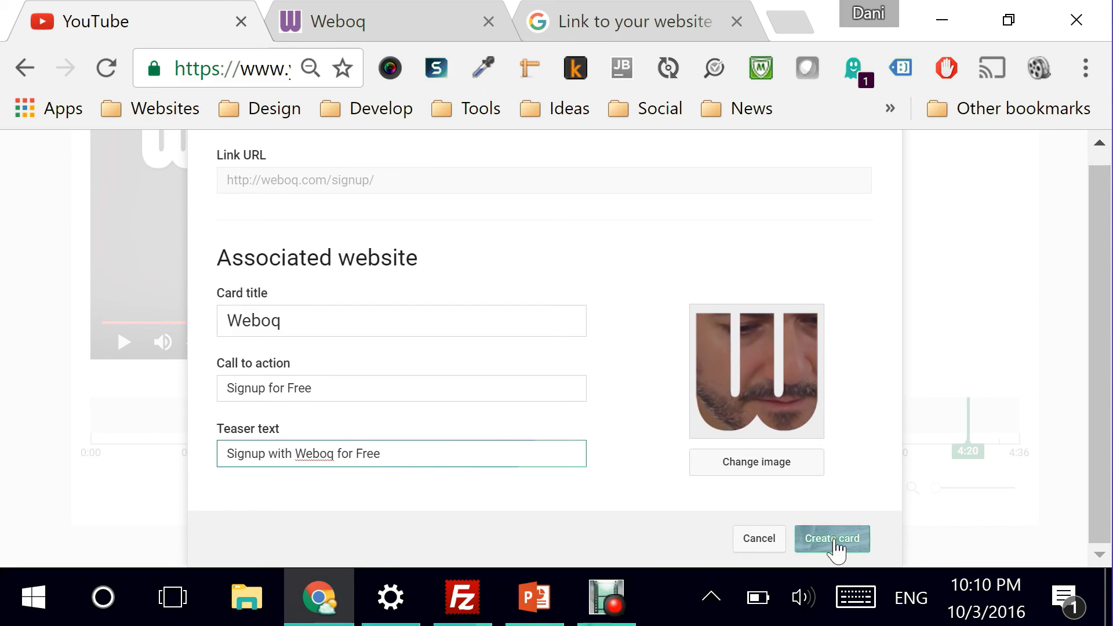
left_click(831, 538)
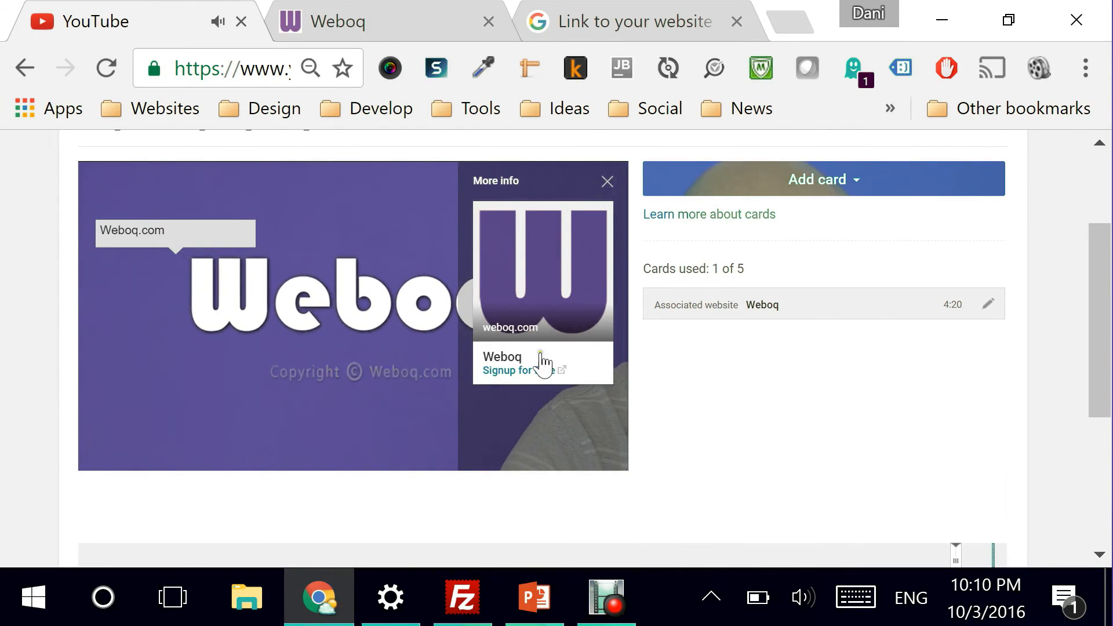
mouse_move(563, 411)
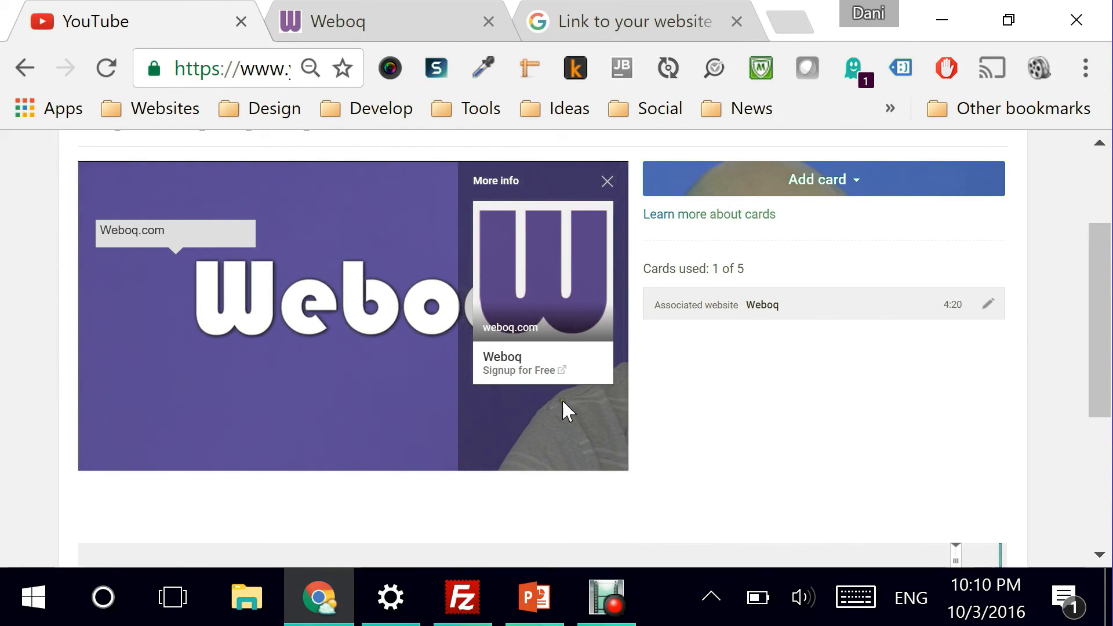